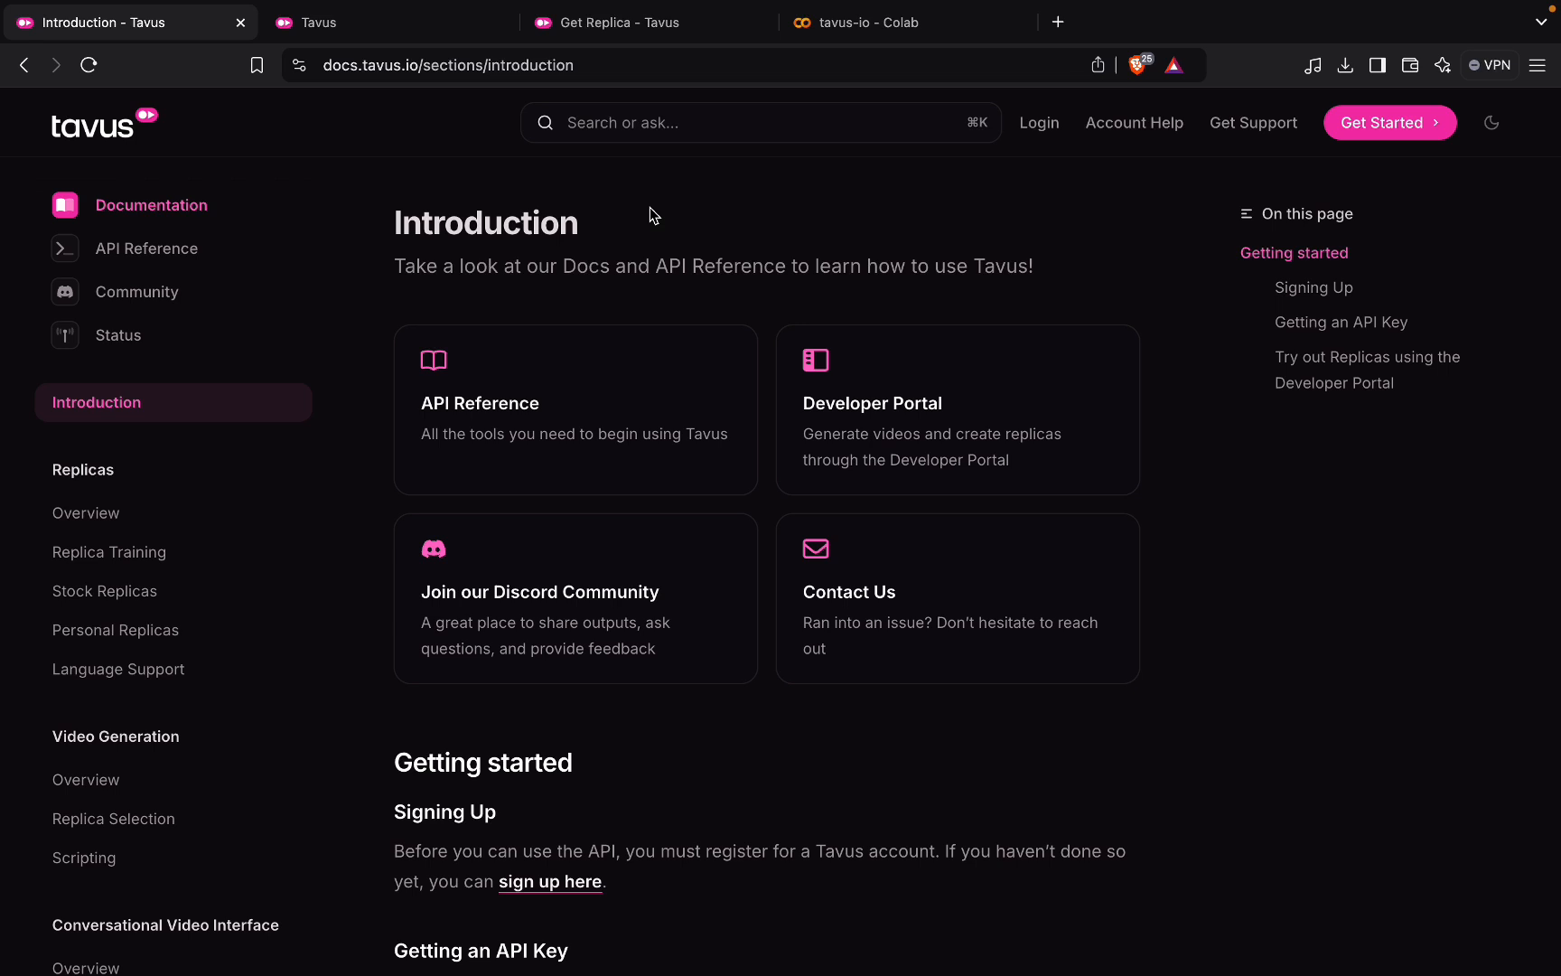
{"action": "mouse_move", "coordinate": [880, 226]}
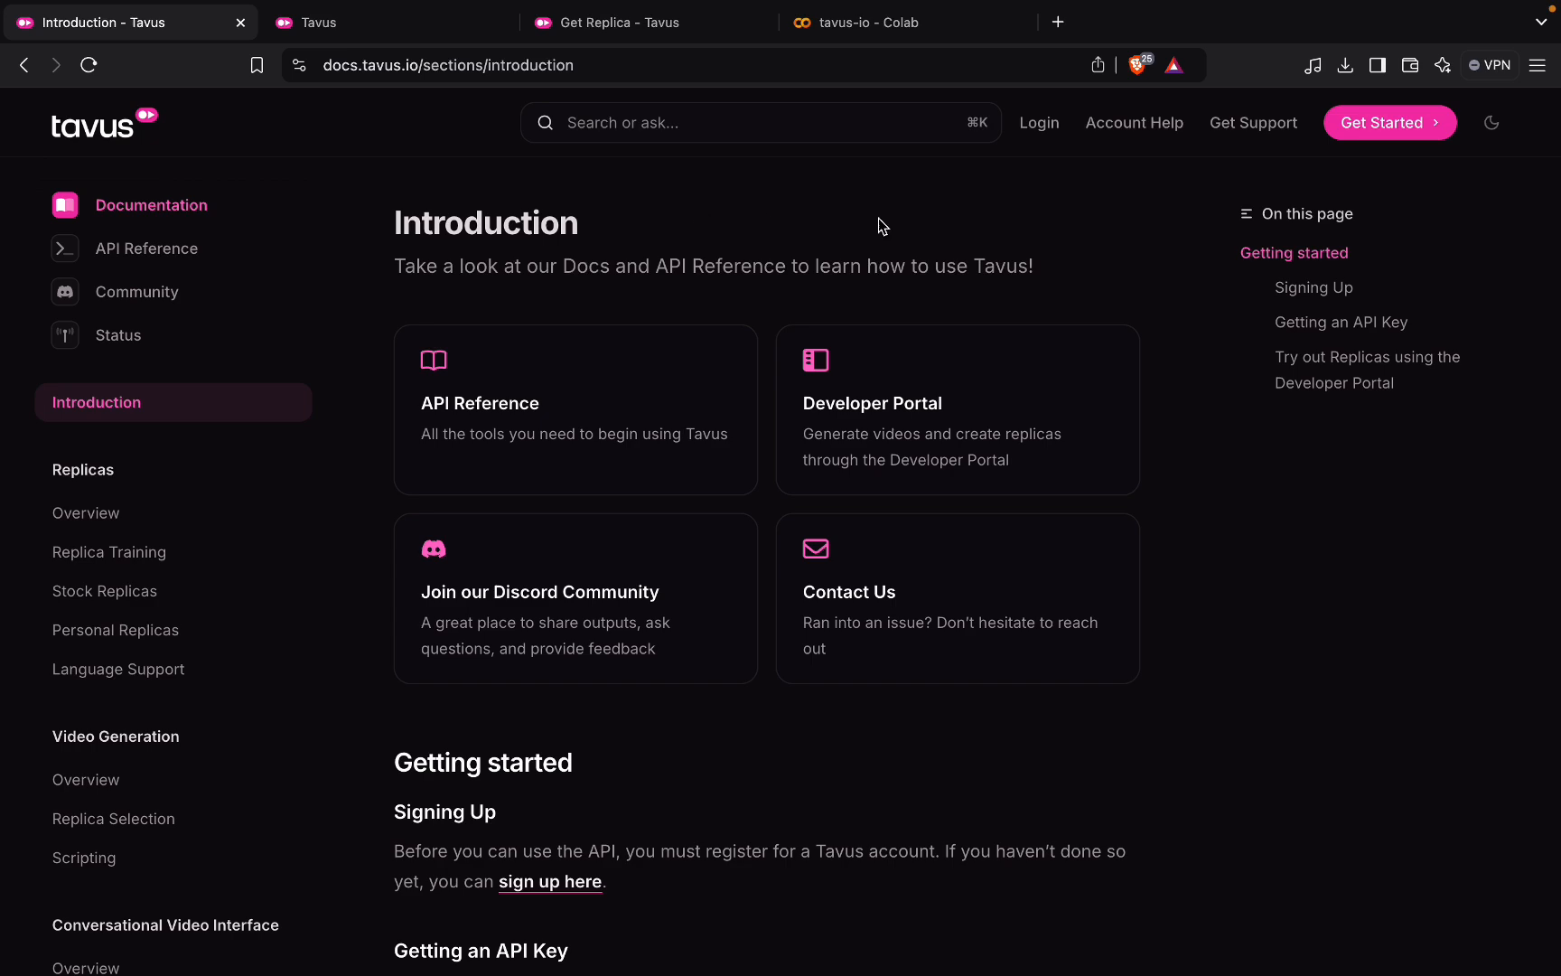
- Go to the Developer Portal home and bring up the API Keys page listing the 'test' key
{"action": "left_click", "coordinate": [1340, 322]}
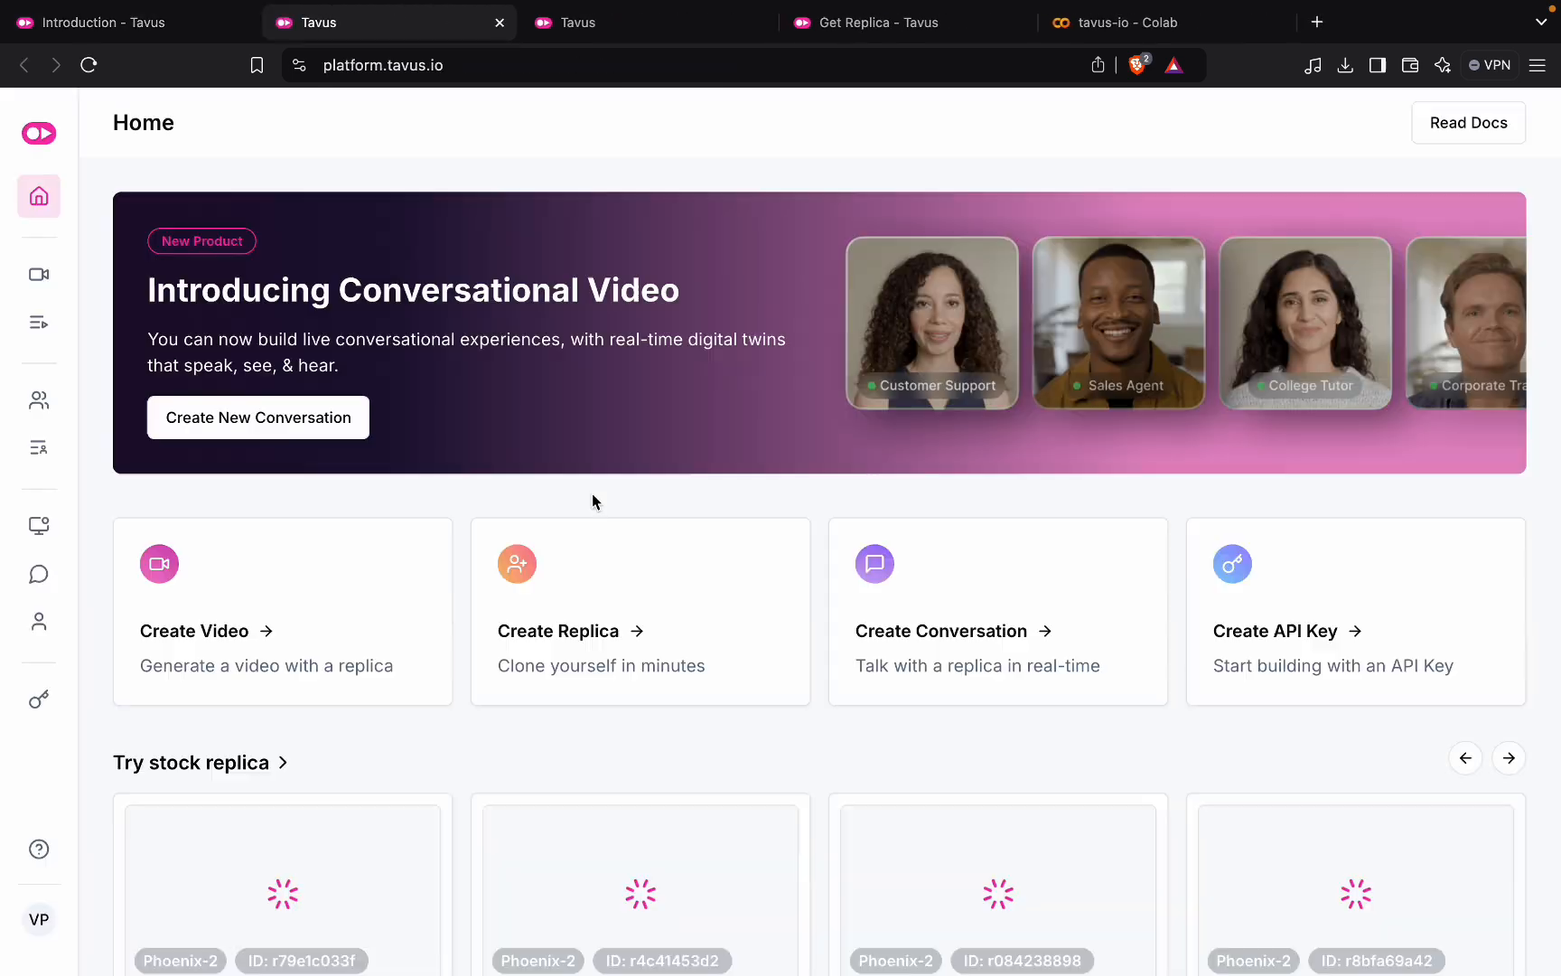
{"action": "left_click", "coordinate": [91, 699]}
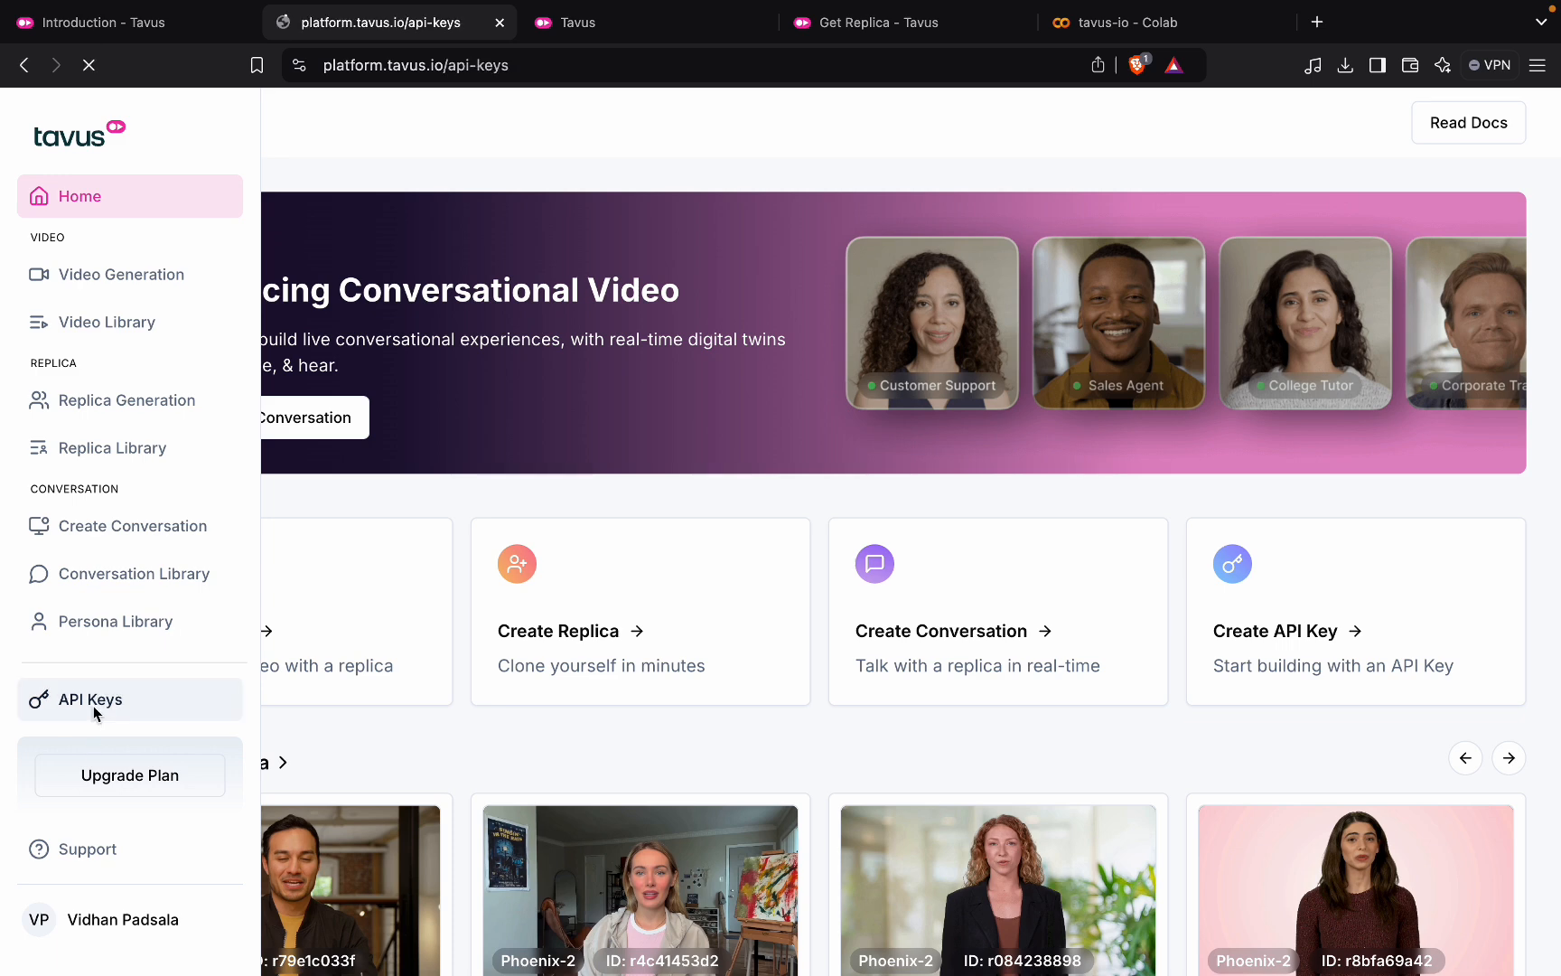
{"action": "left_click", "coordinate": [90, 700]}
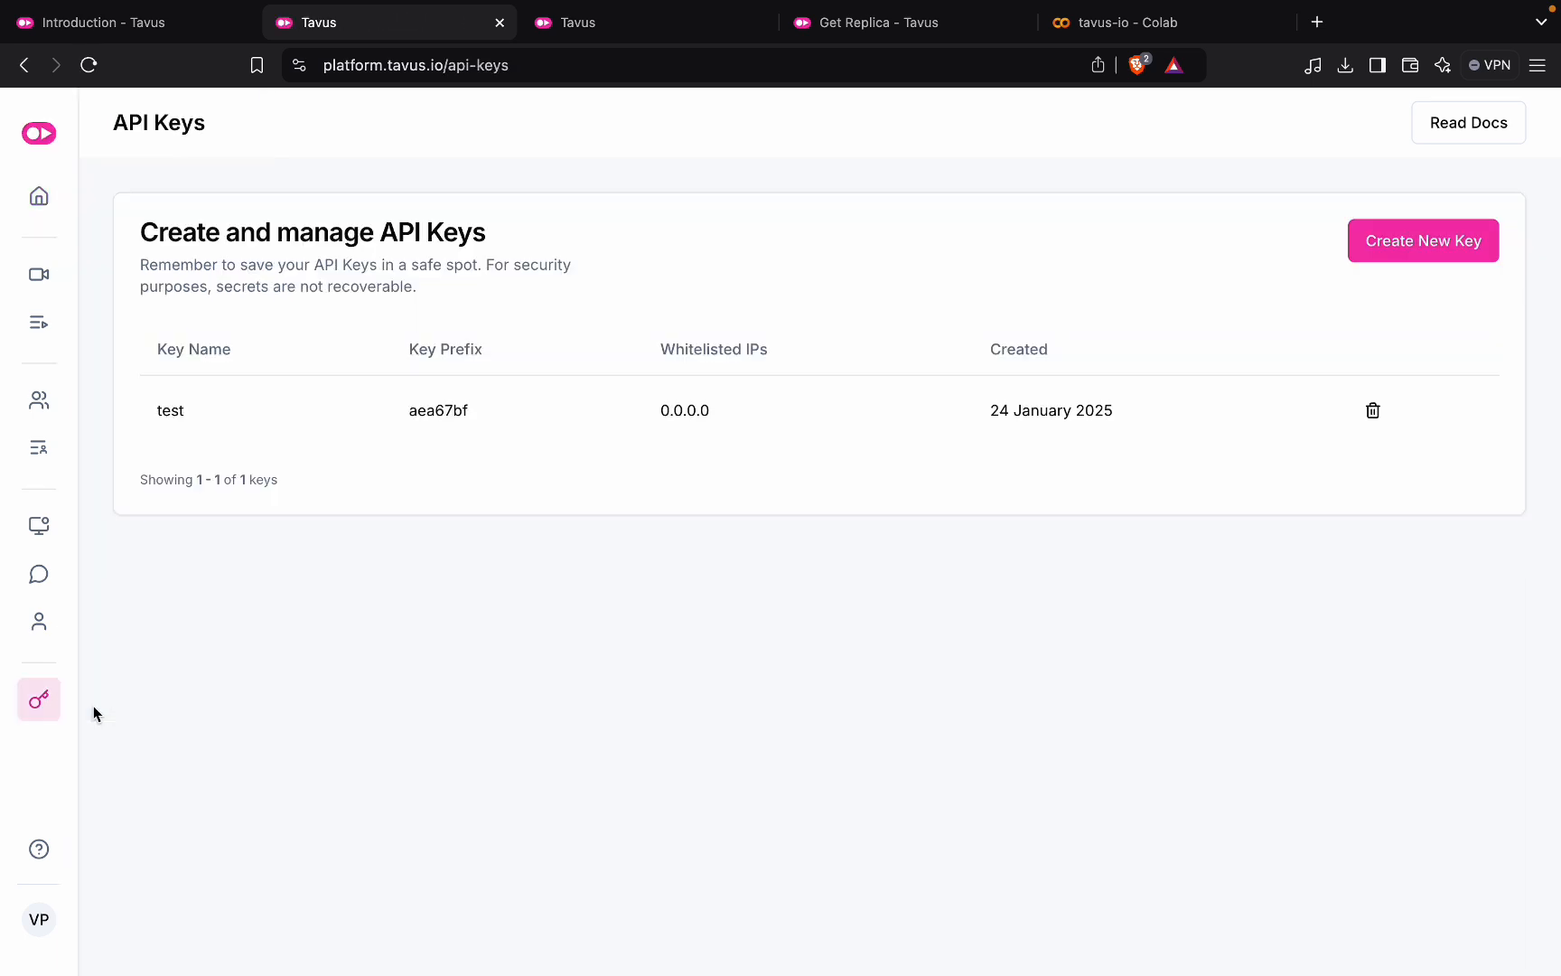
{"action": "mouse_move", "coordinate": [1421, 241]}
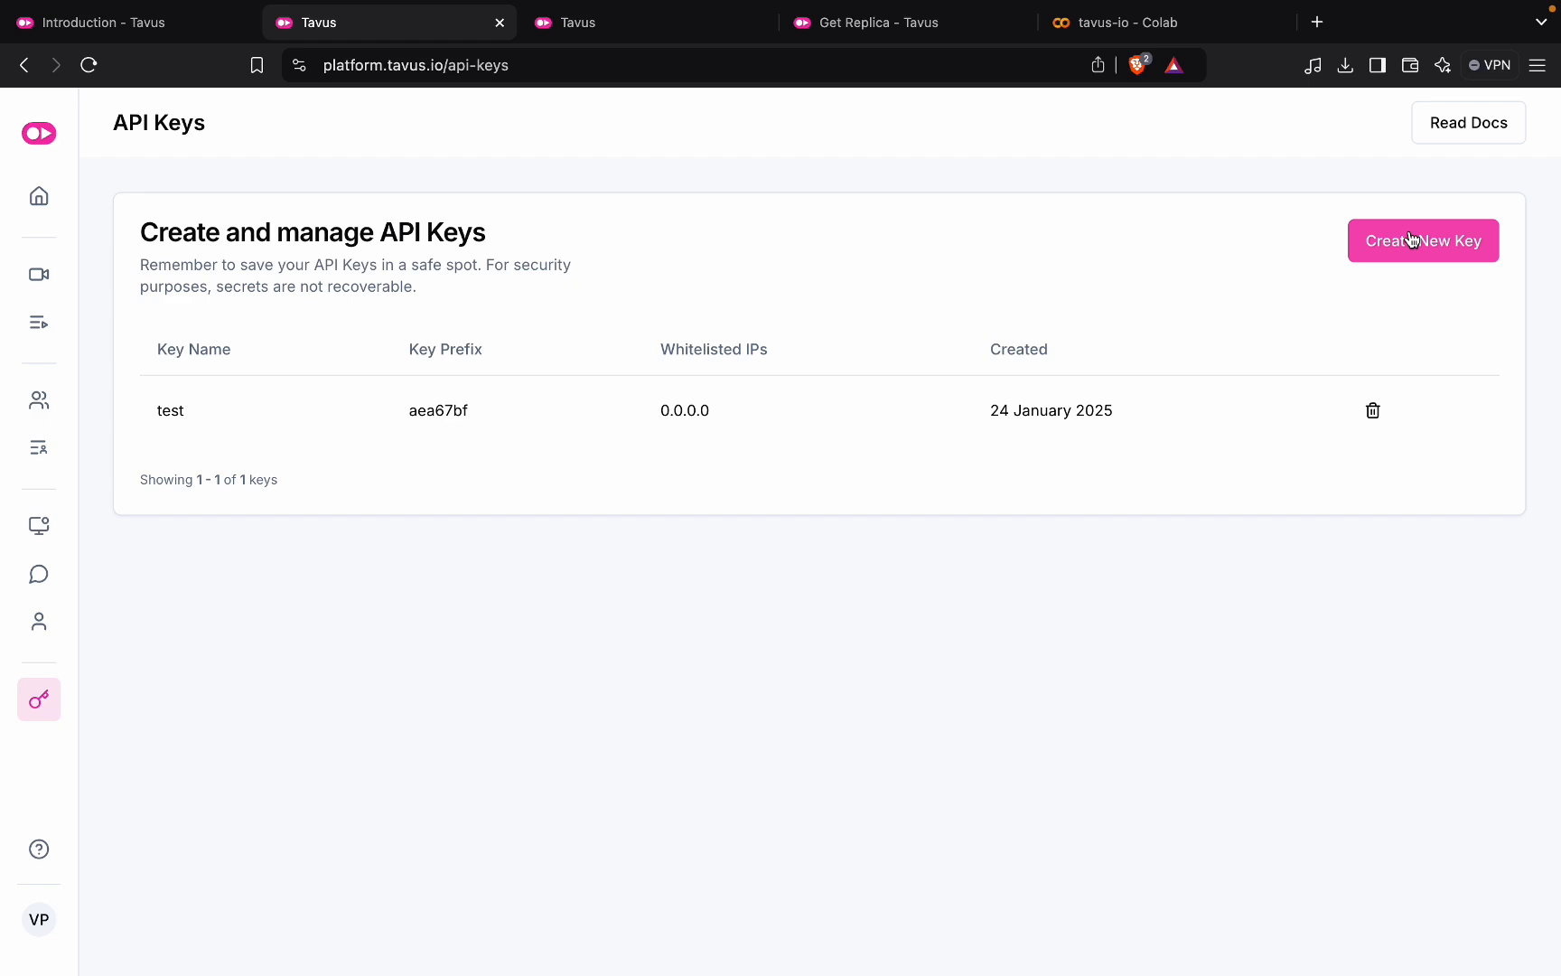
{"action": "mouse_move", "coordinate": [165, 38]}
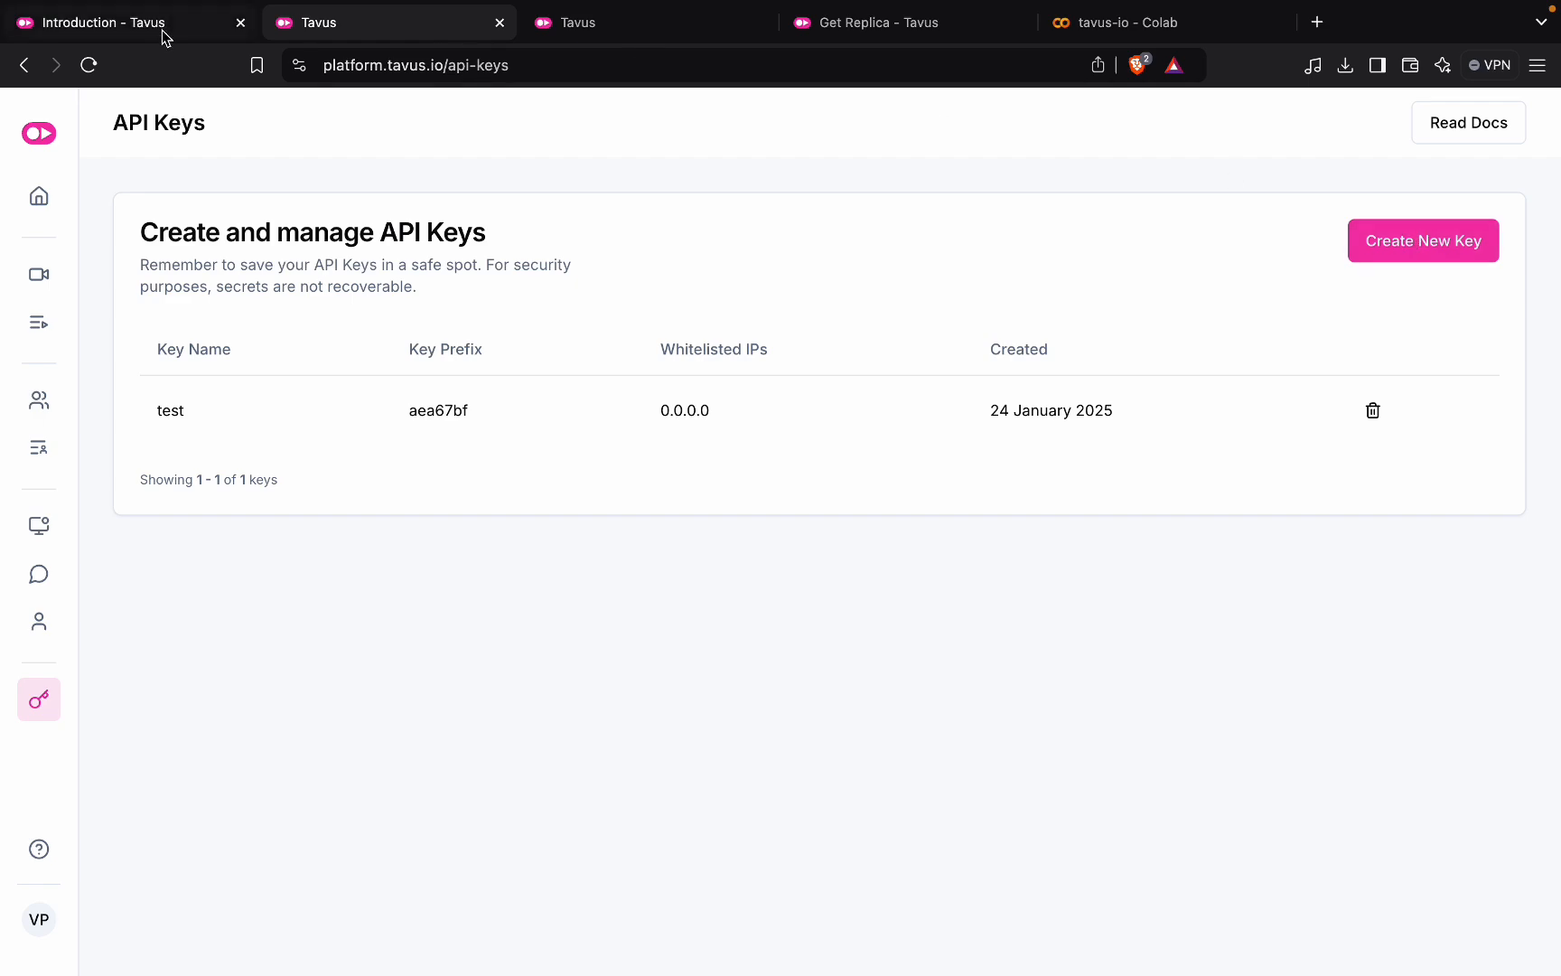
- Glance at the Colab notebook and Get Replica reference, landing on the Introduction docs' API key section
{"action": "left_click", "coordinate": [1135, 22]}
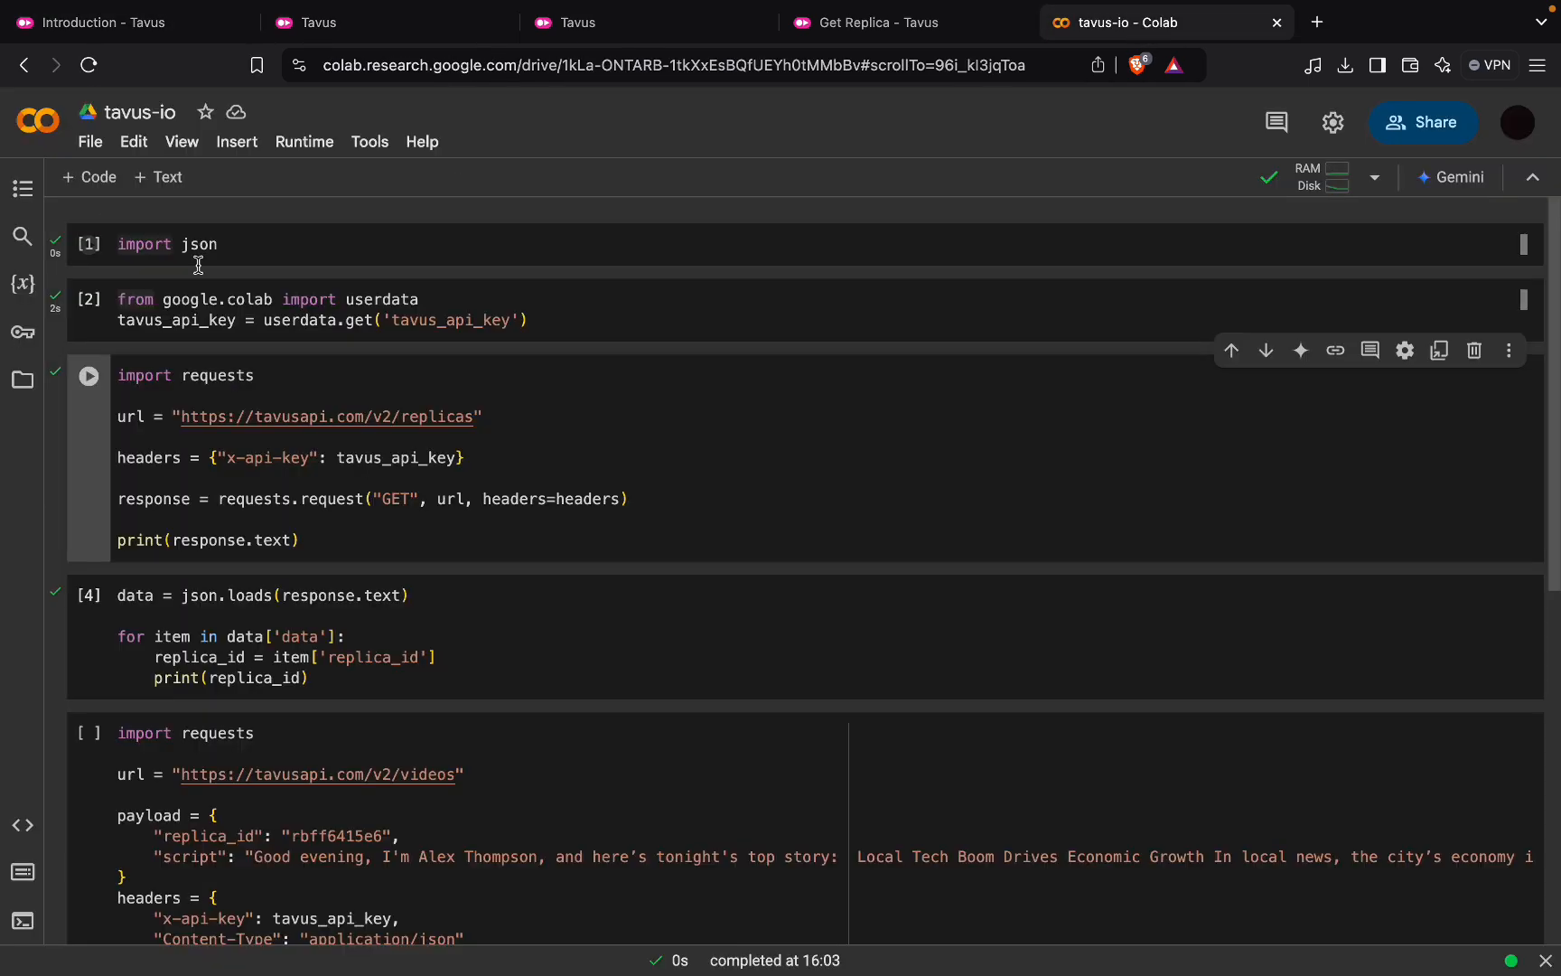
{"action": "left_click", "coordinate": [120, 22]}
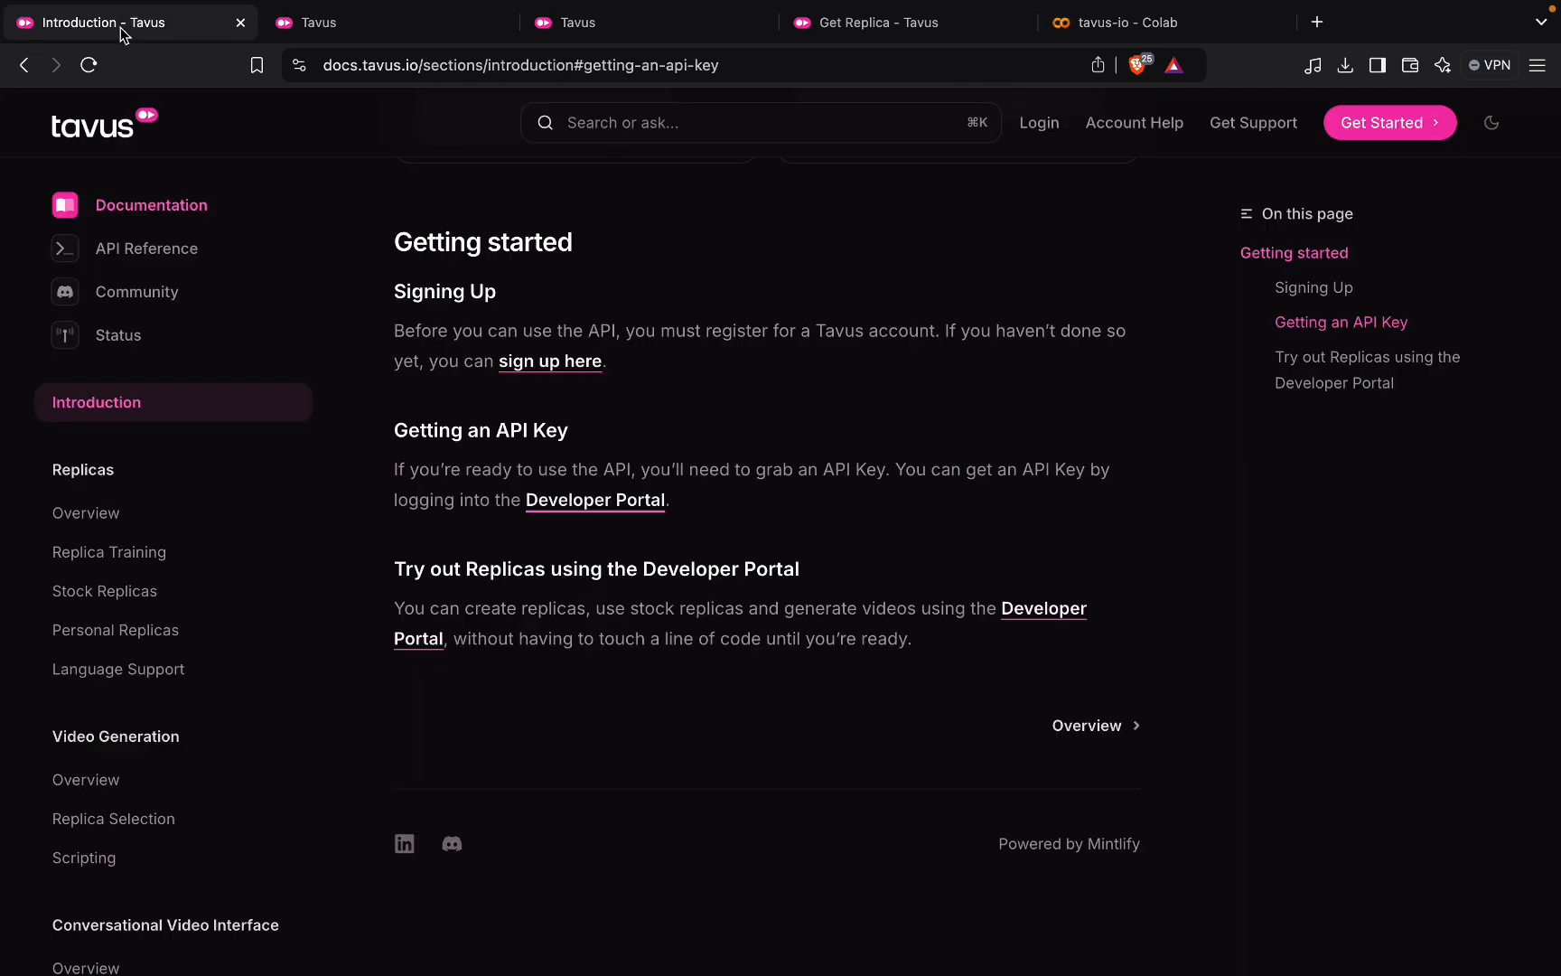
{"action": "mouse_move", "coordinate": [146, 260]}
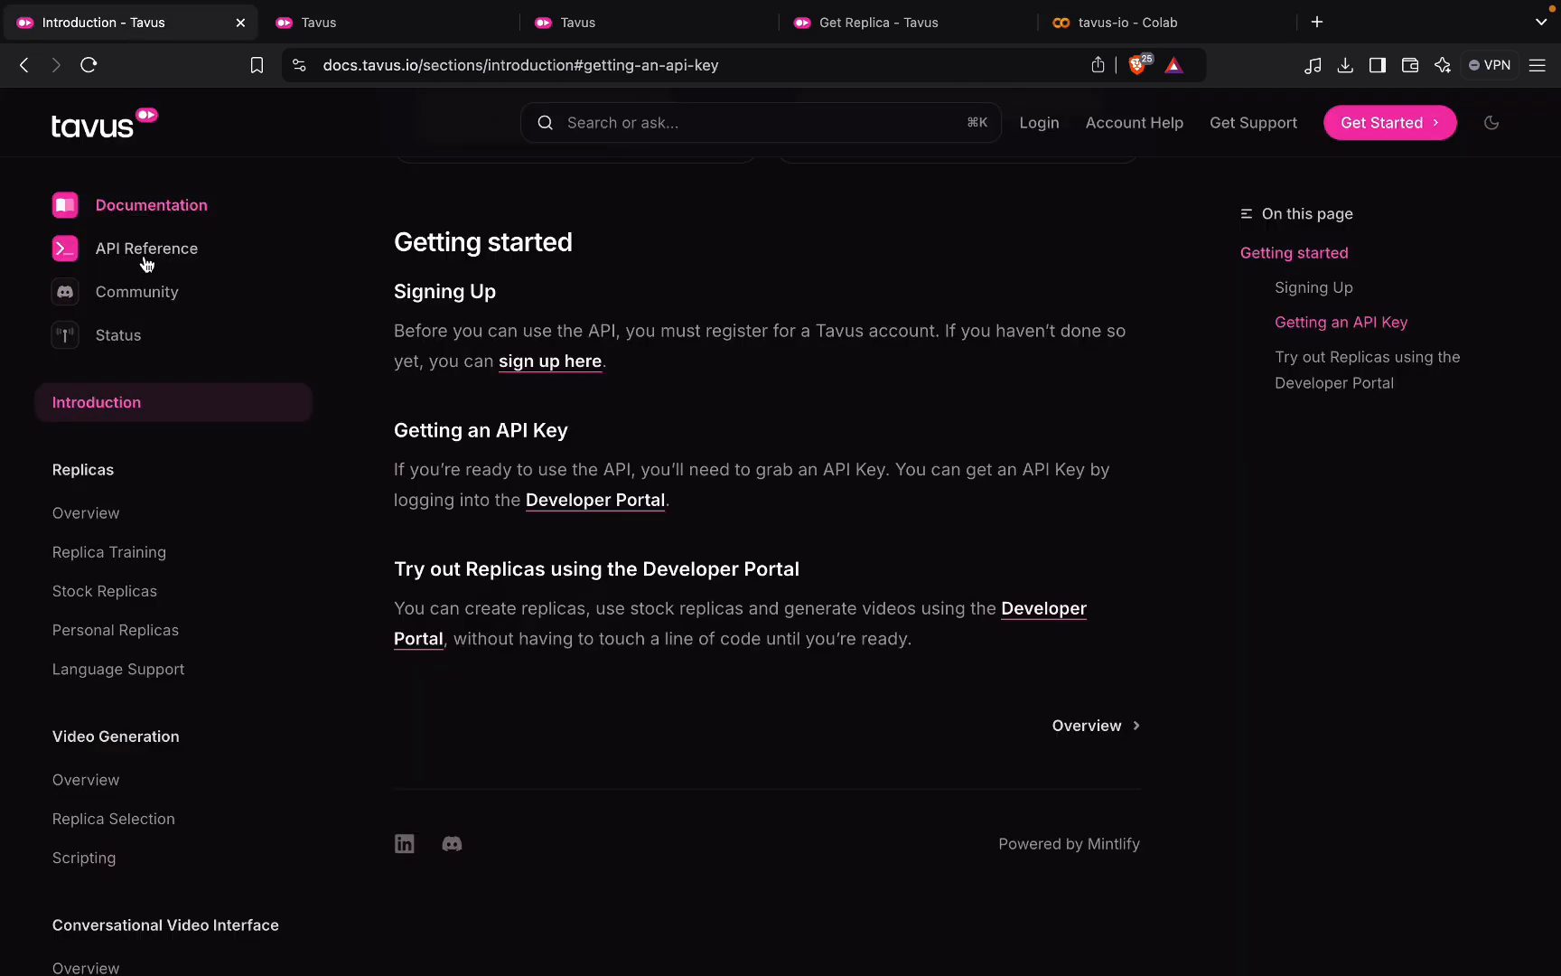
{"action": "mouse_move", "coordinate": [468, 30]}
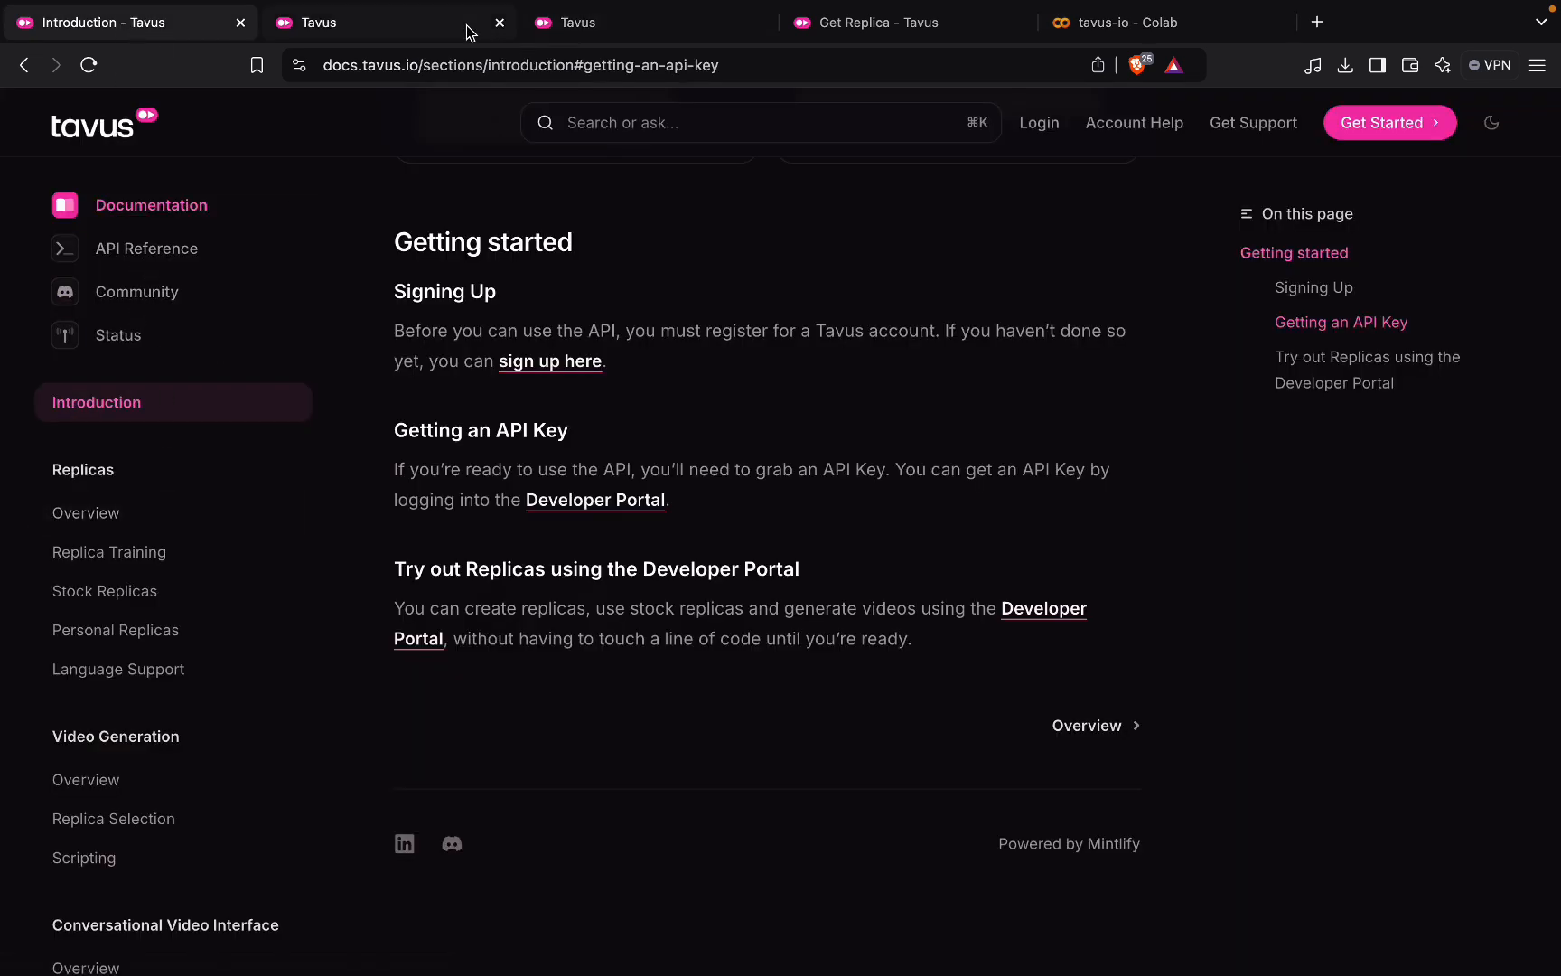
{"action": "left_click", "coordinate": [896, 22]}
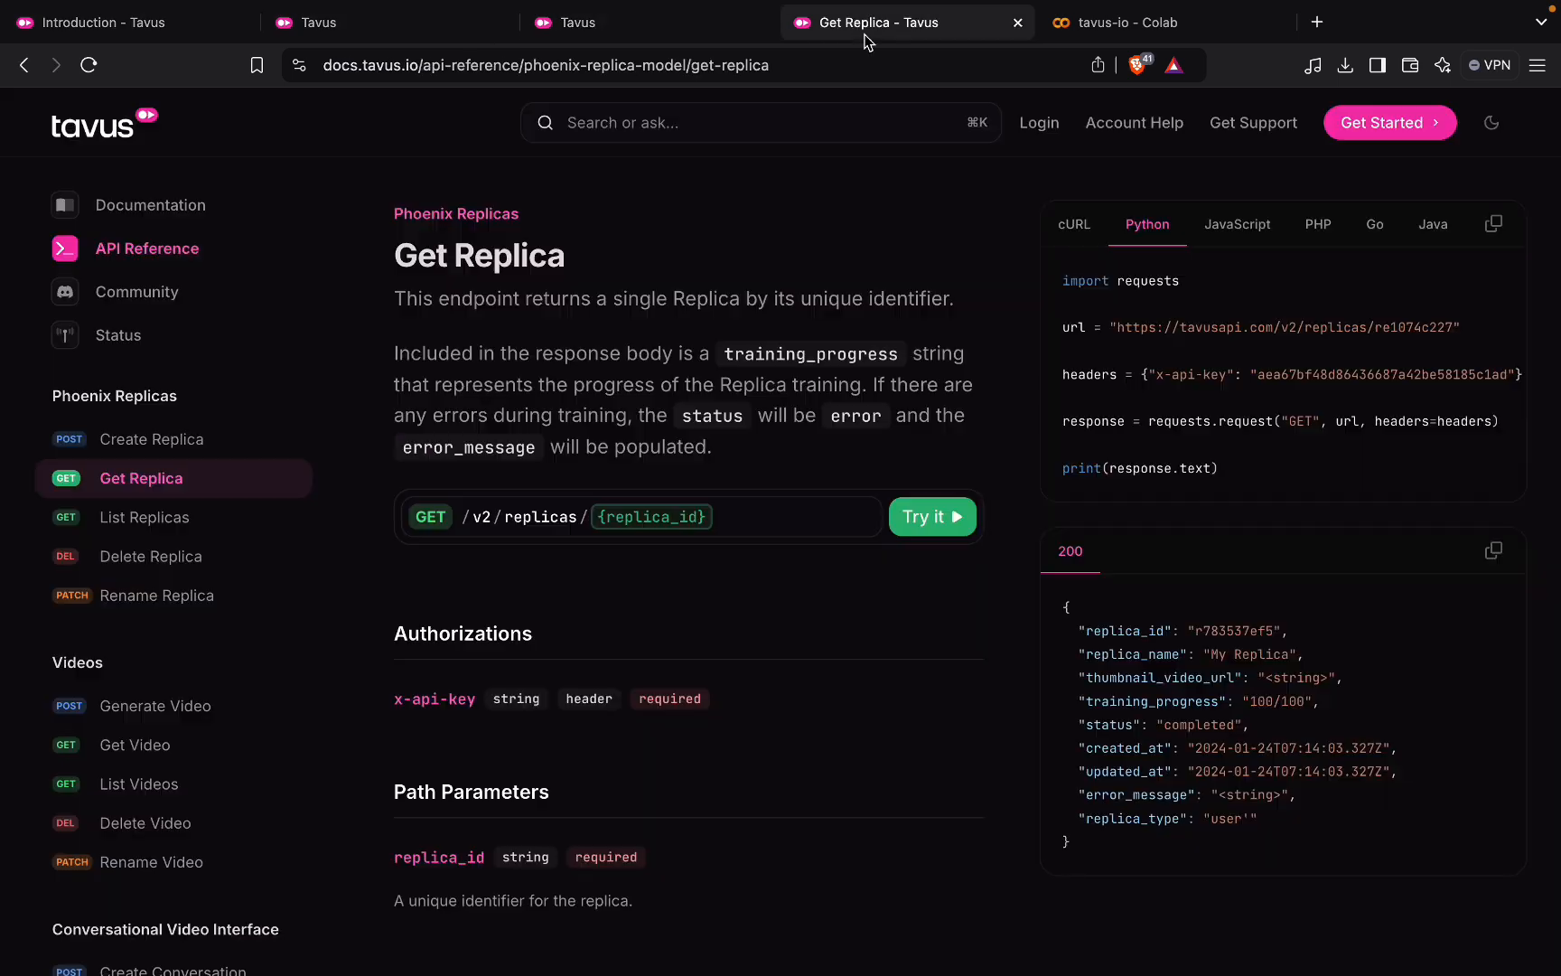
{"action": "left_click", "coordinate": [110, 22]}
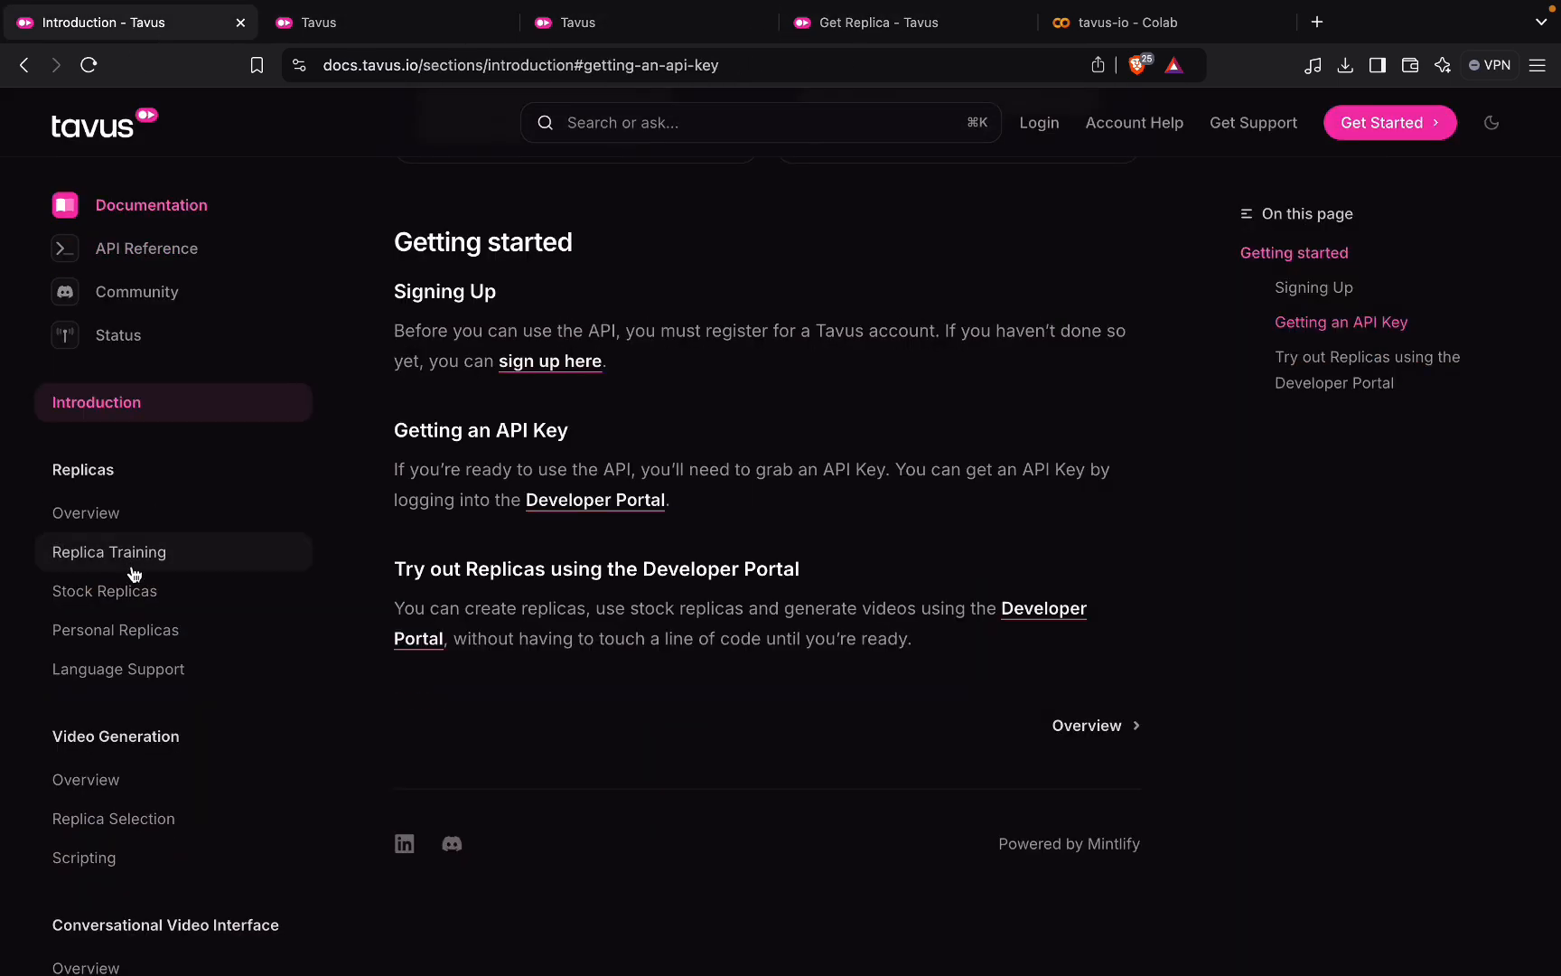
- Browse the Stock Replicas page's Studio group, viewing Samantha and Diego with their replica IDs
{"action": "left_click", "coordinate": [105, 591]}
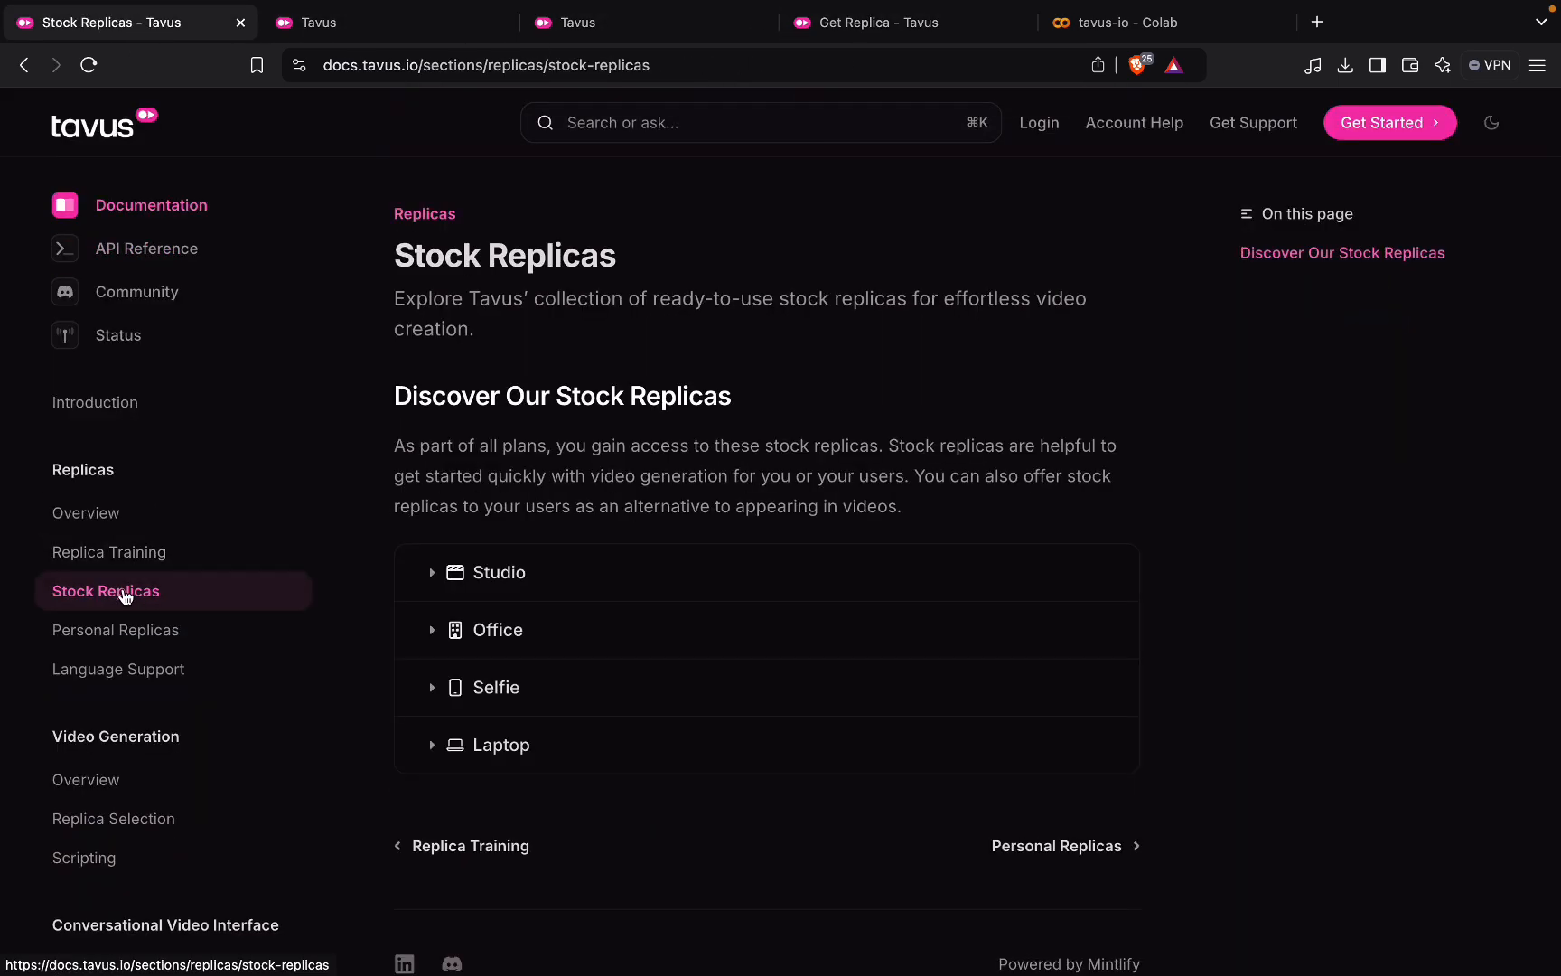
{"action": "left_click", "coordinate": [495, 571]}
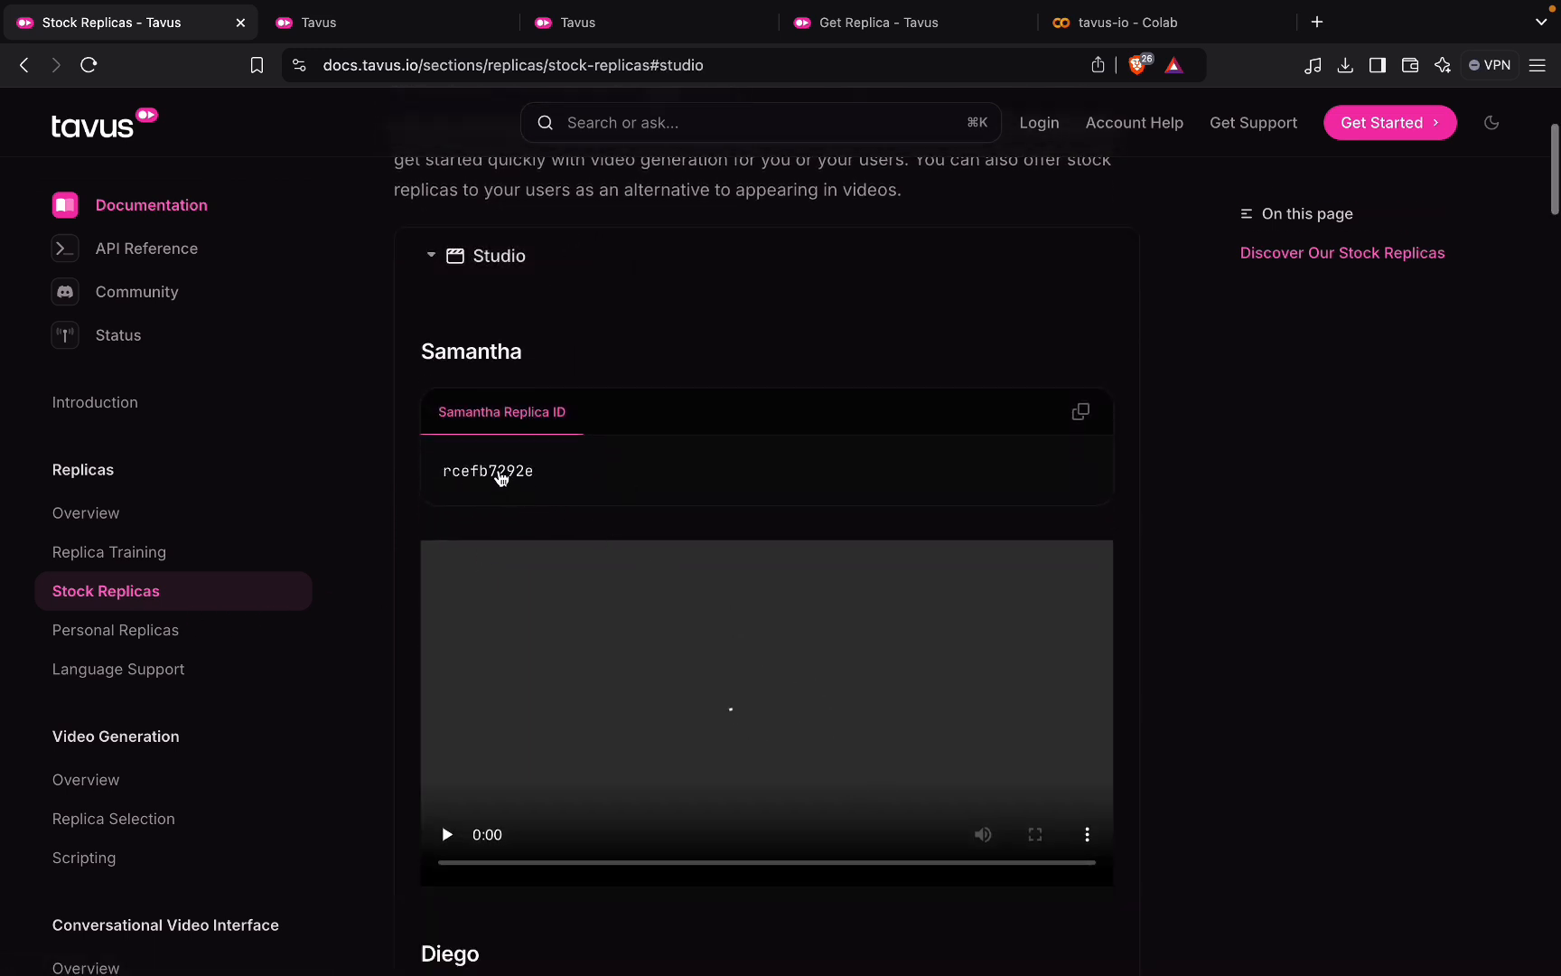
{"action": "scroll", "scroll_direction": "down", "scroll_amount": 3}
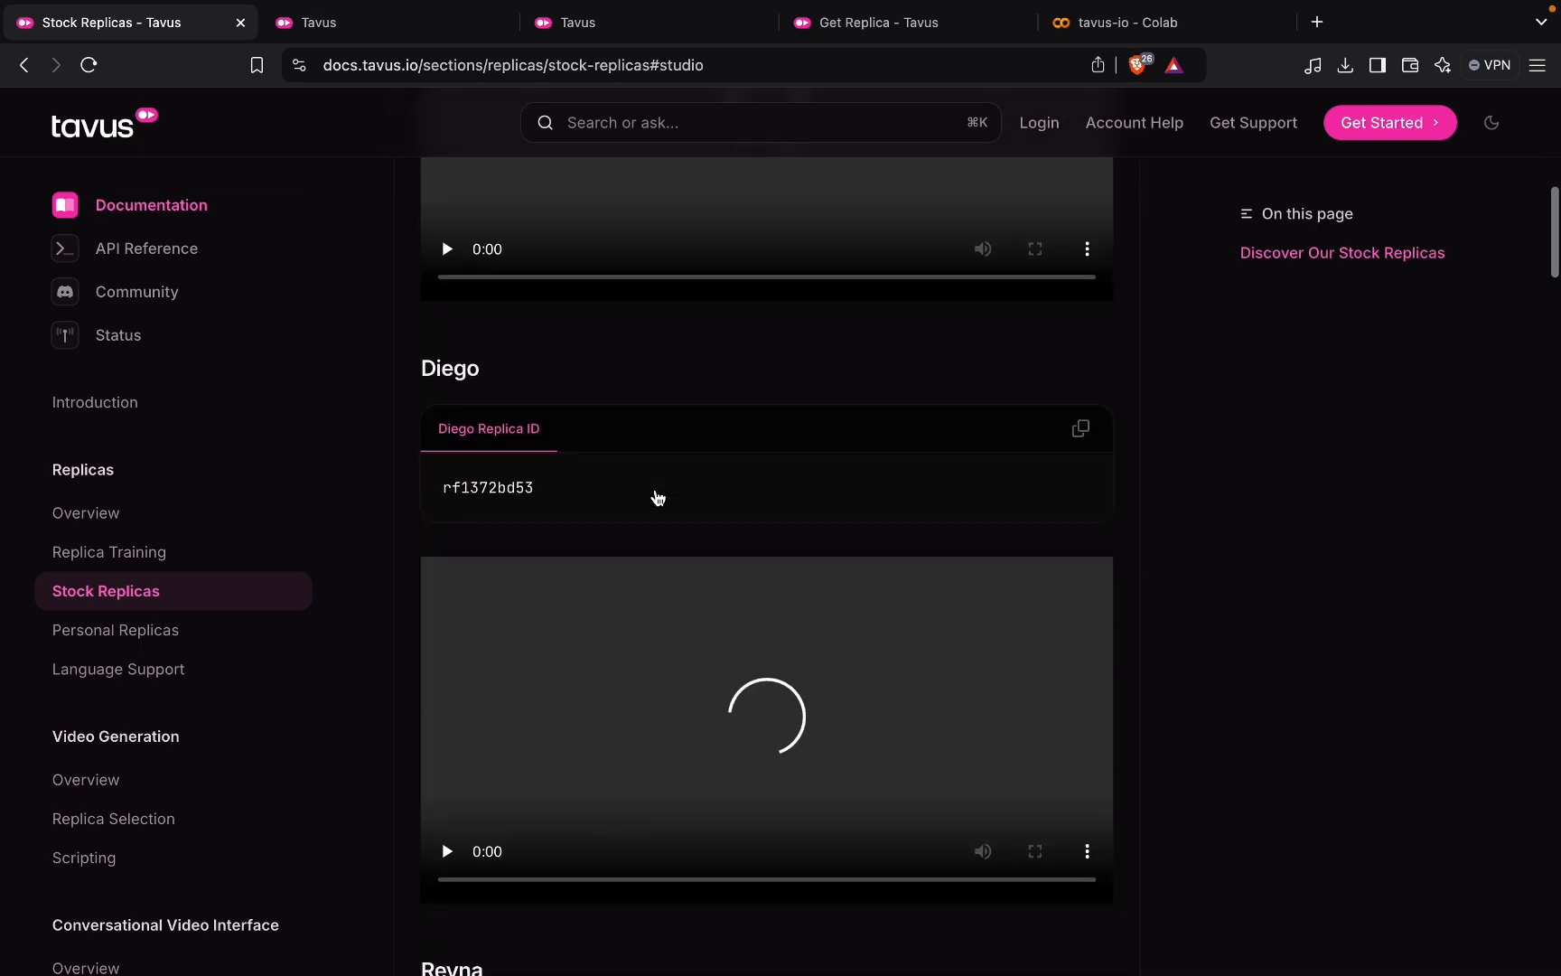
{"action": "scroll", "scroll_direction": "down", "scroll_amount": 3}
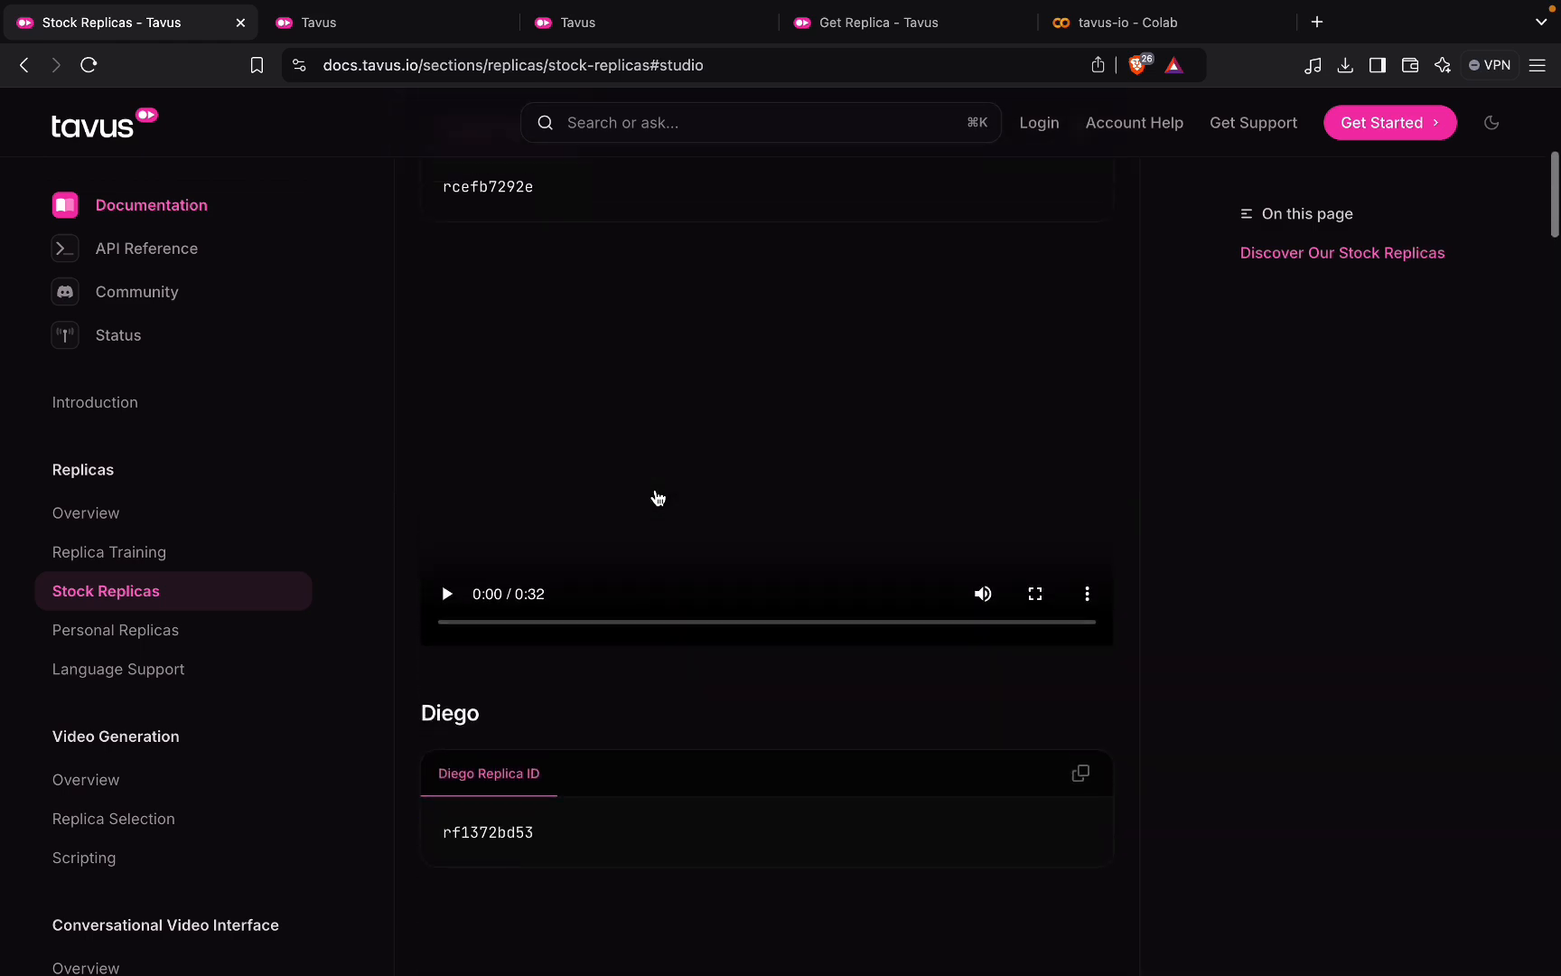
{"action": "scroll", "scroll_direction": "up", "scroll_amount": 3}
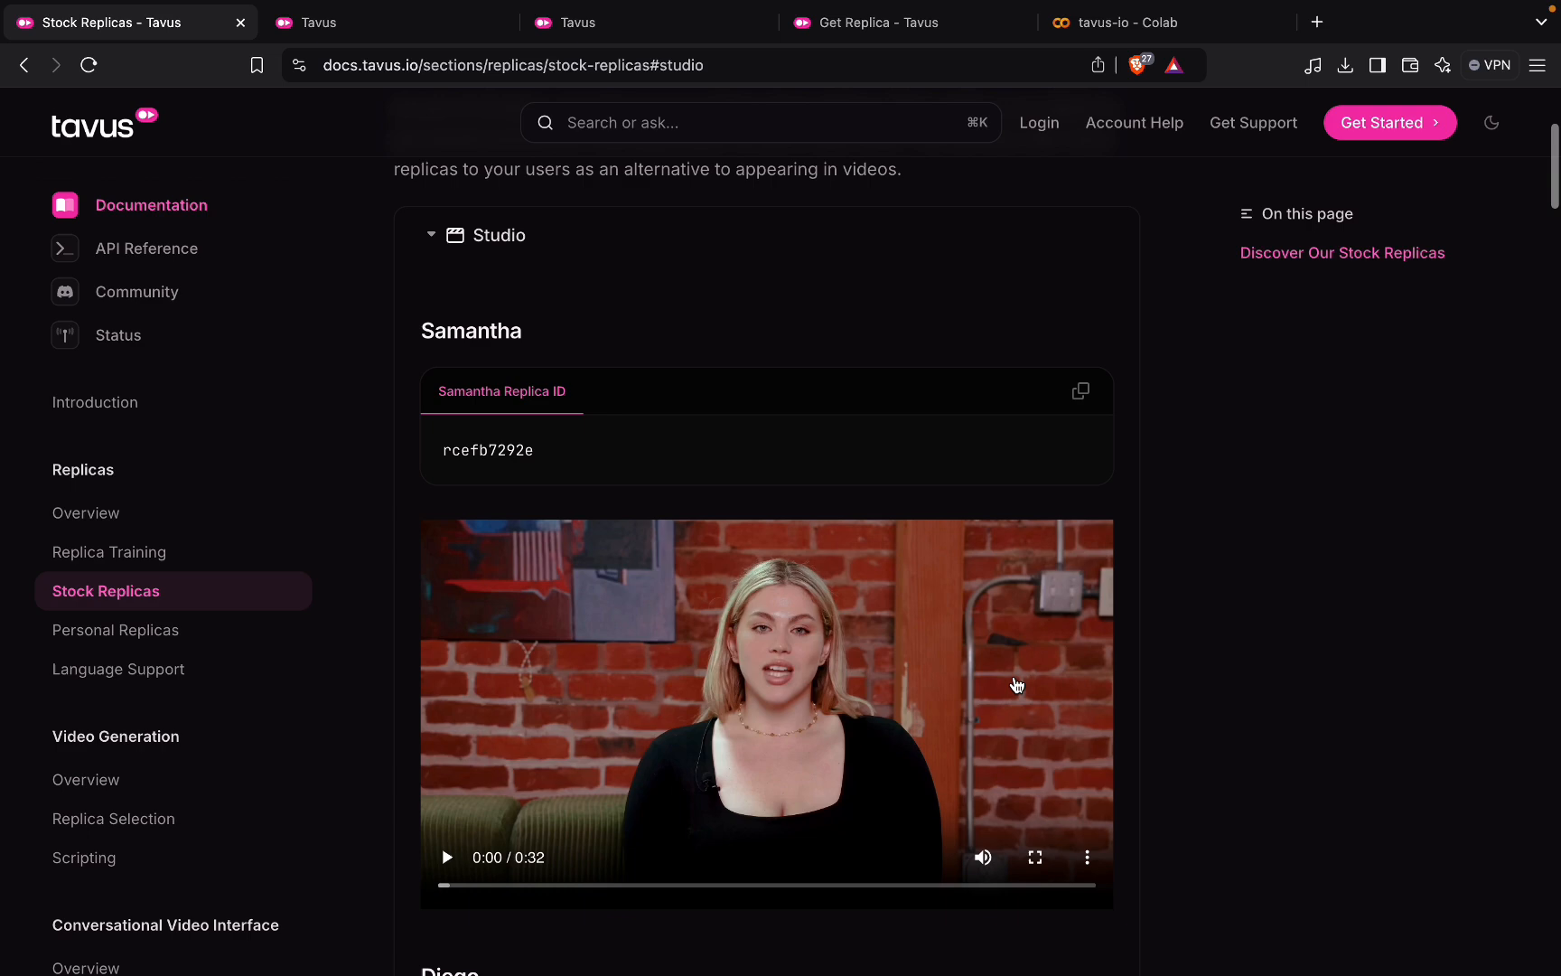
{"action": "scroll", "scroll_direction": "down", "scroll_amount": 3}
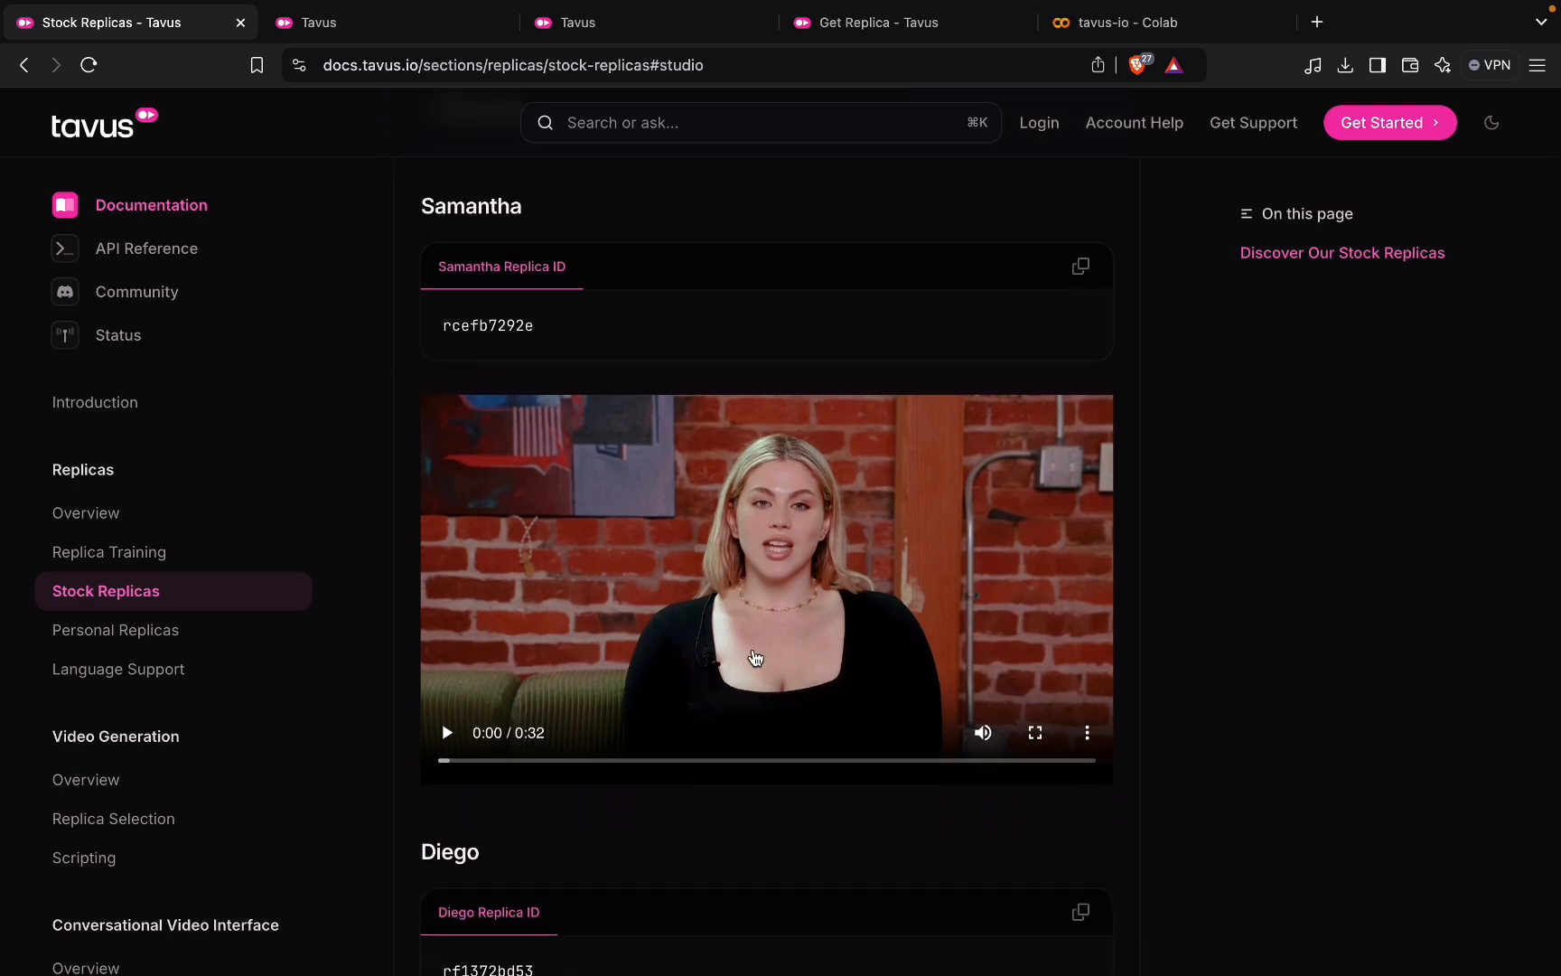
{"action": "scroll", "scroll_direction": "up", "scroll_amount": 3}
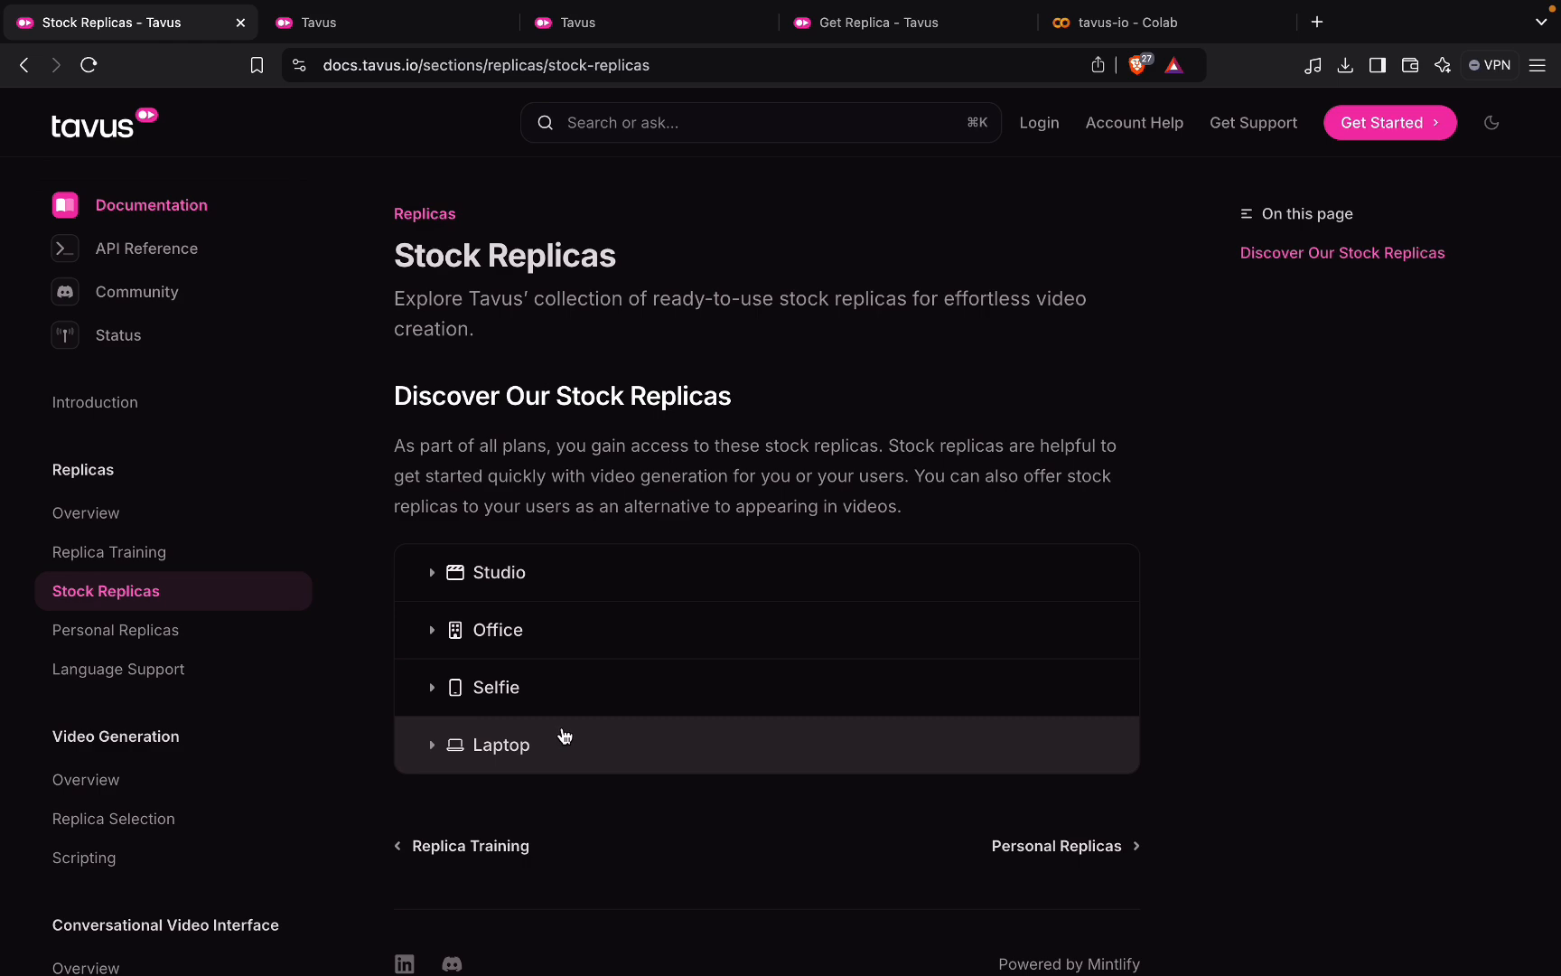
{"action": "mouse_move", "coordinate": [1107, 854]}
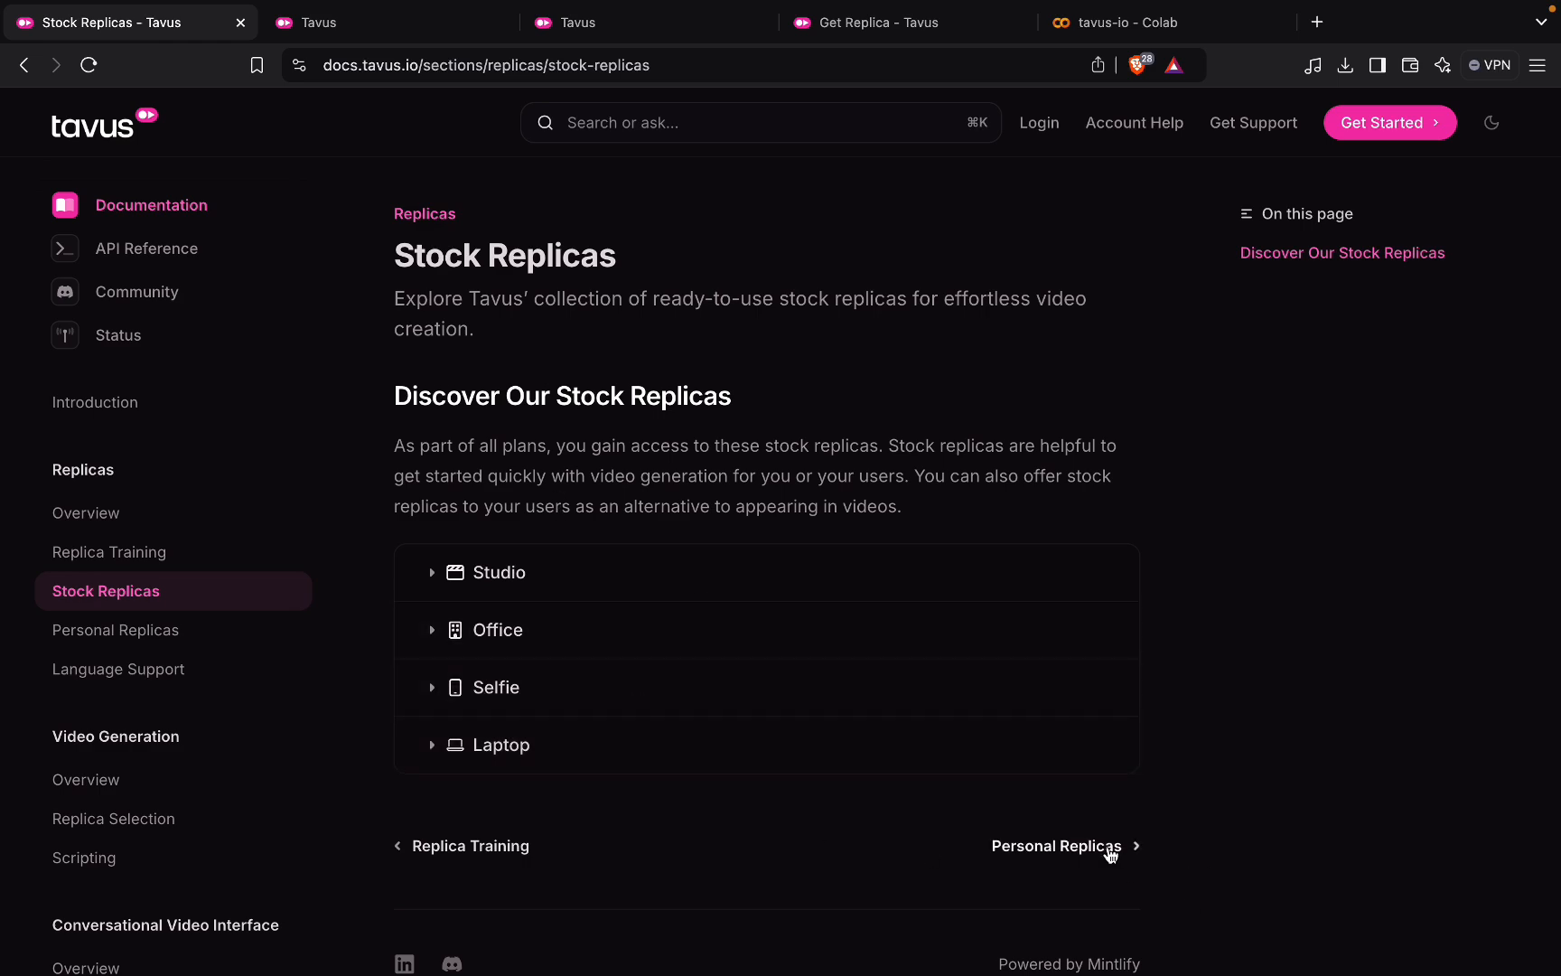
- Read through the Personal Replicas guide on creating replicas via portal or API and recording tips
{"action": "left_click", "coordinate": [1055, 846]}
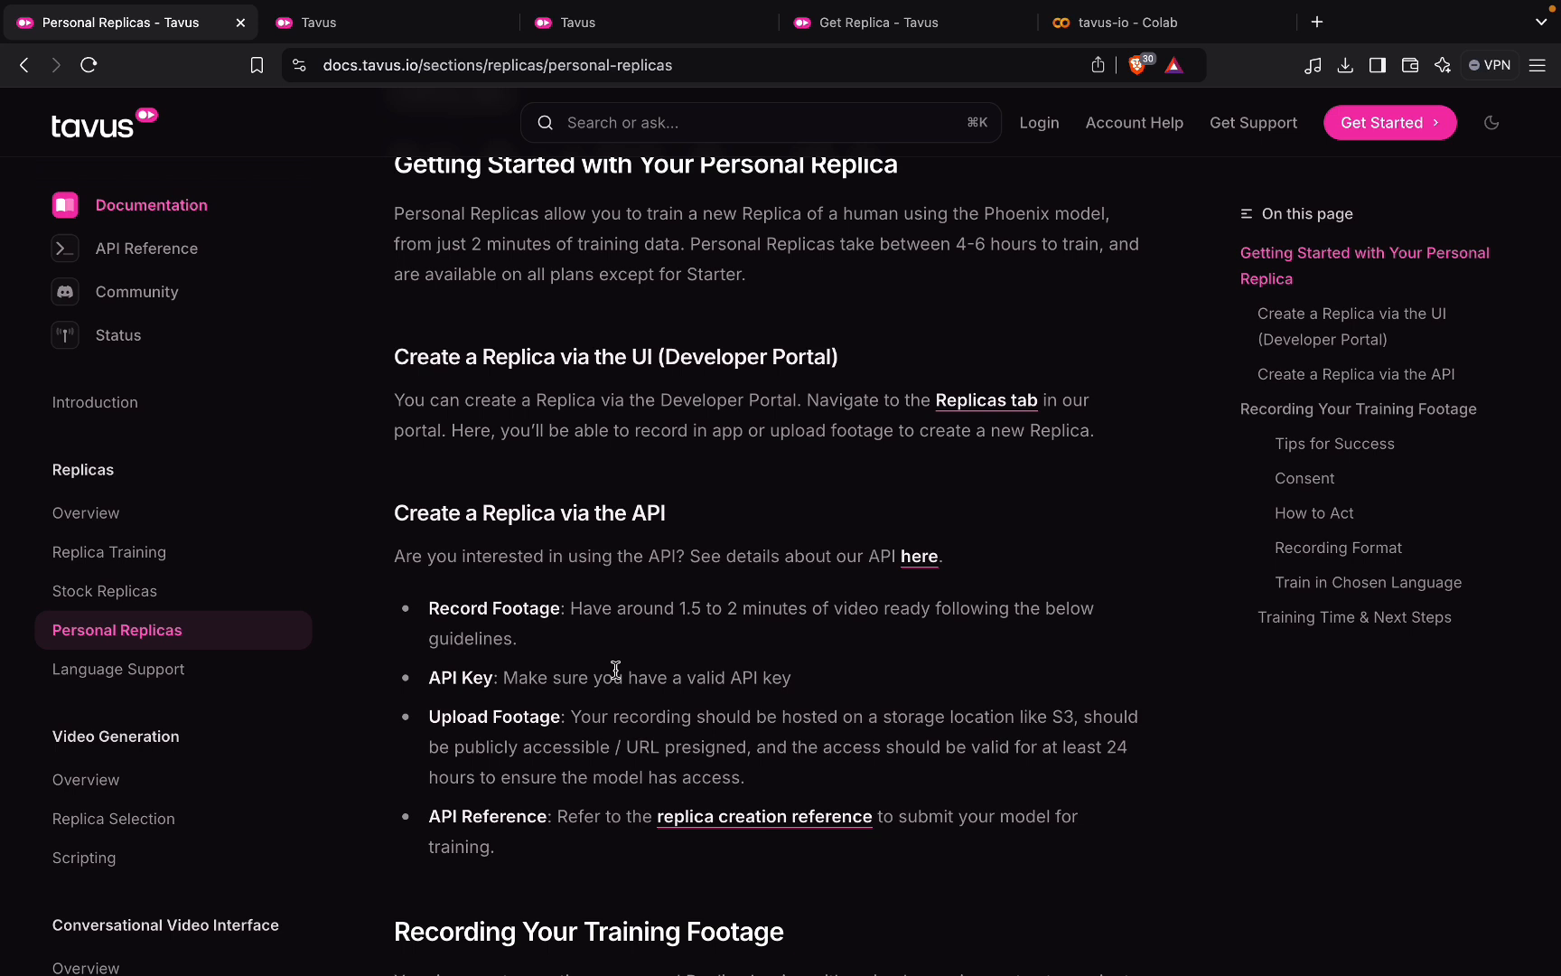
{"action": "scroll", "scroll_direction": "down", "scroll_amount": 3}
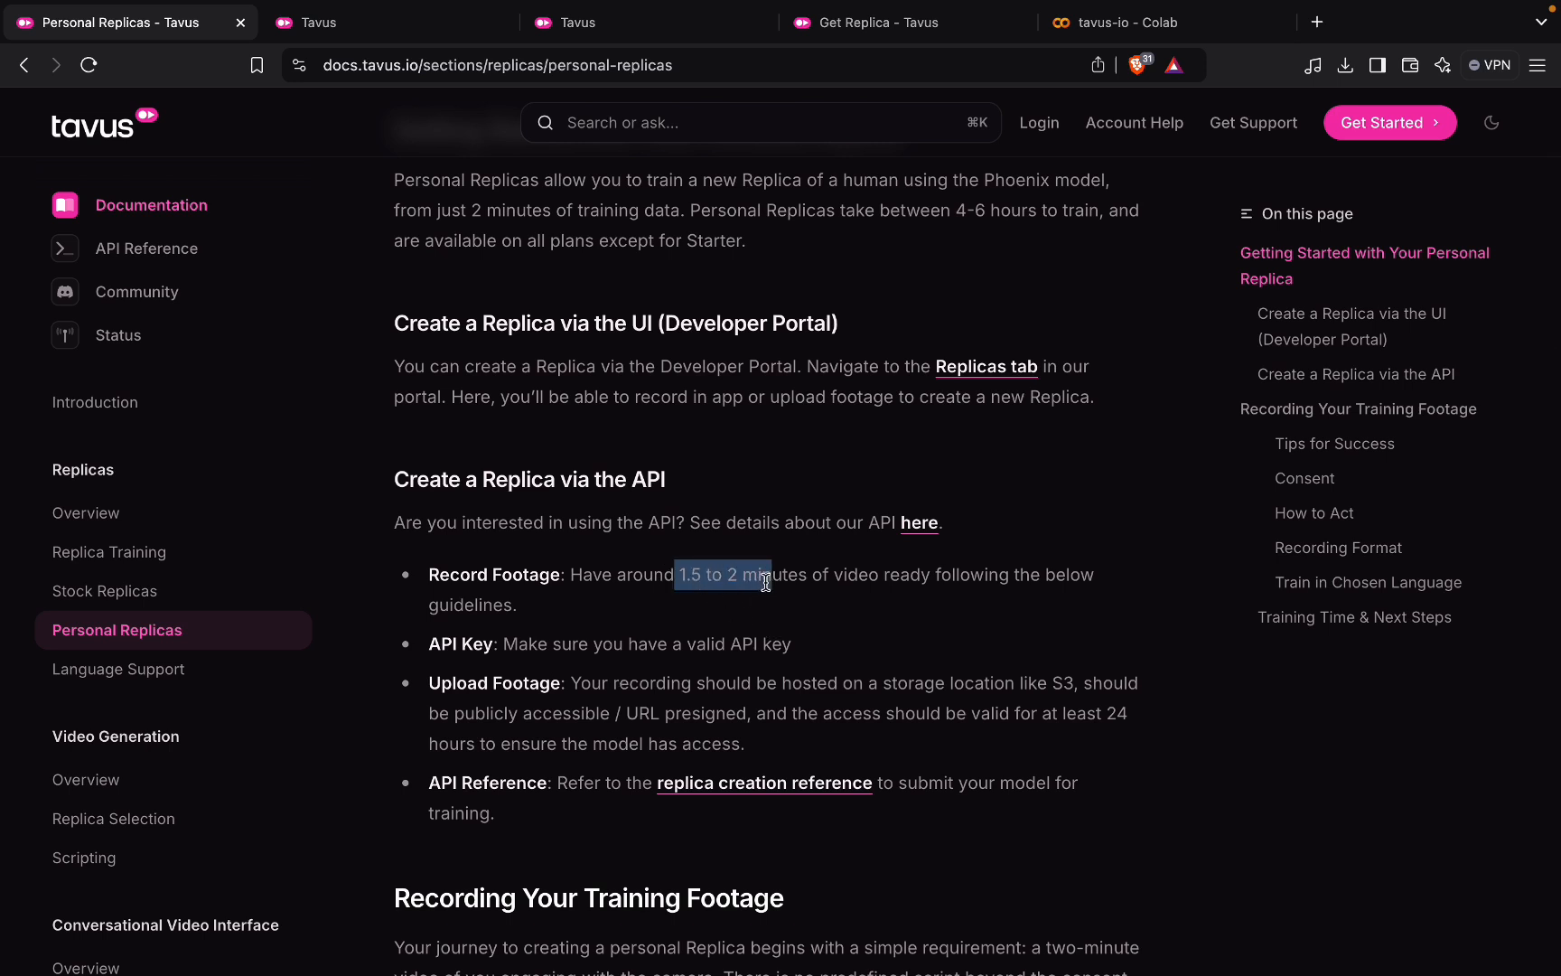
{"action": "scroll", "scroll_direction": "down", "scroll_amount": 3}
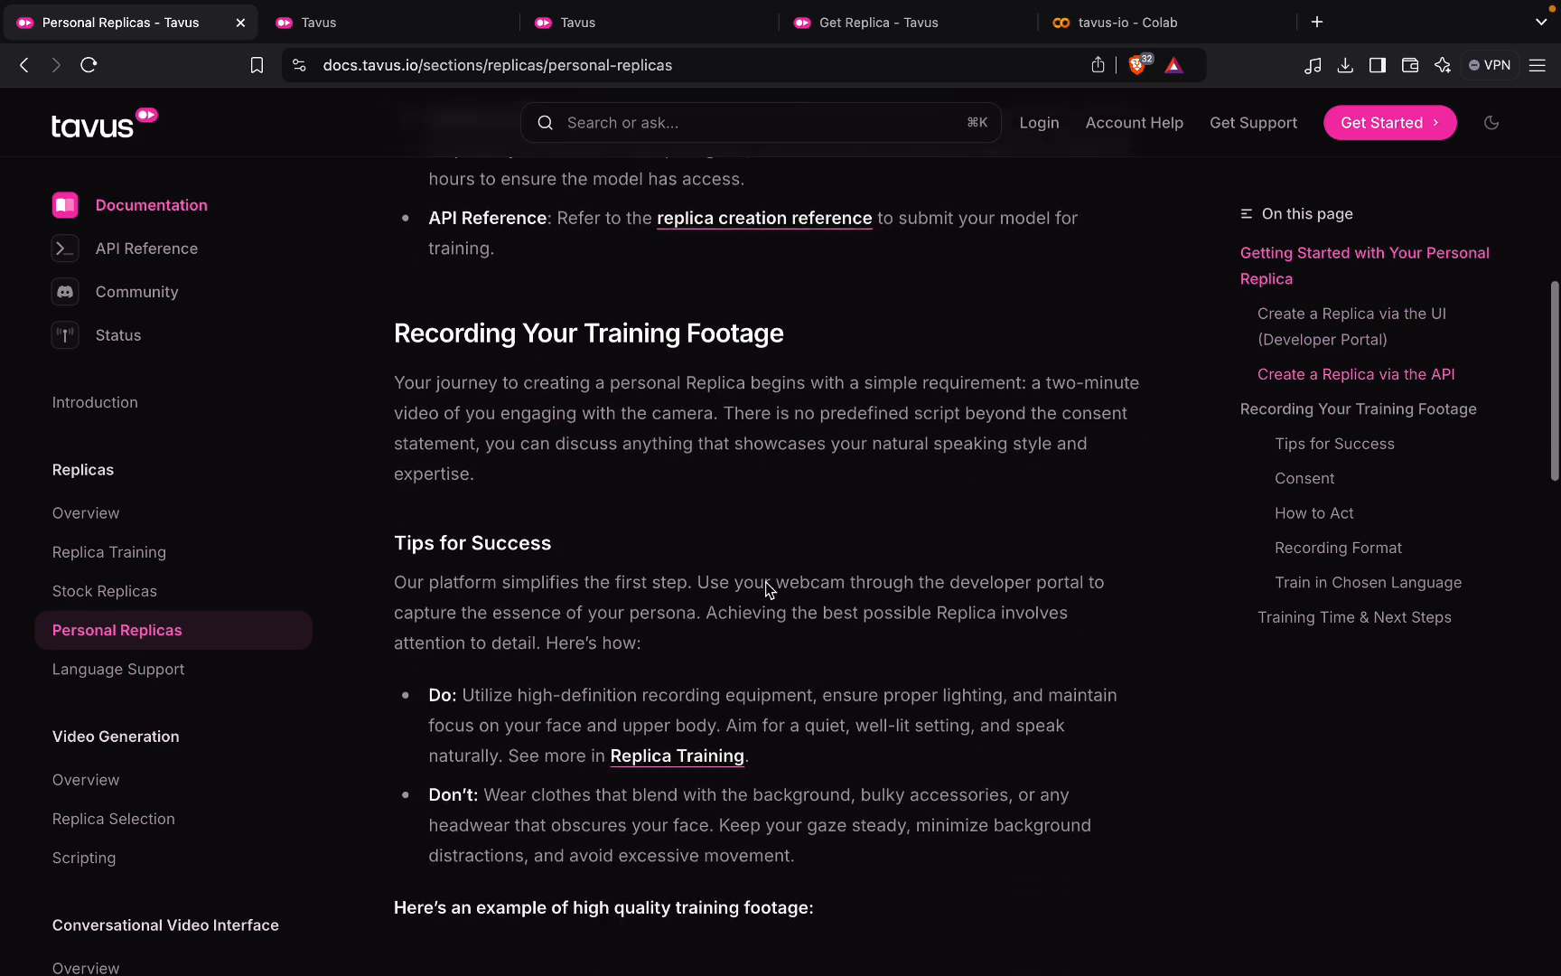
{"action": "scroll", "scroll_direction": "up", "scroll_amount": 3}
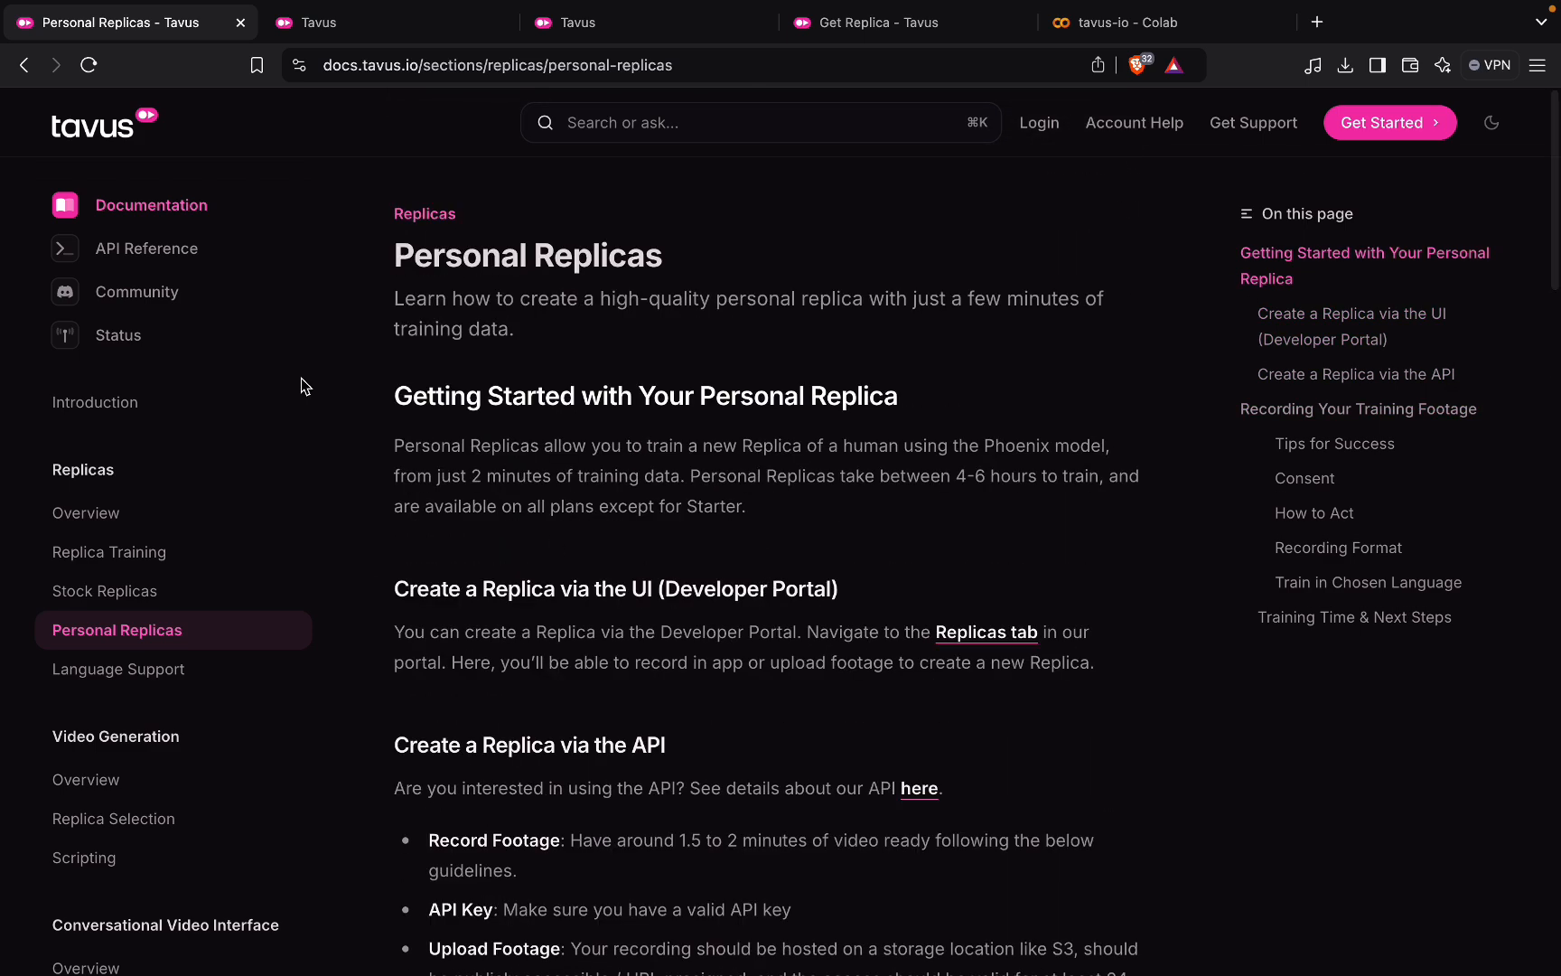
{"action": "mouse_move", "coordinate": [357, 133]}
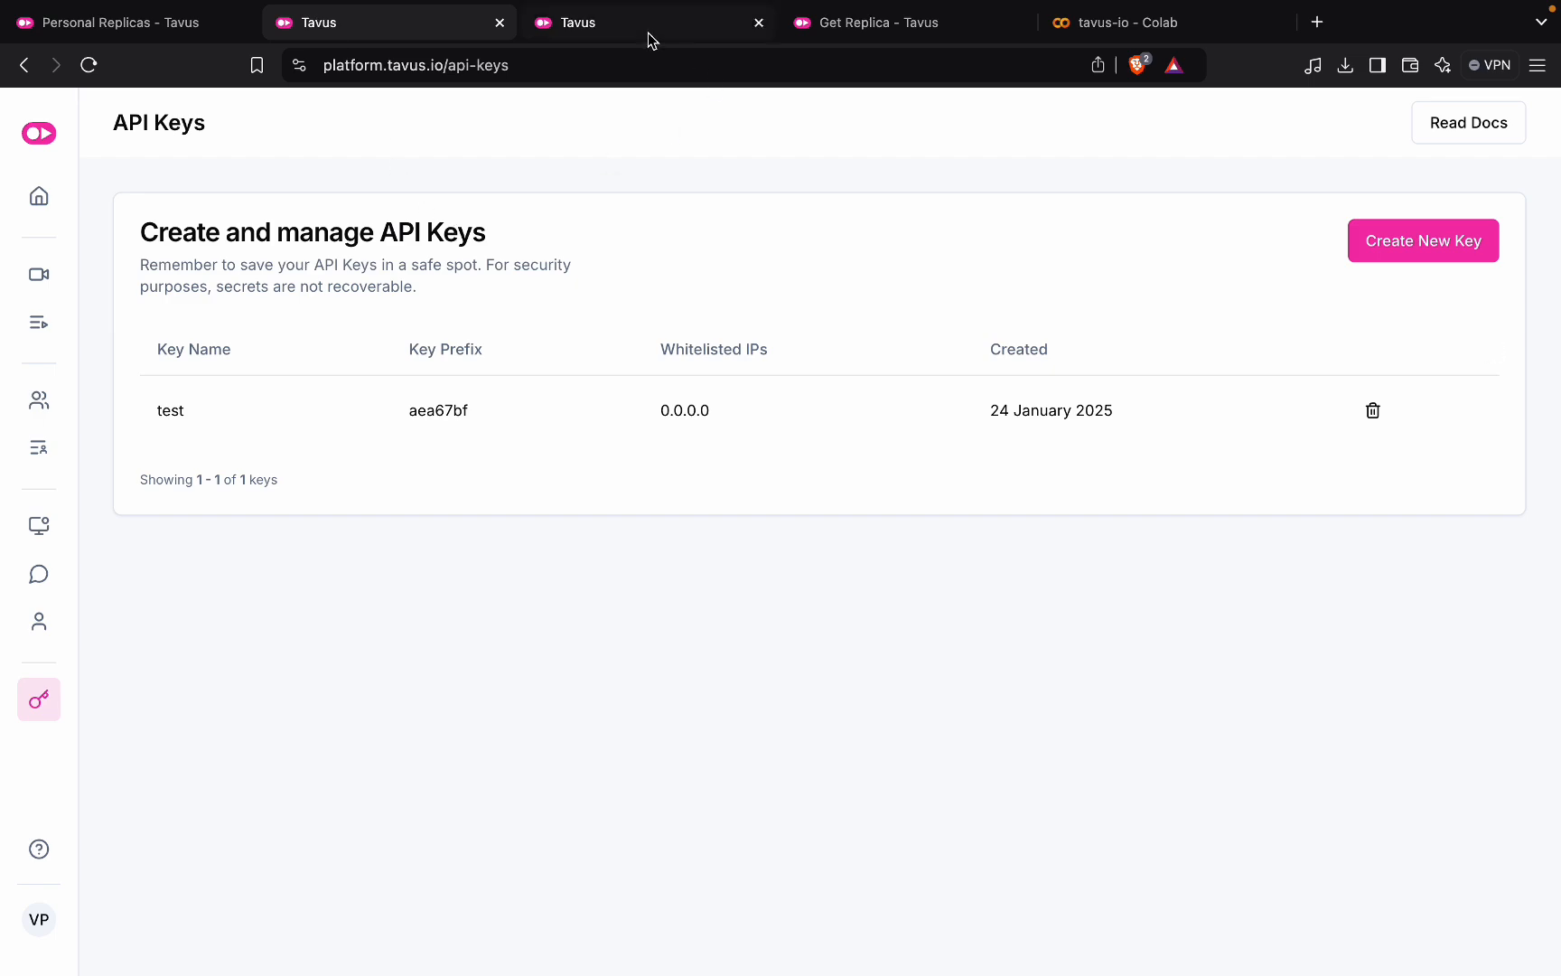
- Return to the Developer Portal home and reveal more of its stock replicas
{"action": "left_click", "coordinate": [38, 195]}
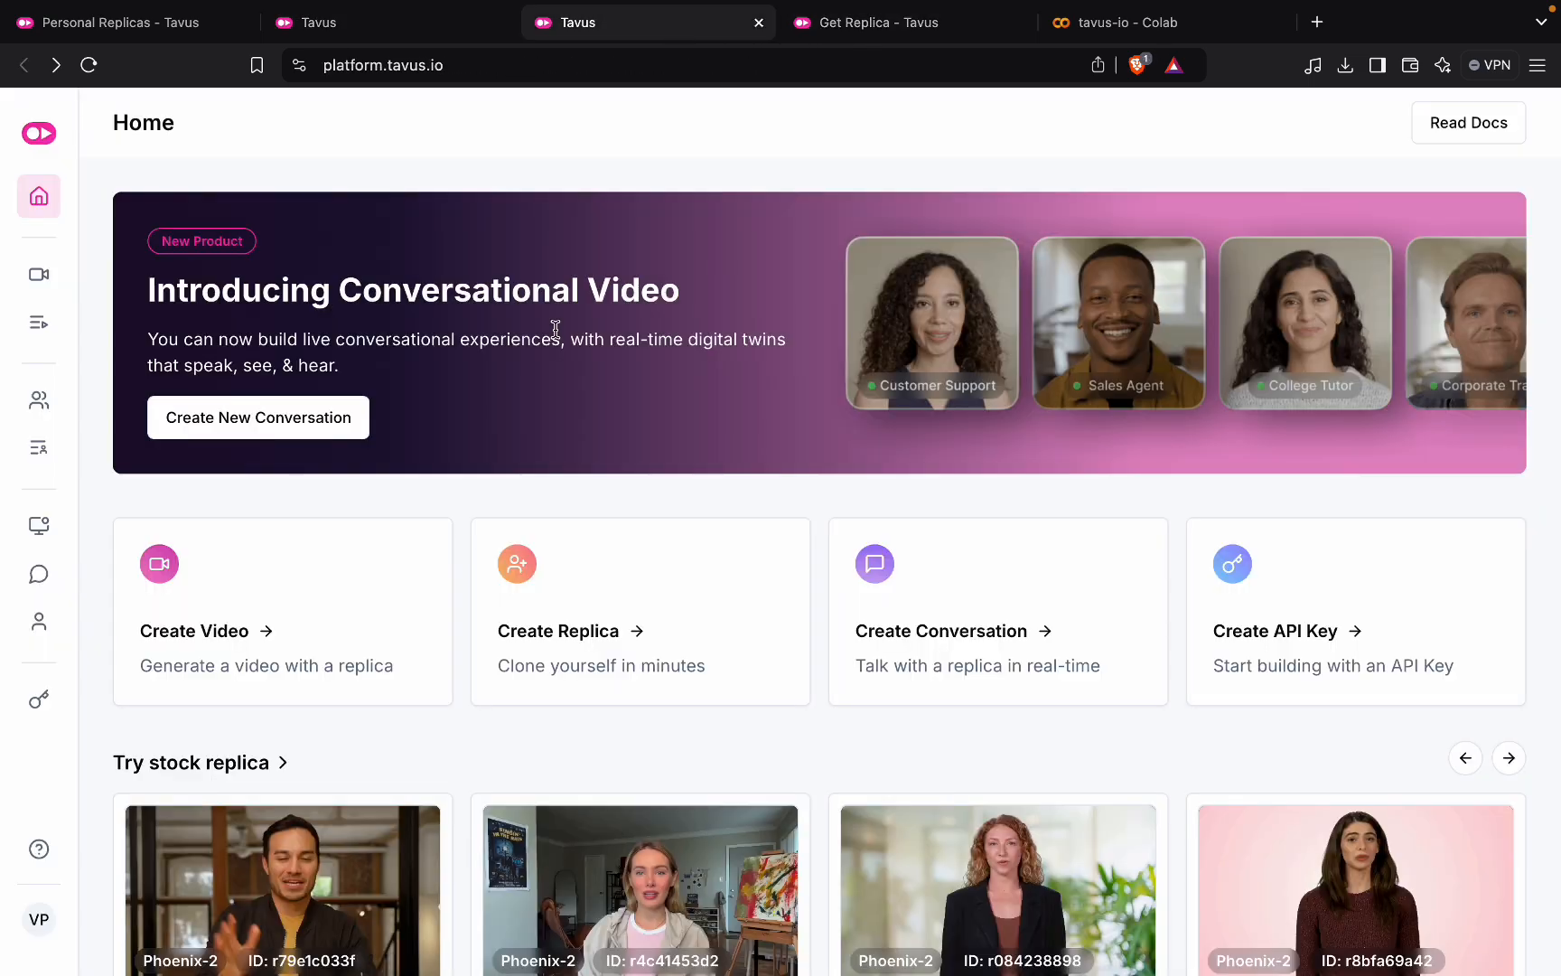
{"action": "scroll", "scroll_direction": "down", "scroll_amount": 3}
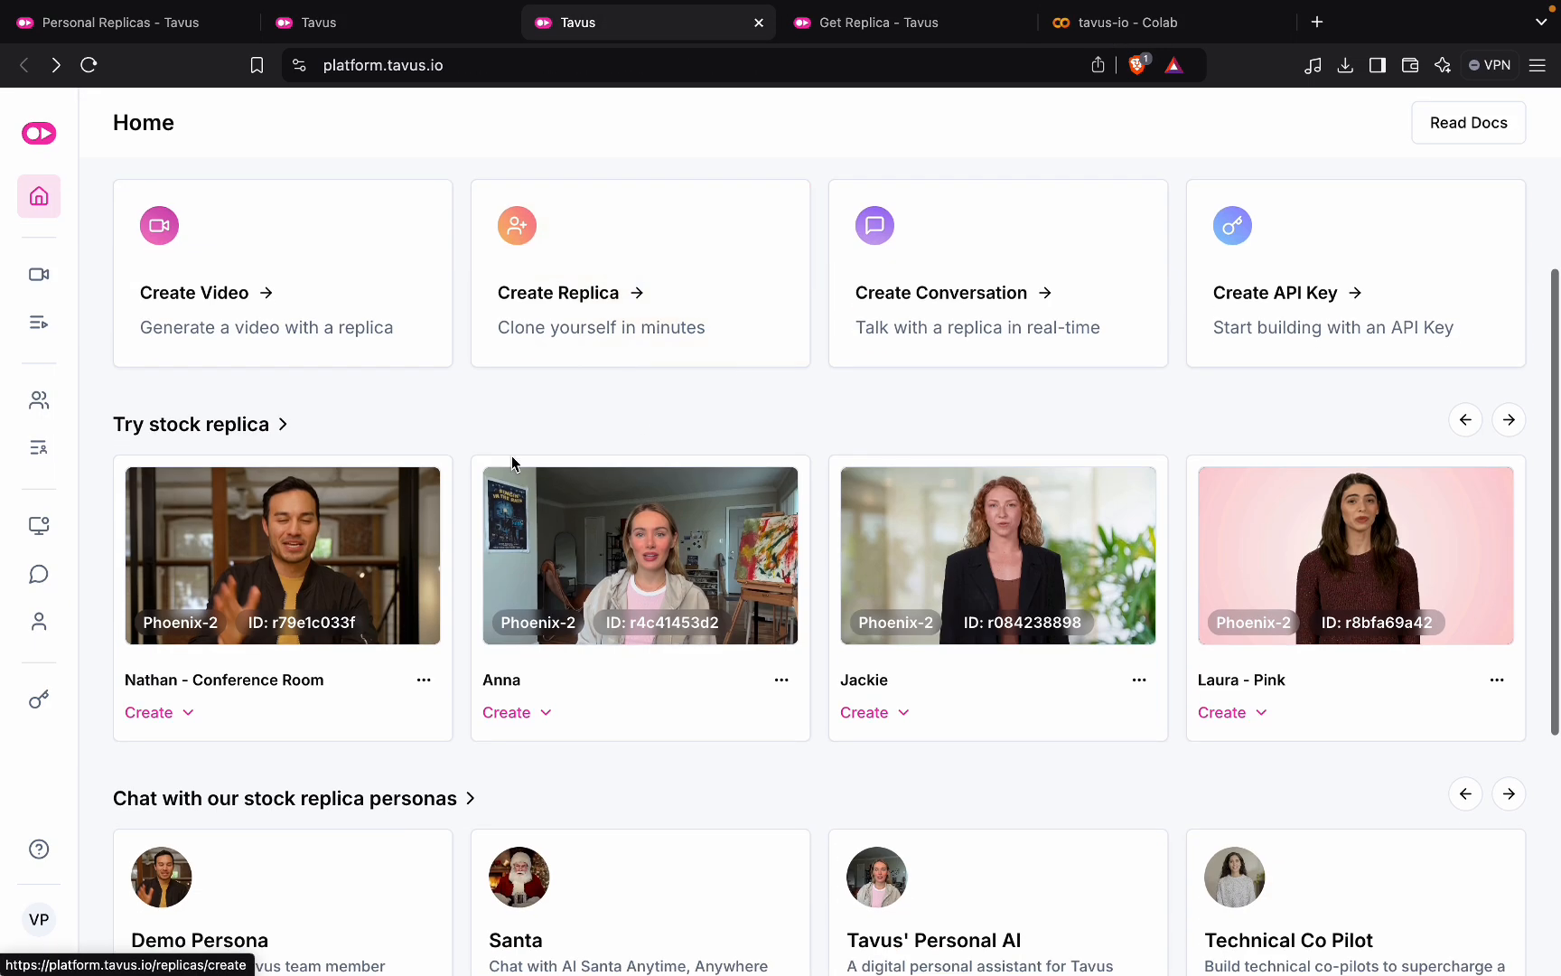
{"action": "mouse_move", "coordinate": [562, 607]}
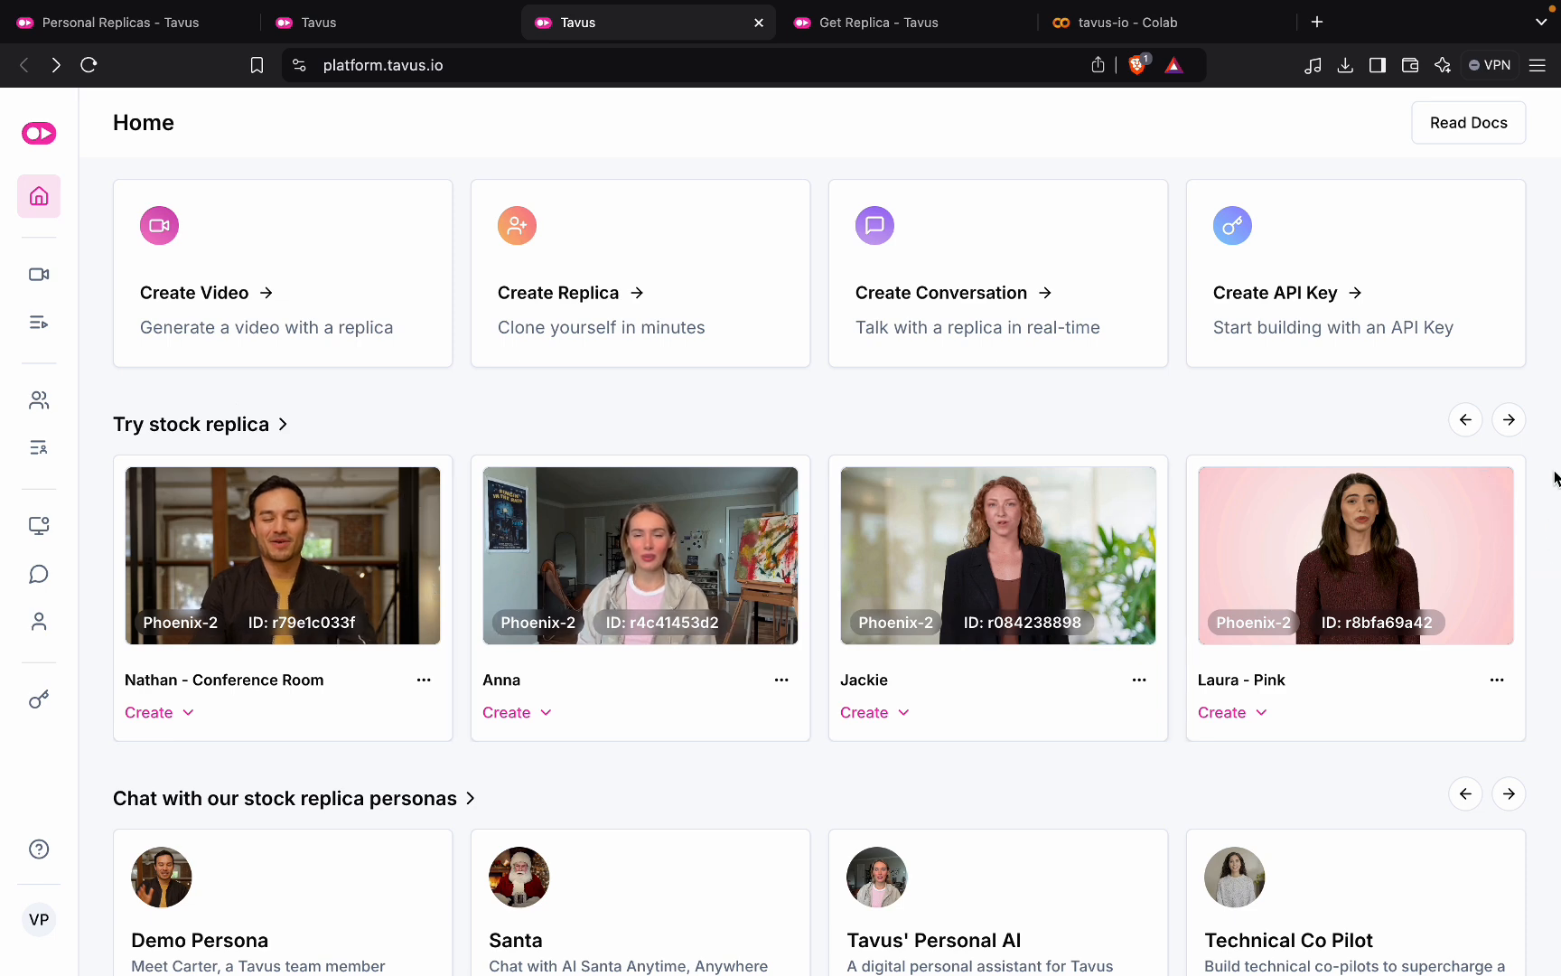
{"action": "left_click", "coordinate": [1509, 419]}
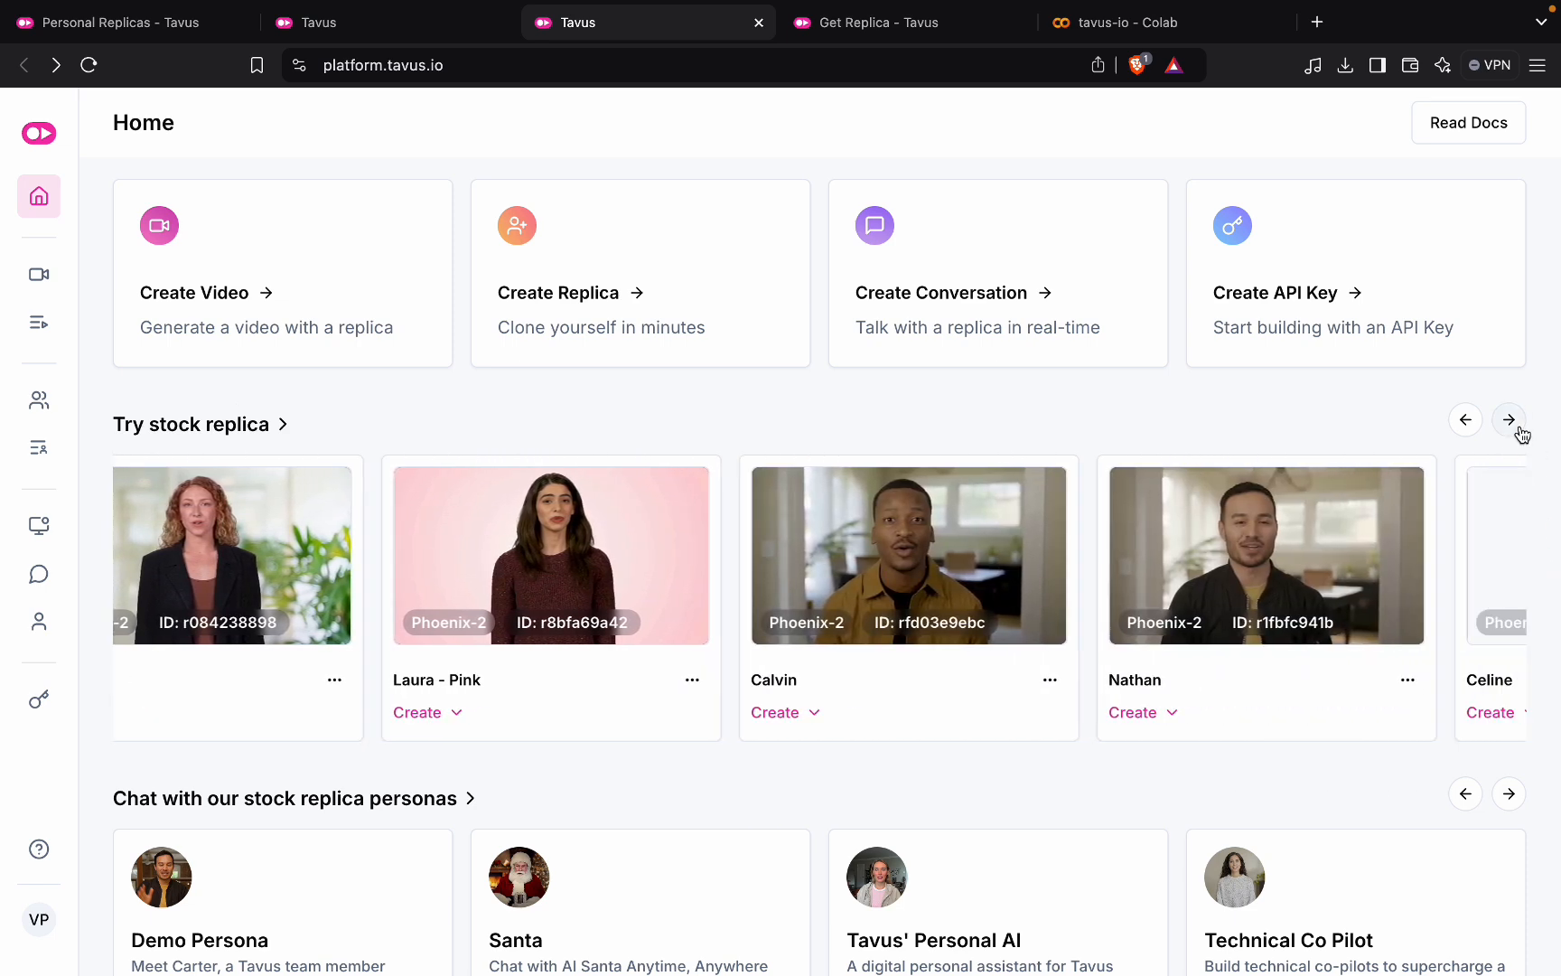
{"action": "left_click", "coordinate": [1508, 420]}
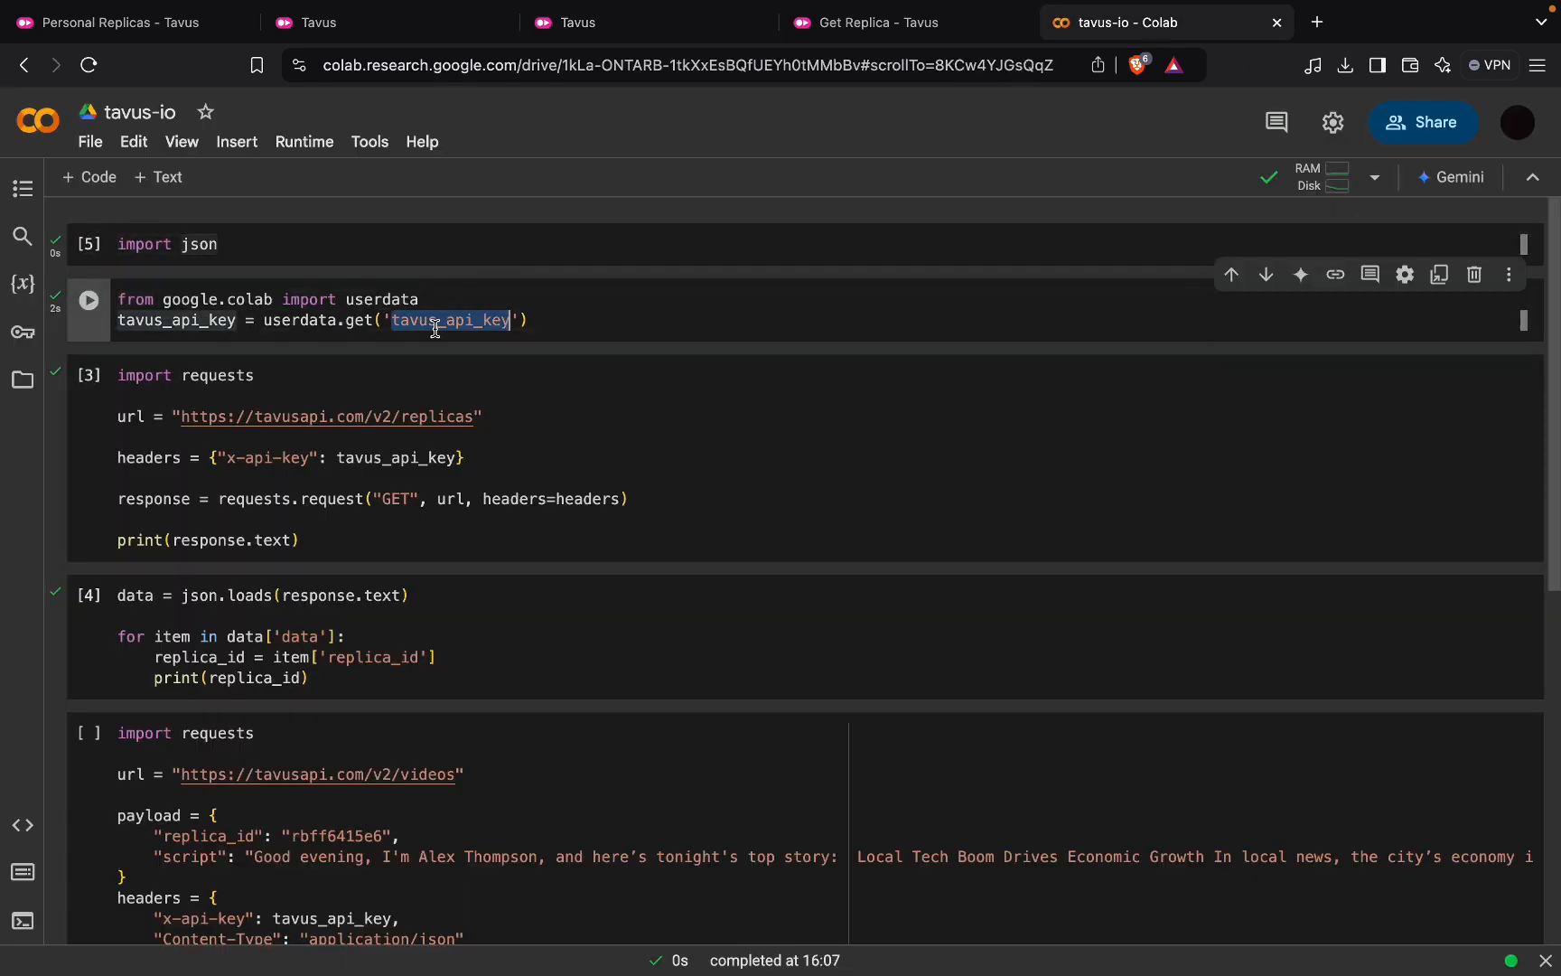
- Confirm the tavus_api_key secret is stored and load it with userdata
{"action": "left_click", "coordinate": [21, 331]}
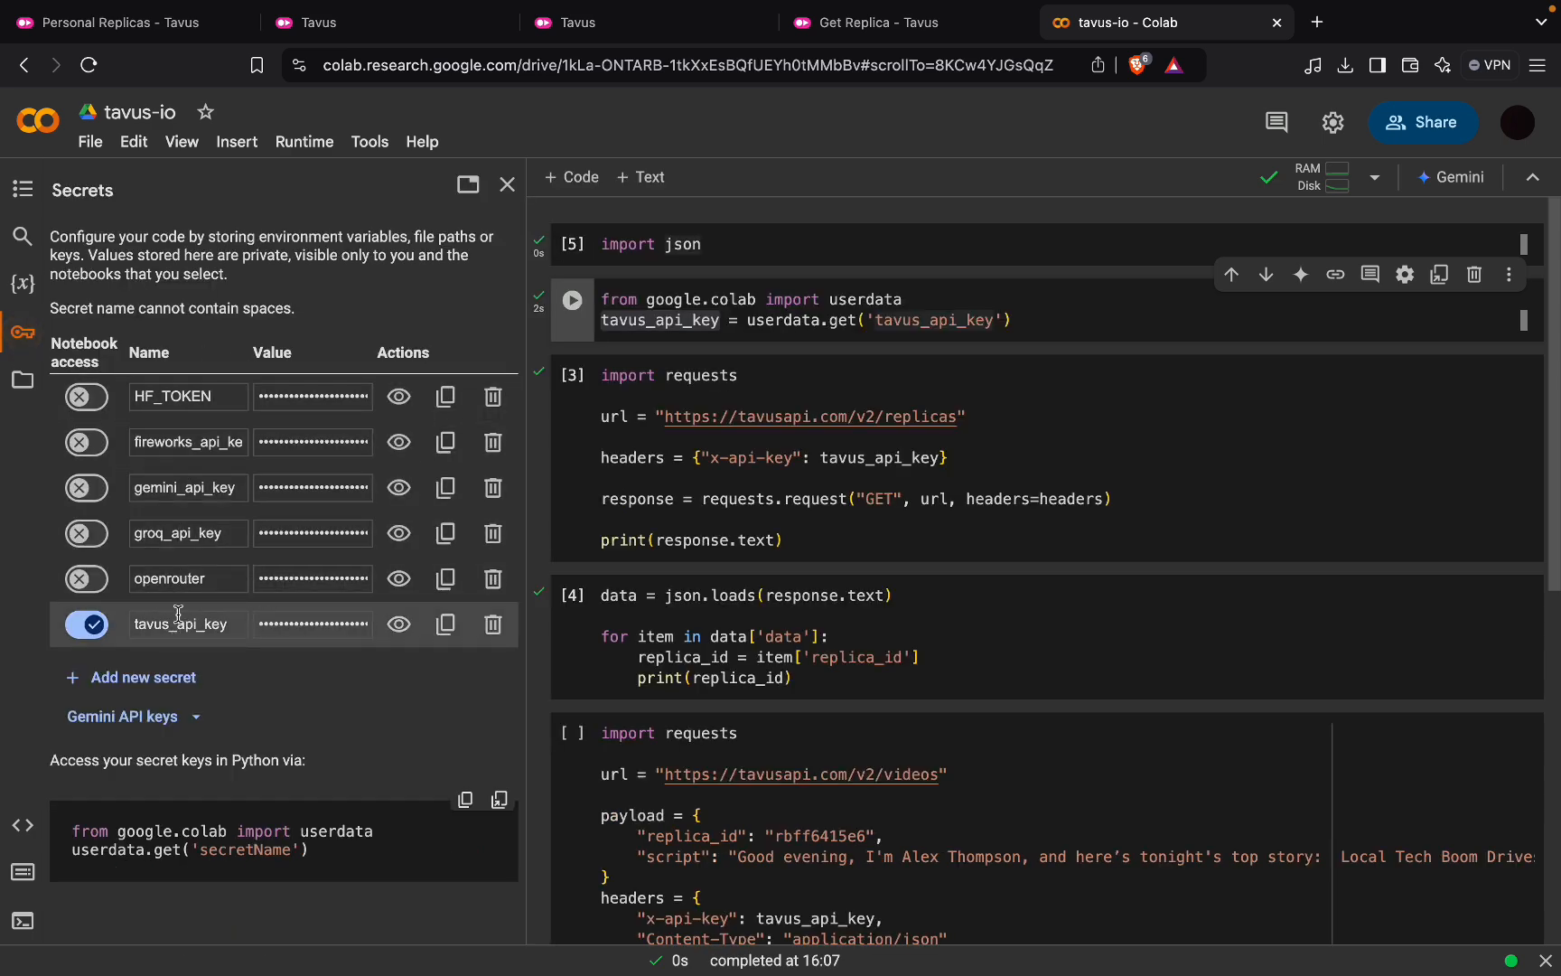
{"action": "mouse_move", "coordinate": [513, 194]}
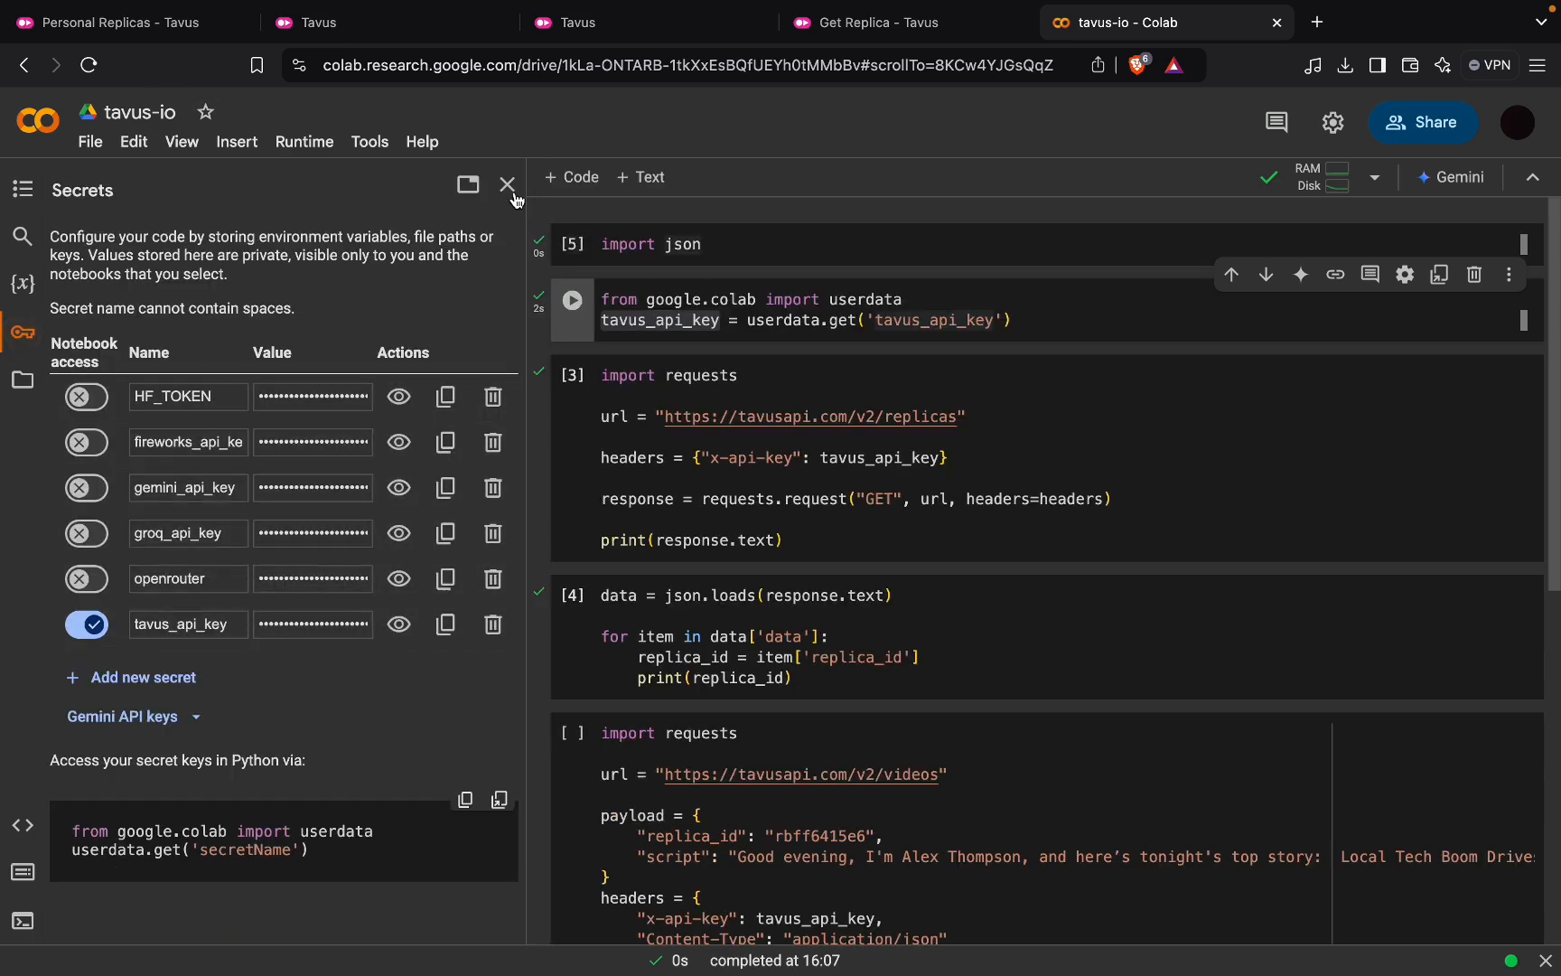
{"action": "left_click", "coordinate": [506, 188]}
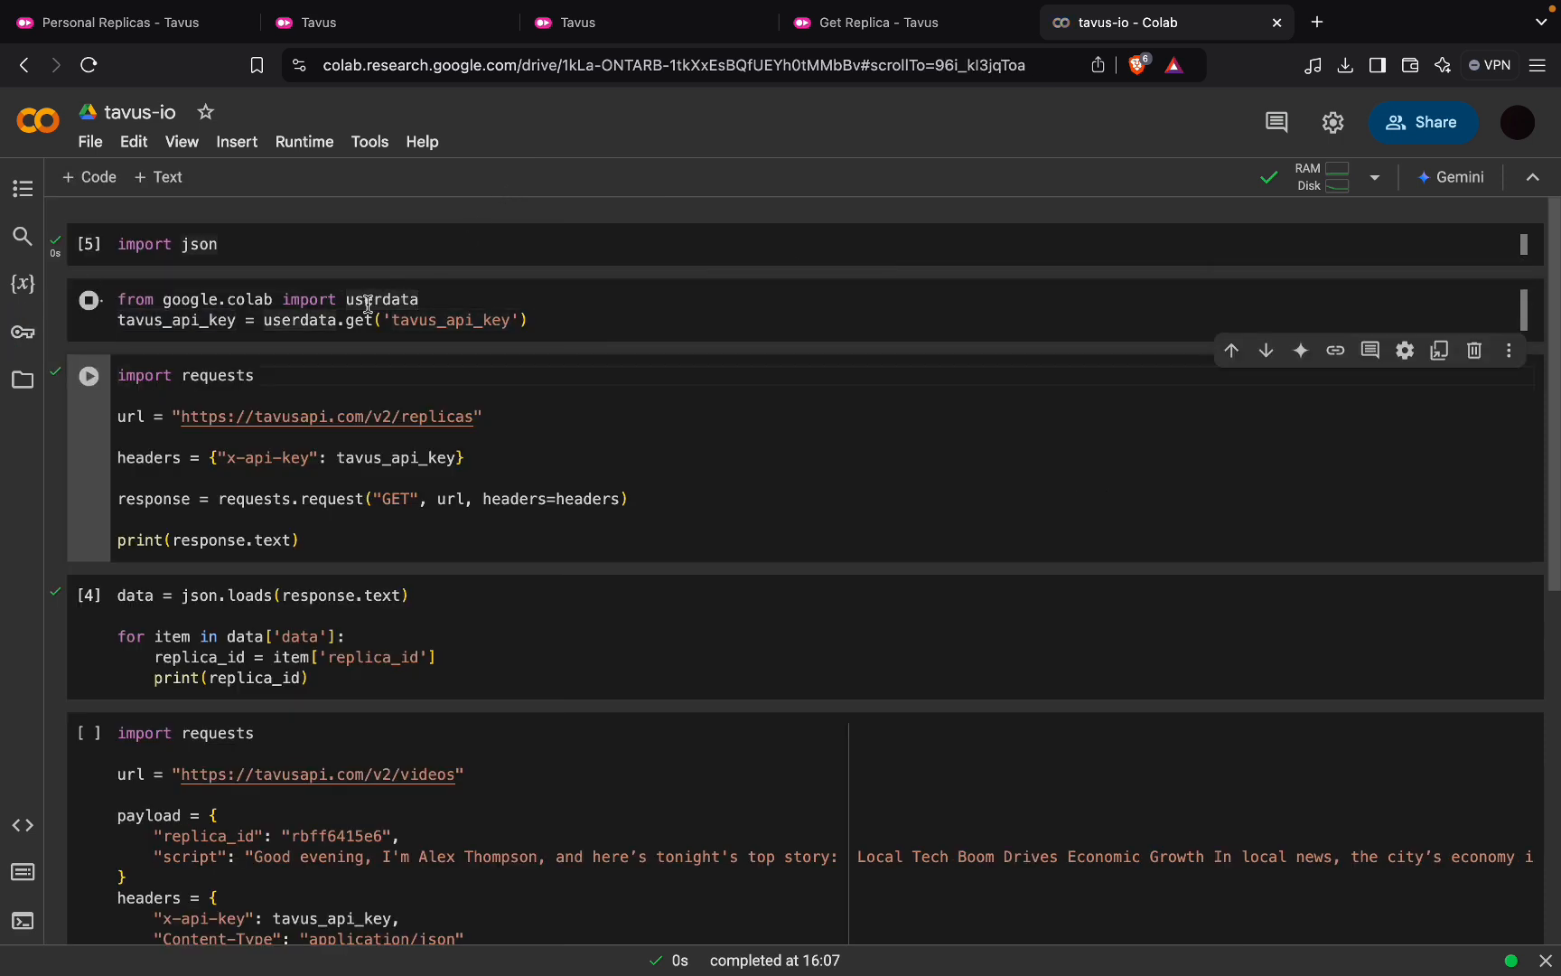
{"action": "left_click", "coordinate": [89, 299]}
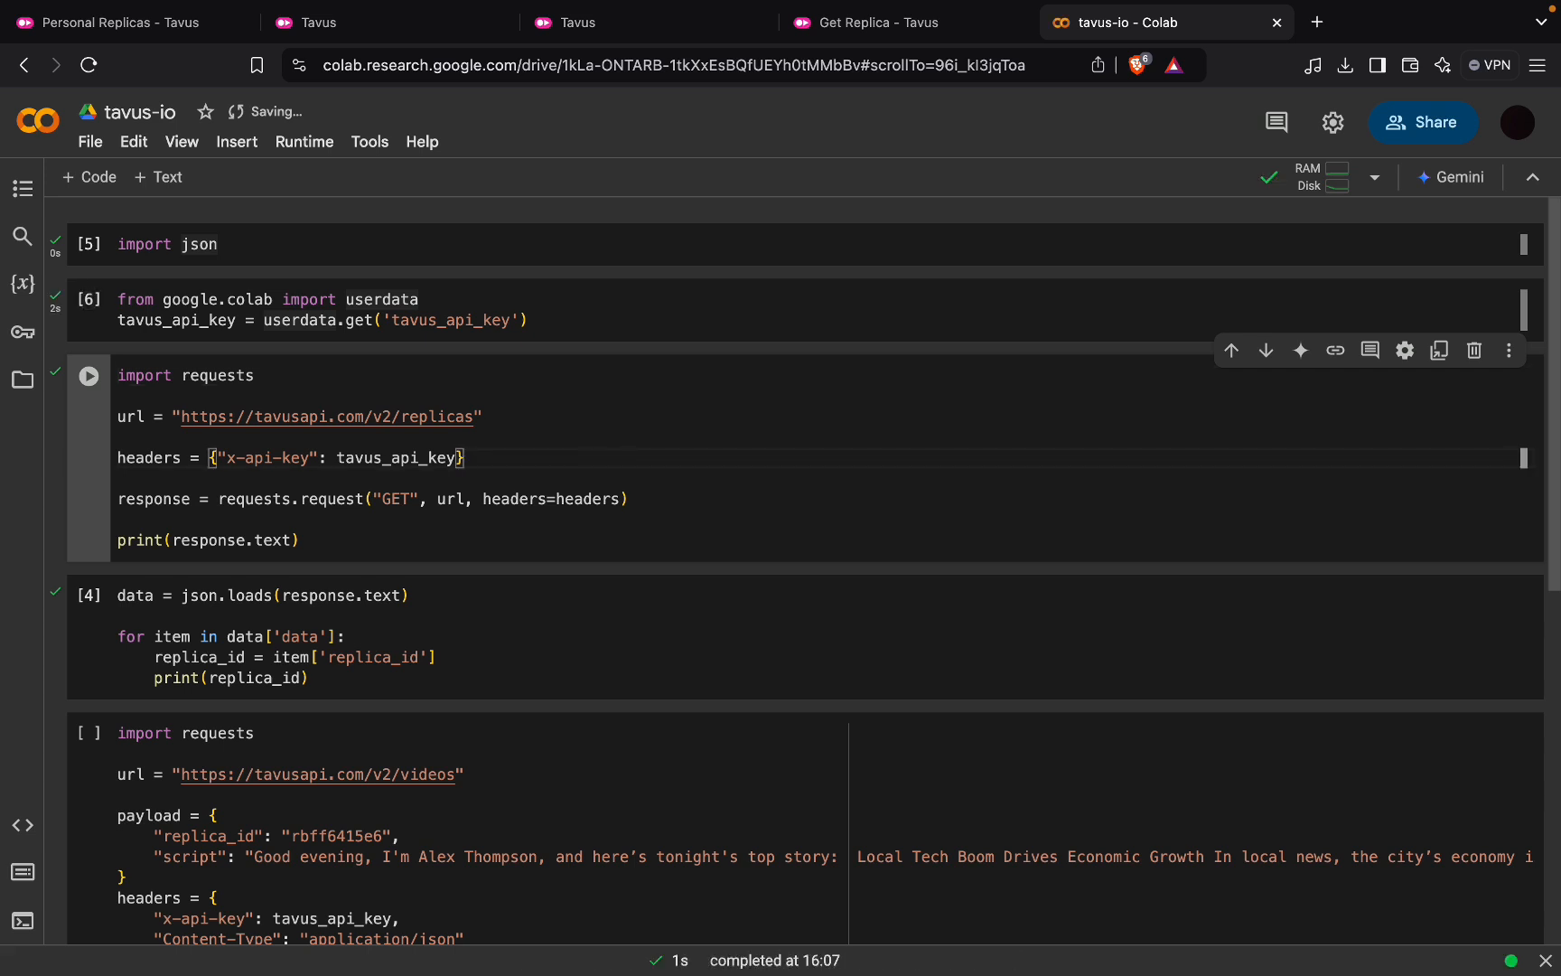
- Run the GET replicas request and print the full list of replica IDs
{"action": "left_click", "coordinate": [88, 376]}
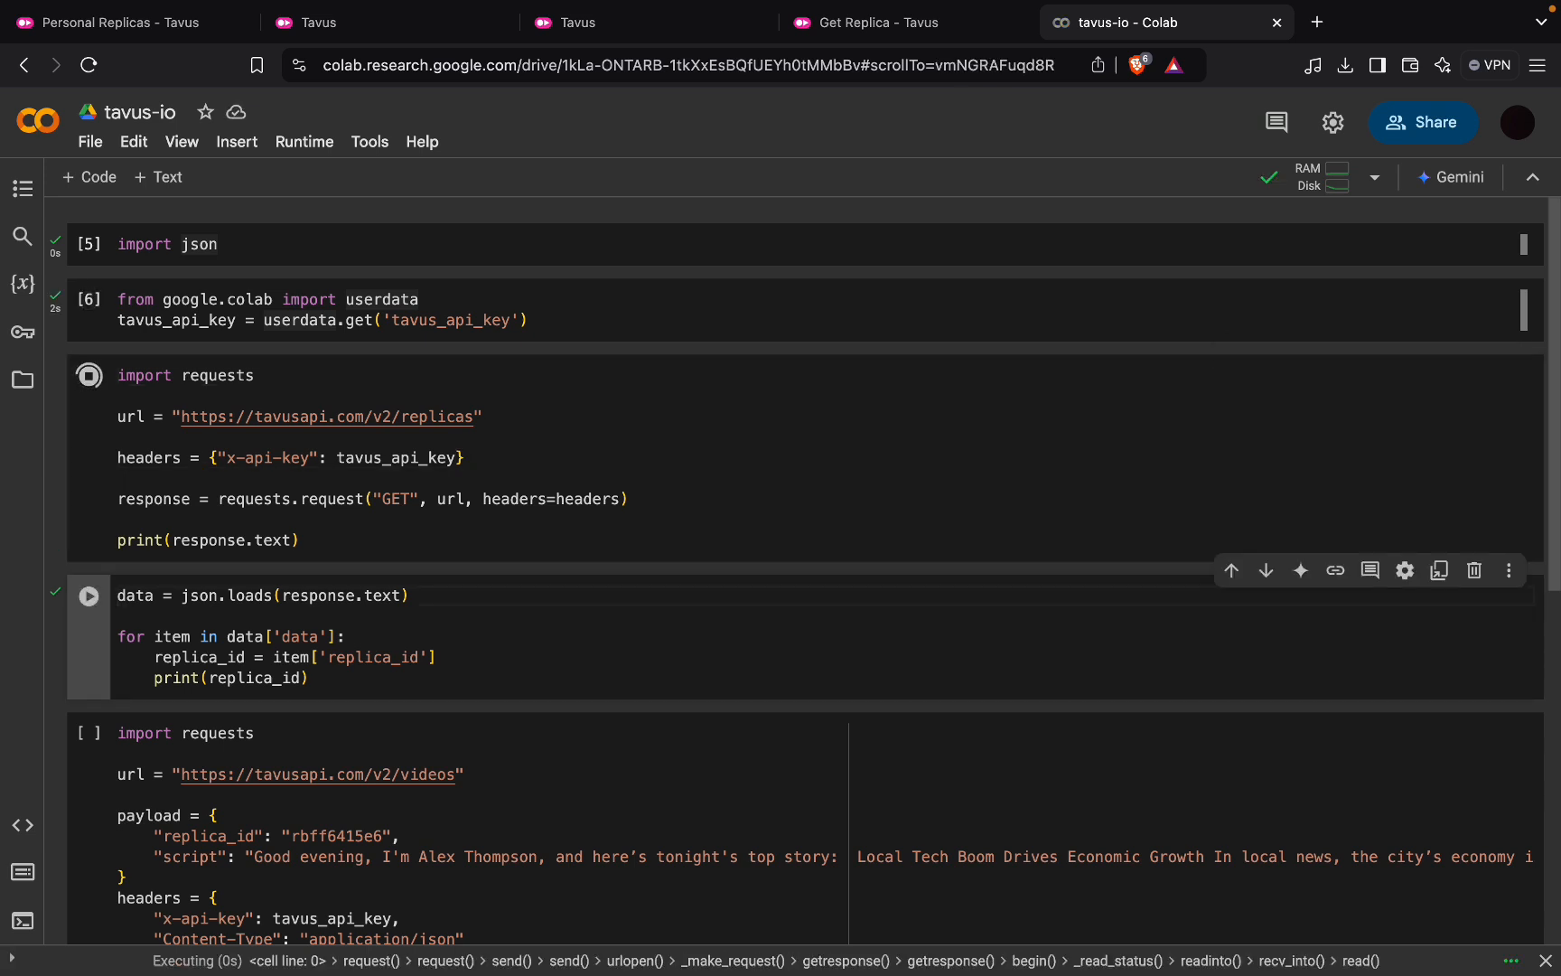
{"action": "left_click", "coordinate": [89, 376]}
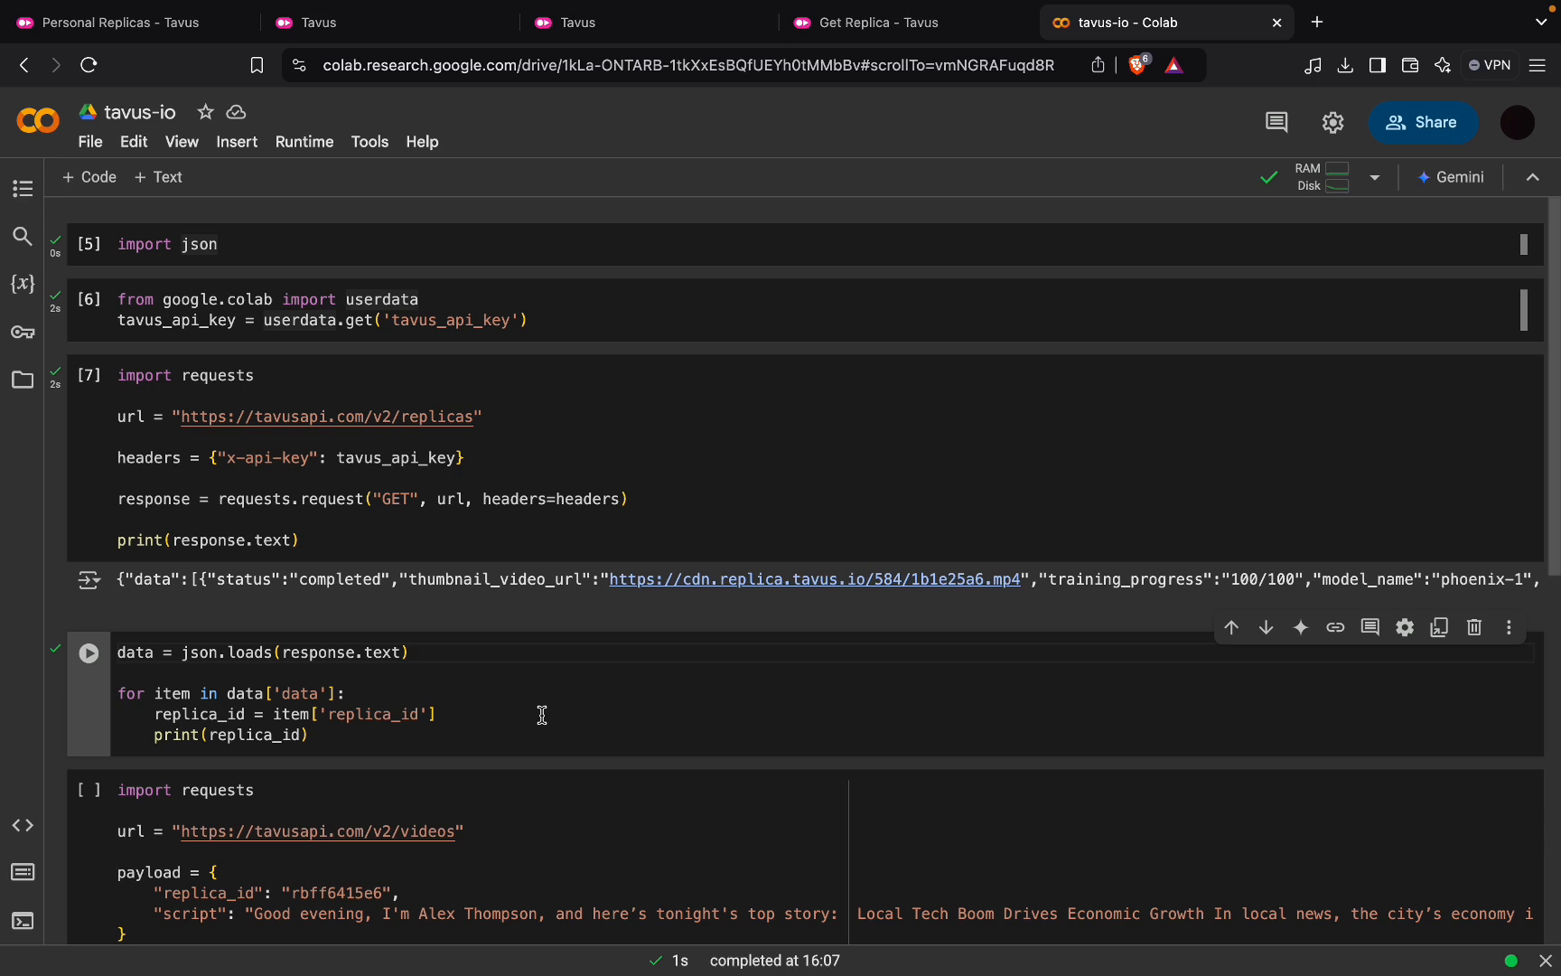
{"action": "left_click", "coordinate": [89, 652]}
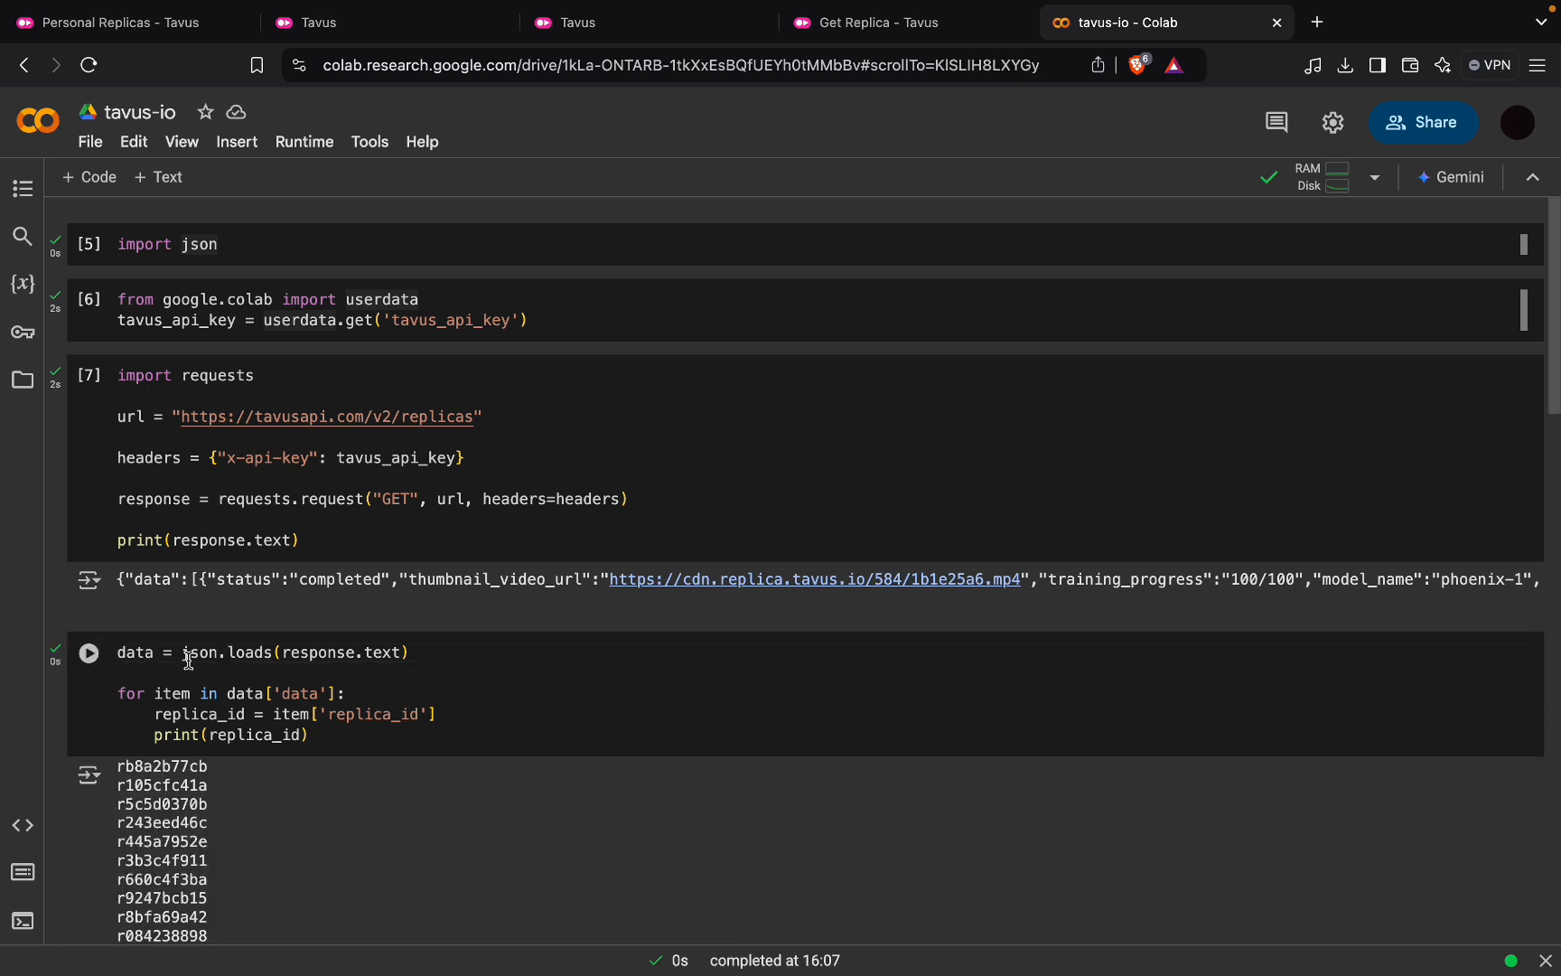
{"action": "scroll", "scroll_direction": "down", "scroll_amount": 3}
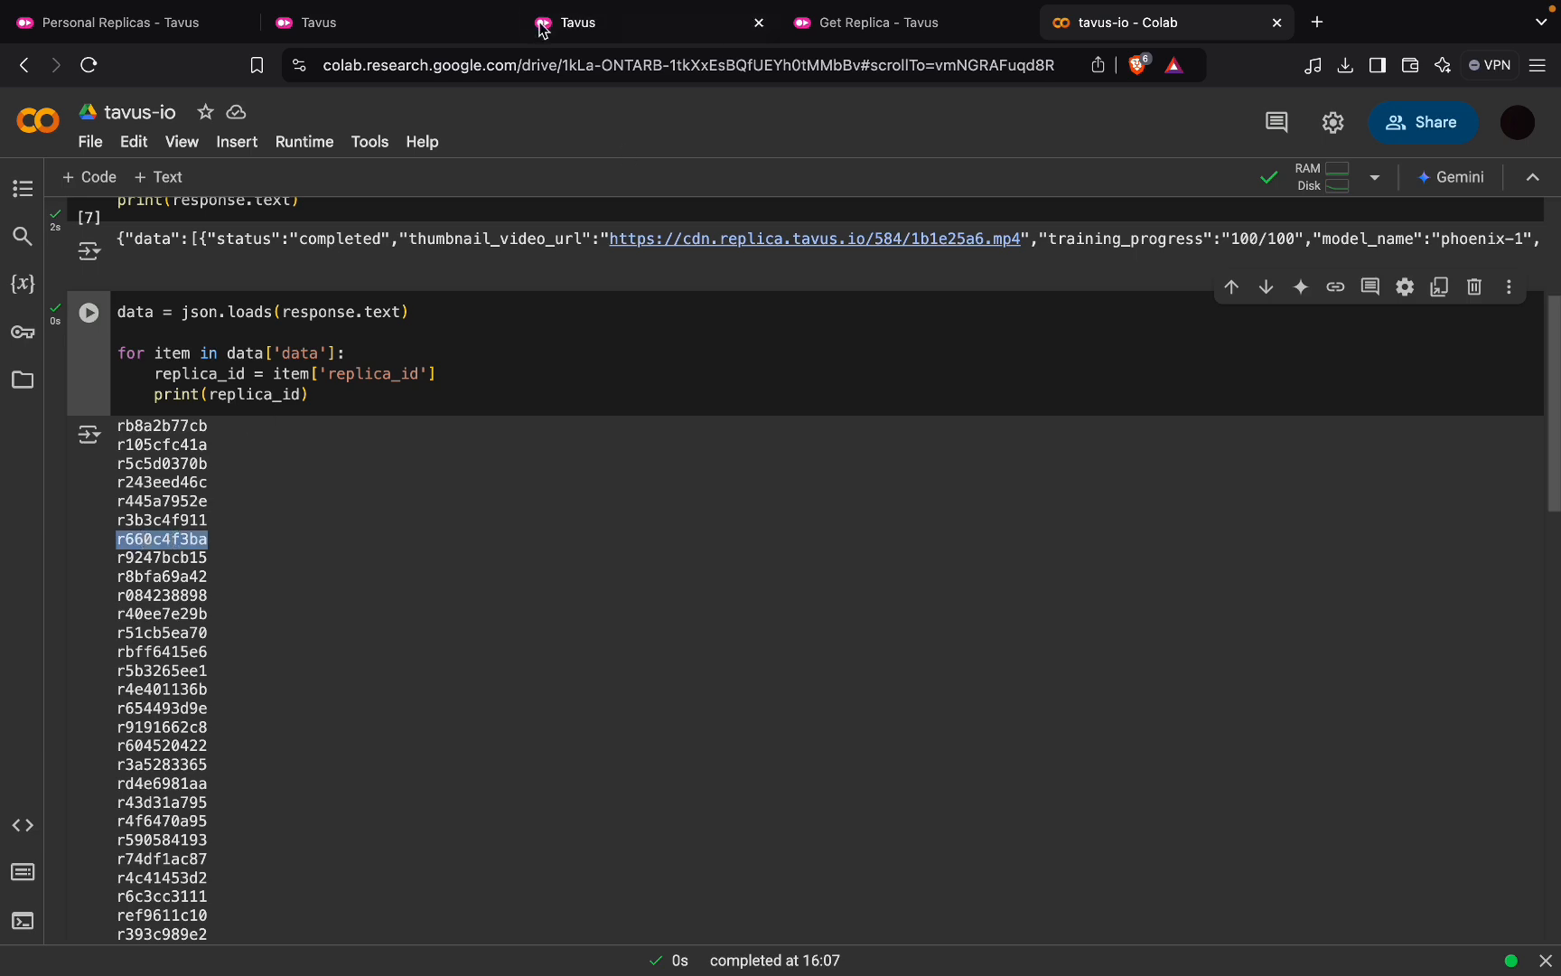
- Look up replica r660c4f3ba in the Replica Library and copy its ID from Laura's card
{"action": "left_click", "coordinate": [578, 22]}
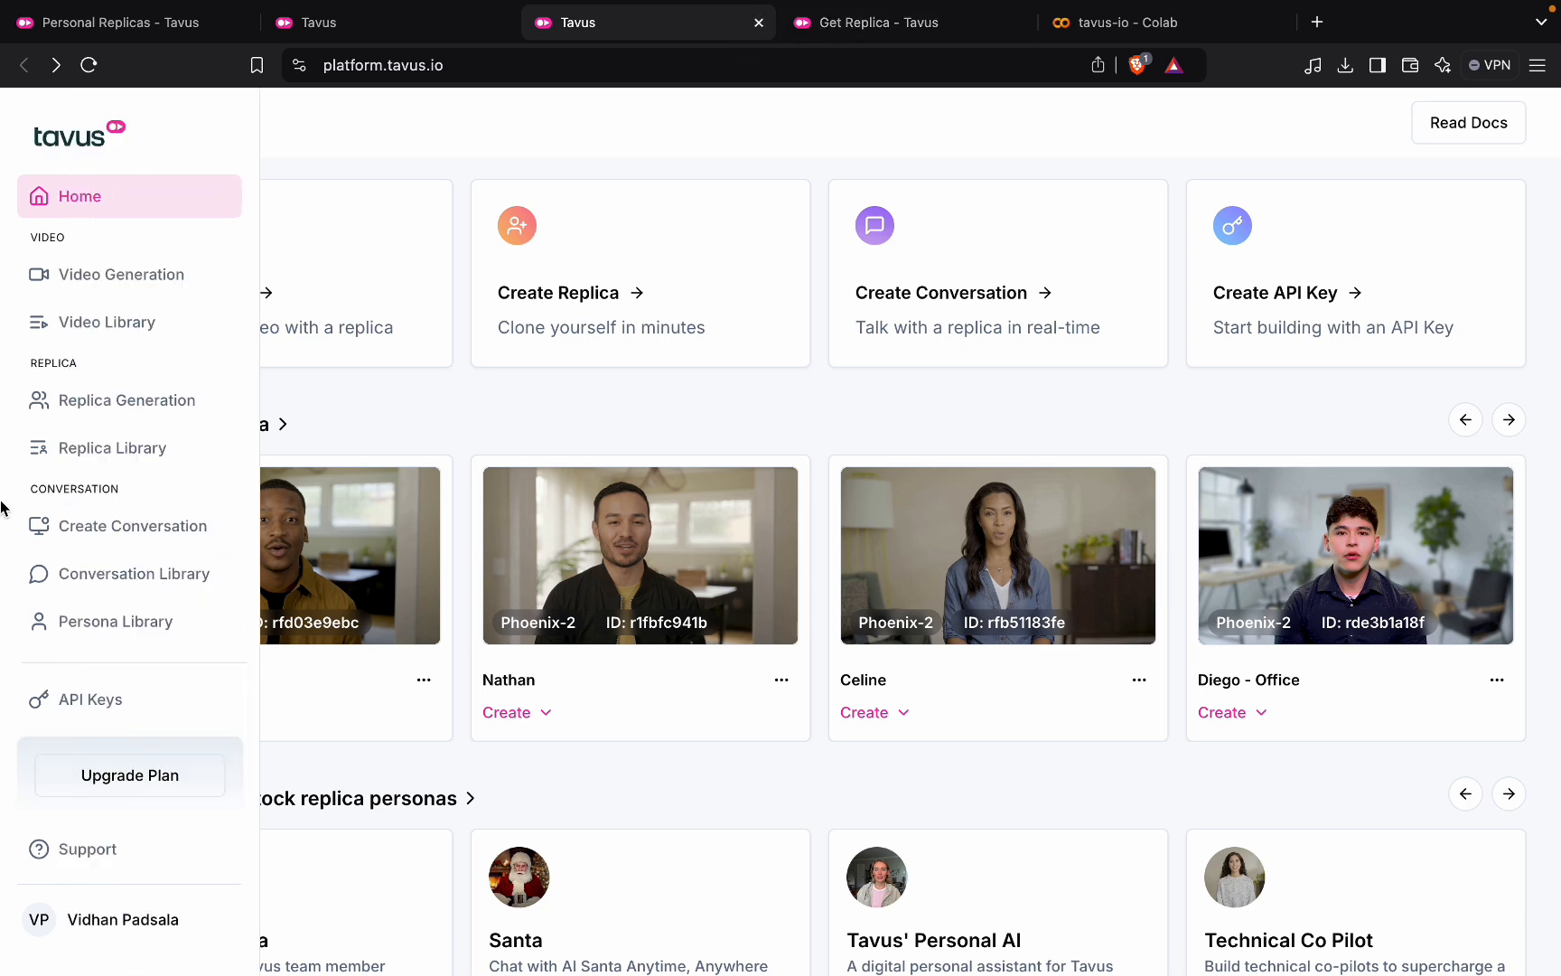
{"action": "mouse_move", "coordinate": [112, 446]}
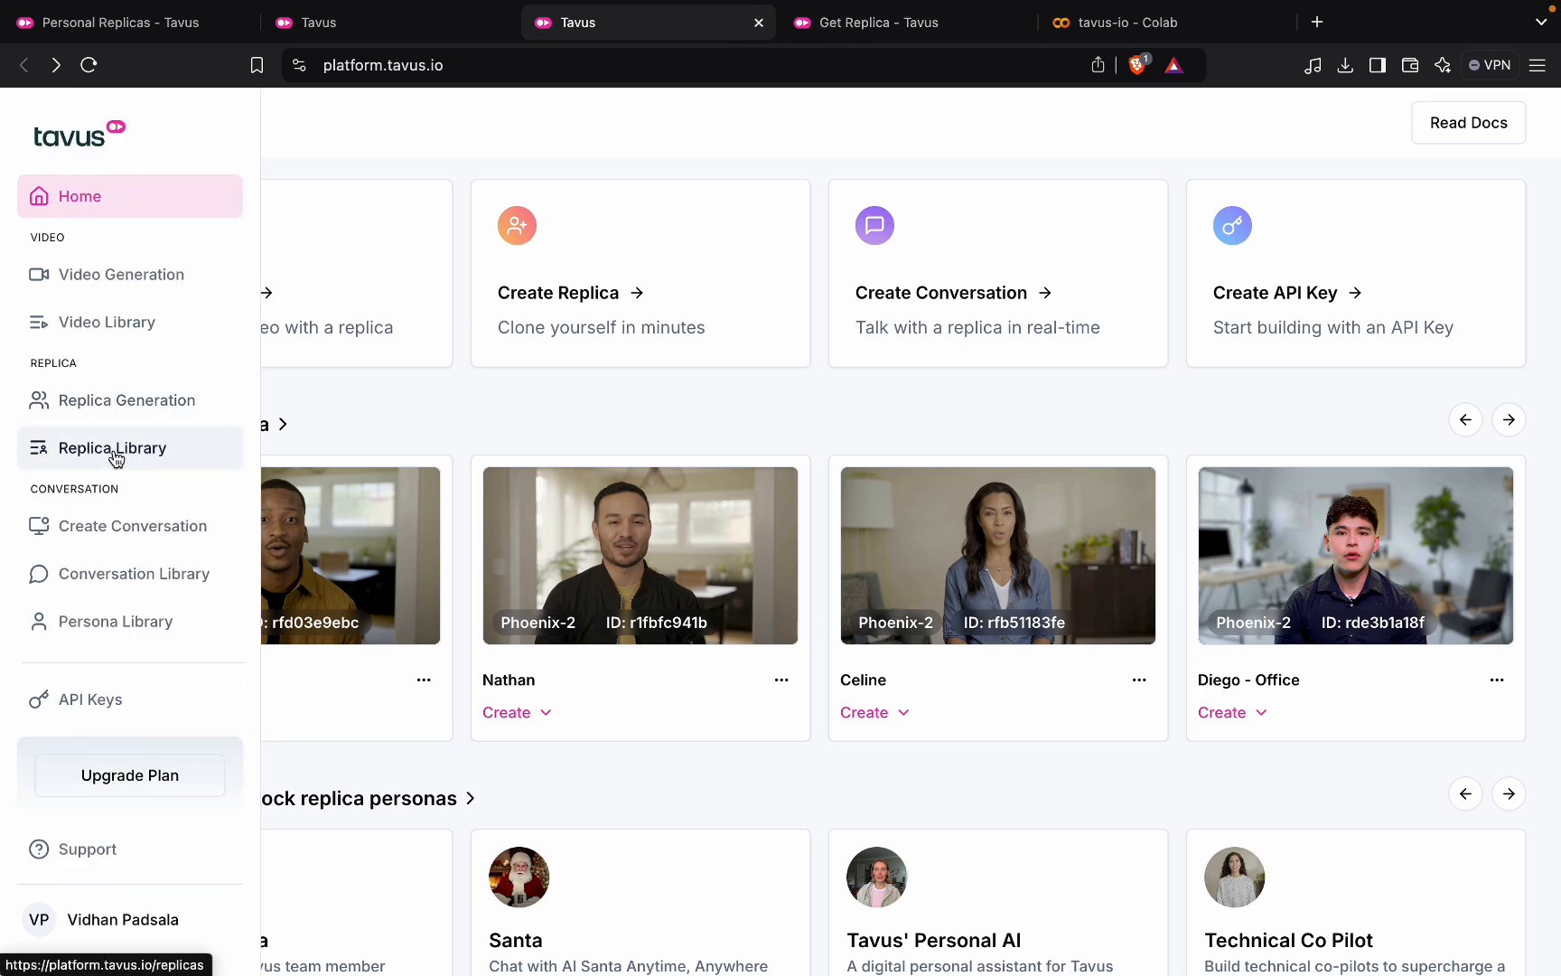
{"action": "left_click", "coordinate": [112, 446]}
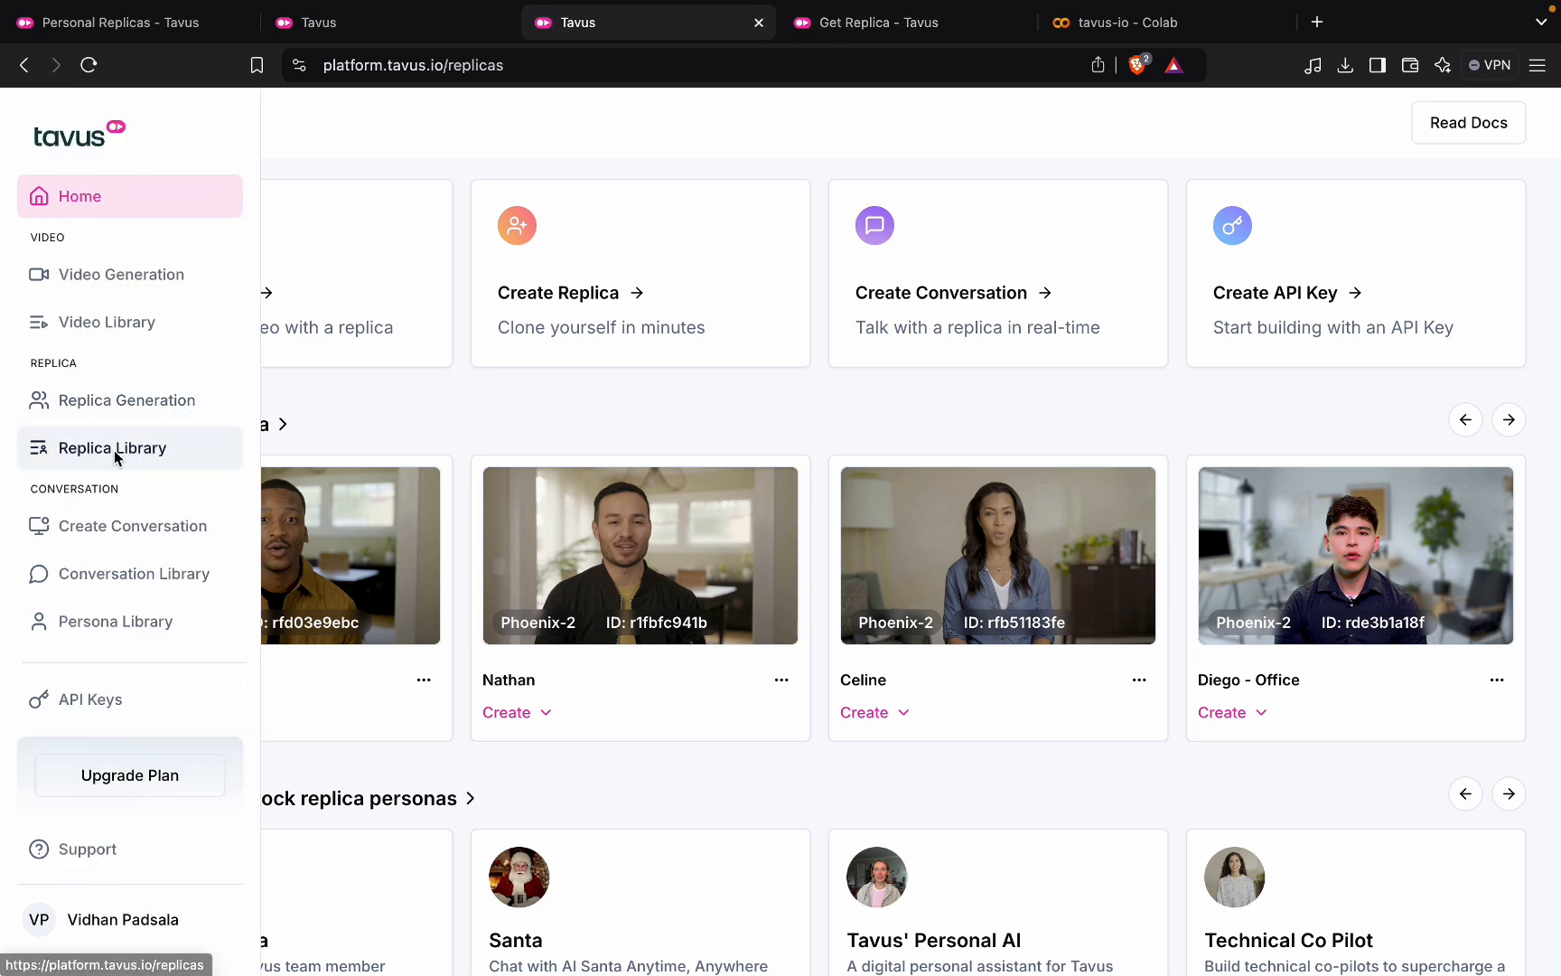
{"action": "left_click", "coordinate": [112, 446]}
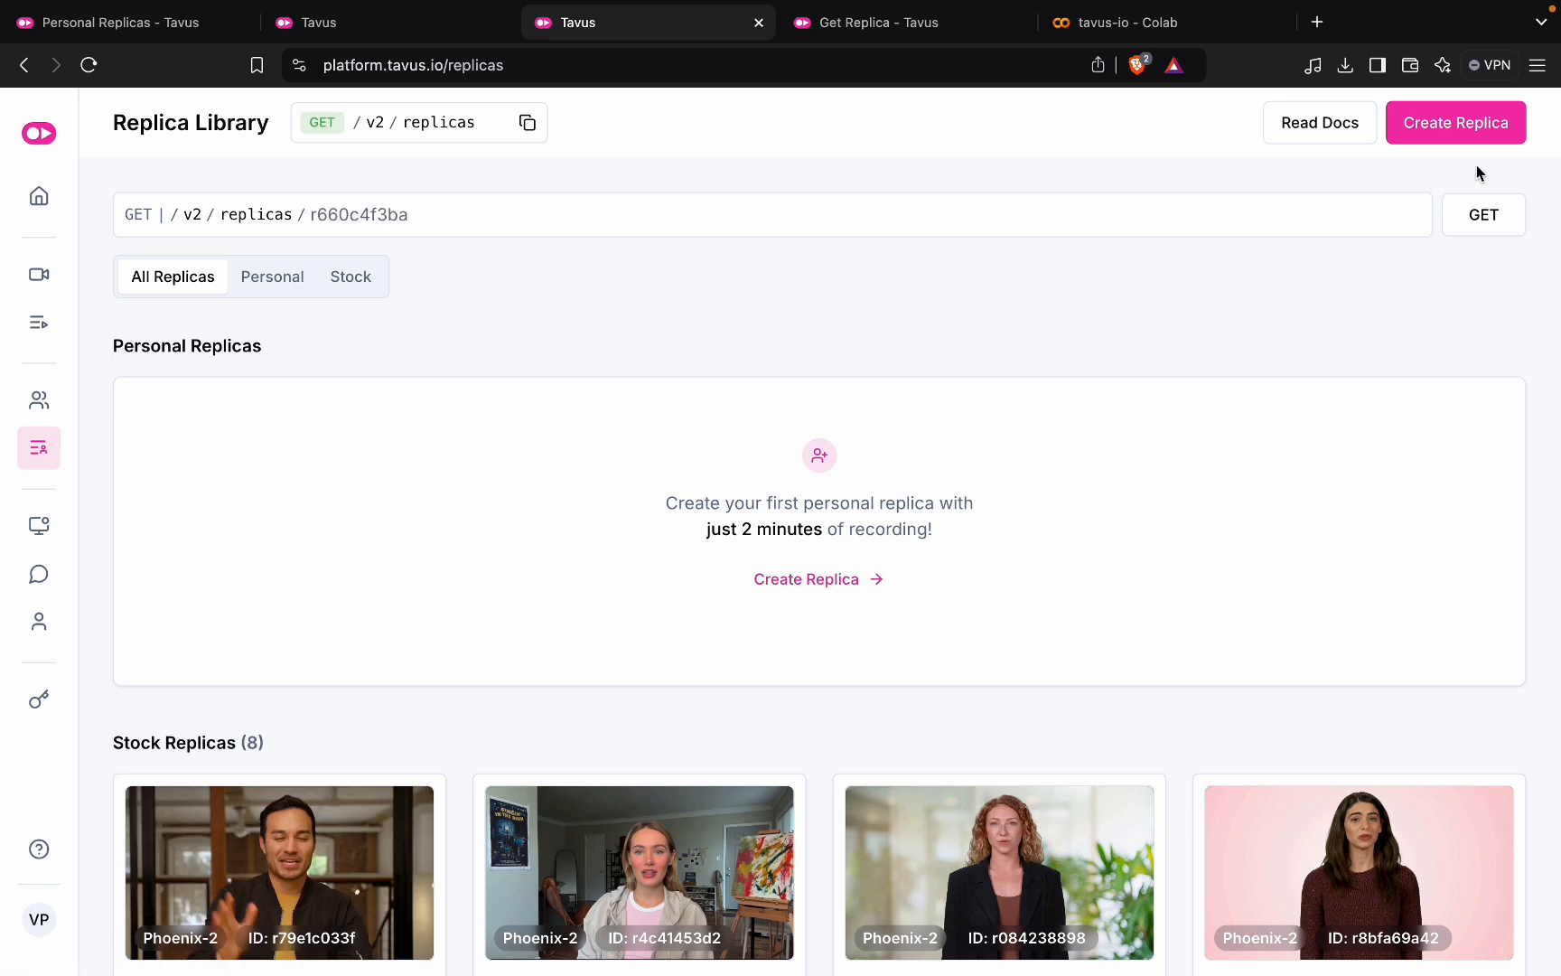
{"action": "left_click", "coordinate": [1481, 213]}
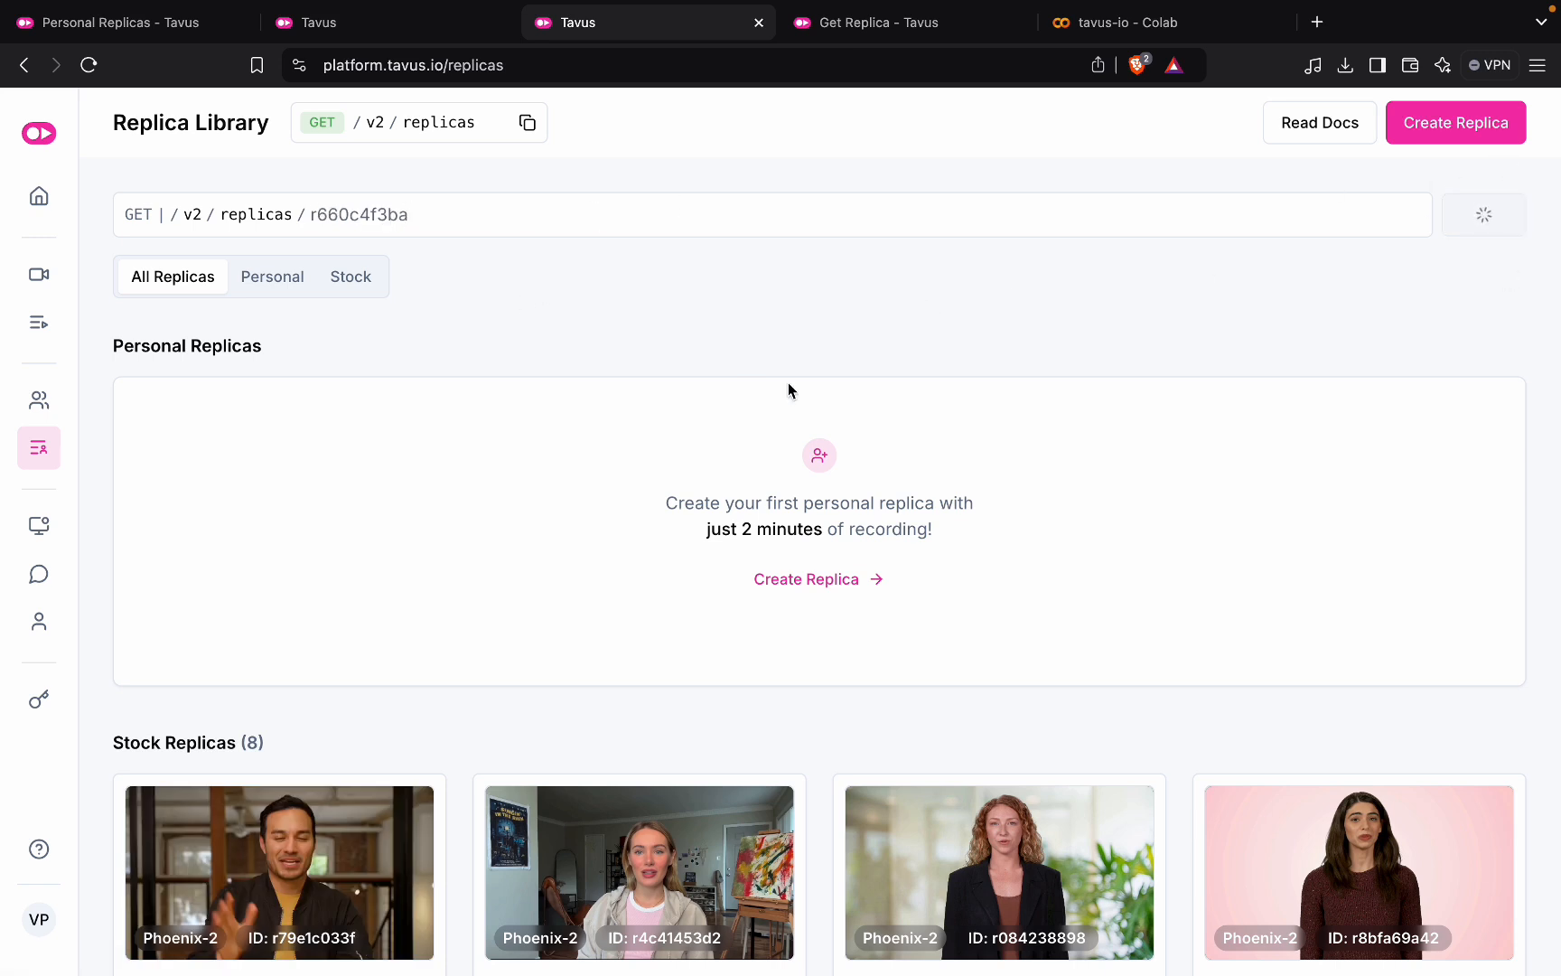
{"action": "left_click", "coordinate": [1481, 214]}
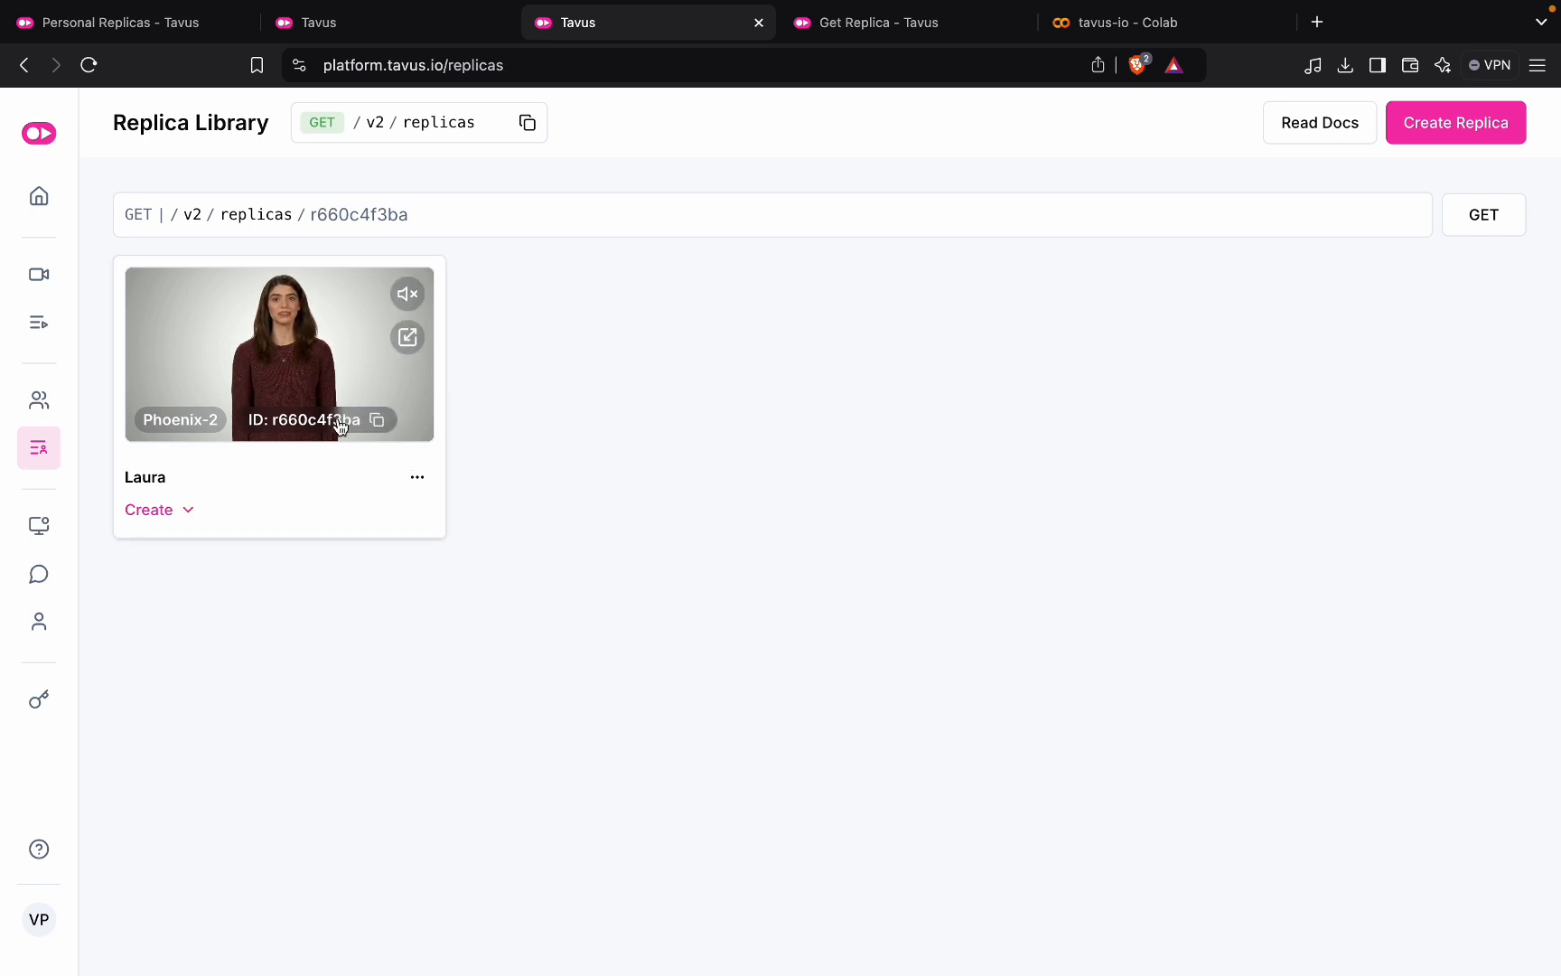
{"action": "left_click", "coordinate": [376, 419]}
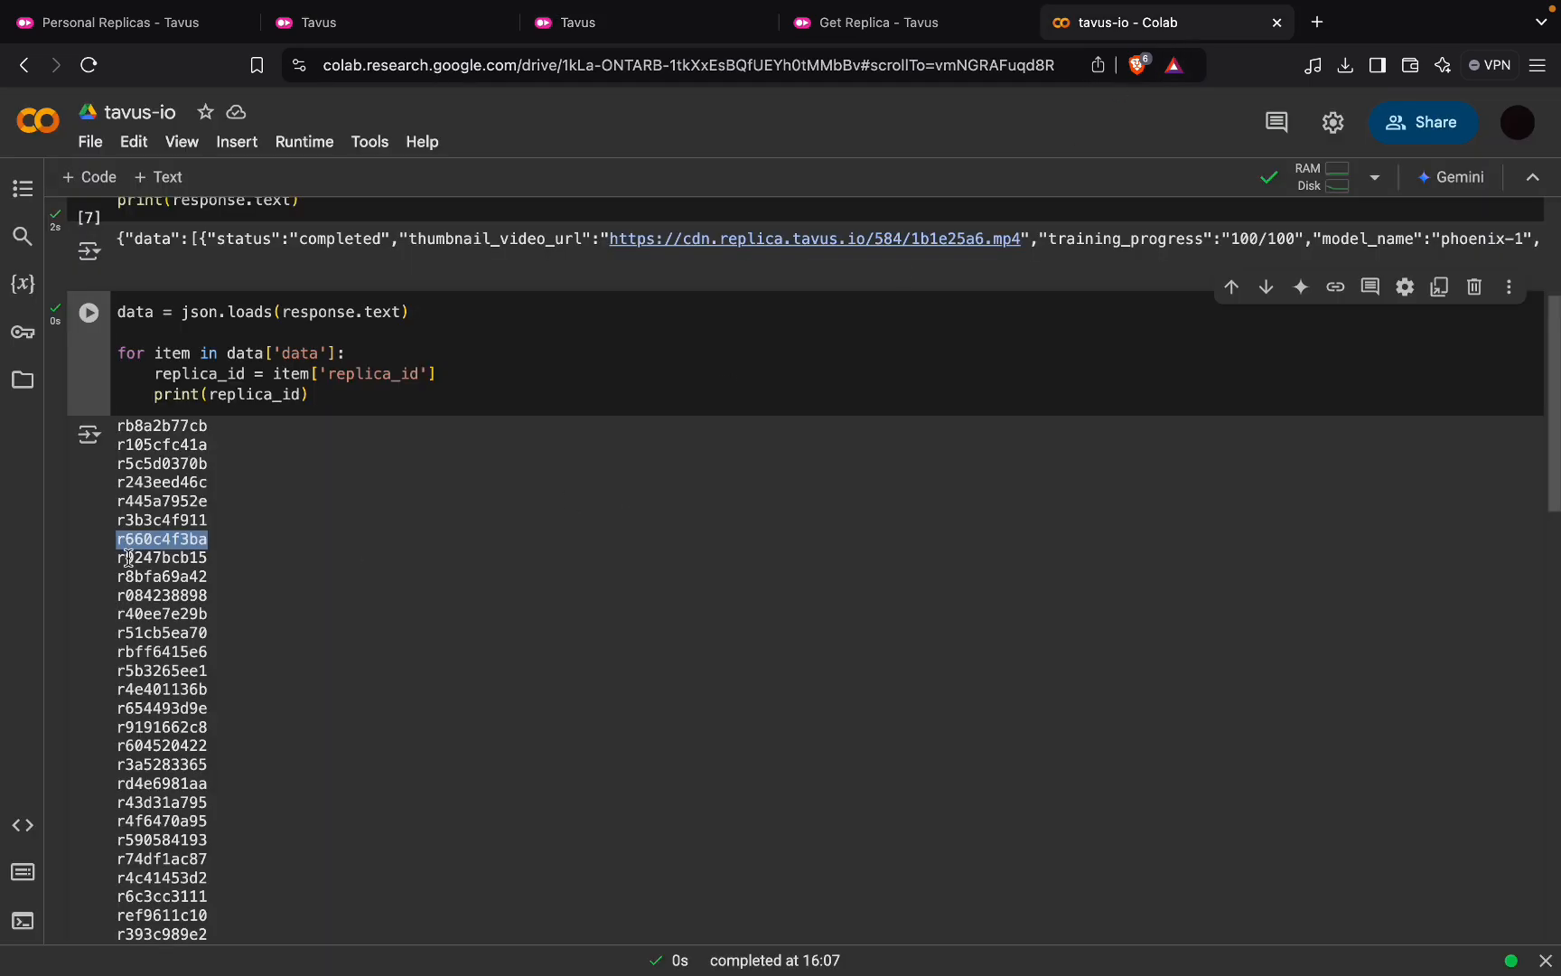
- Set replica_id to r660c4f3ba in the notebook's POST /v2/videos request
{"action": "scroll", "scroll_direction": "down", "scroll_amount": 3}
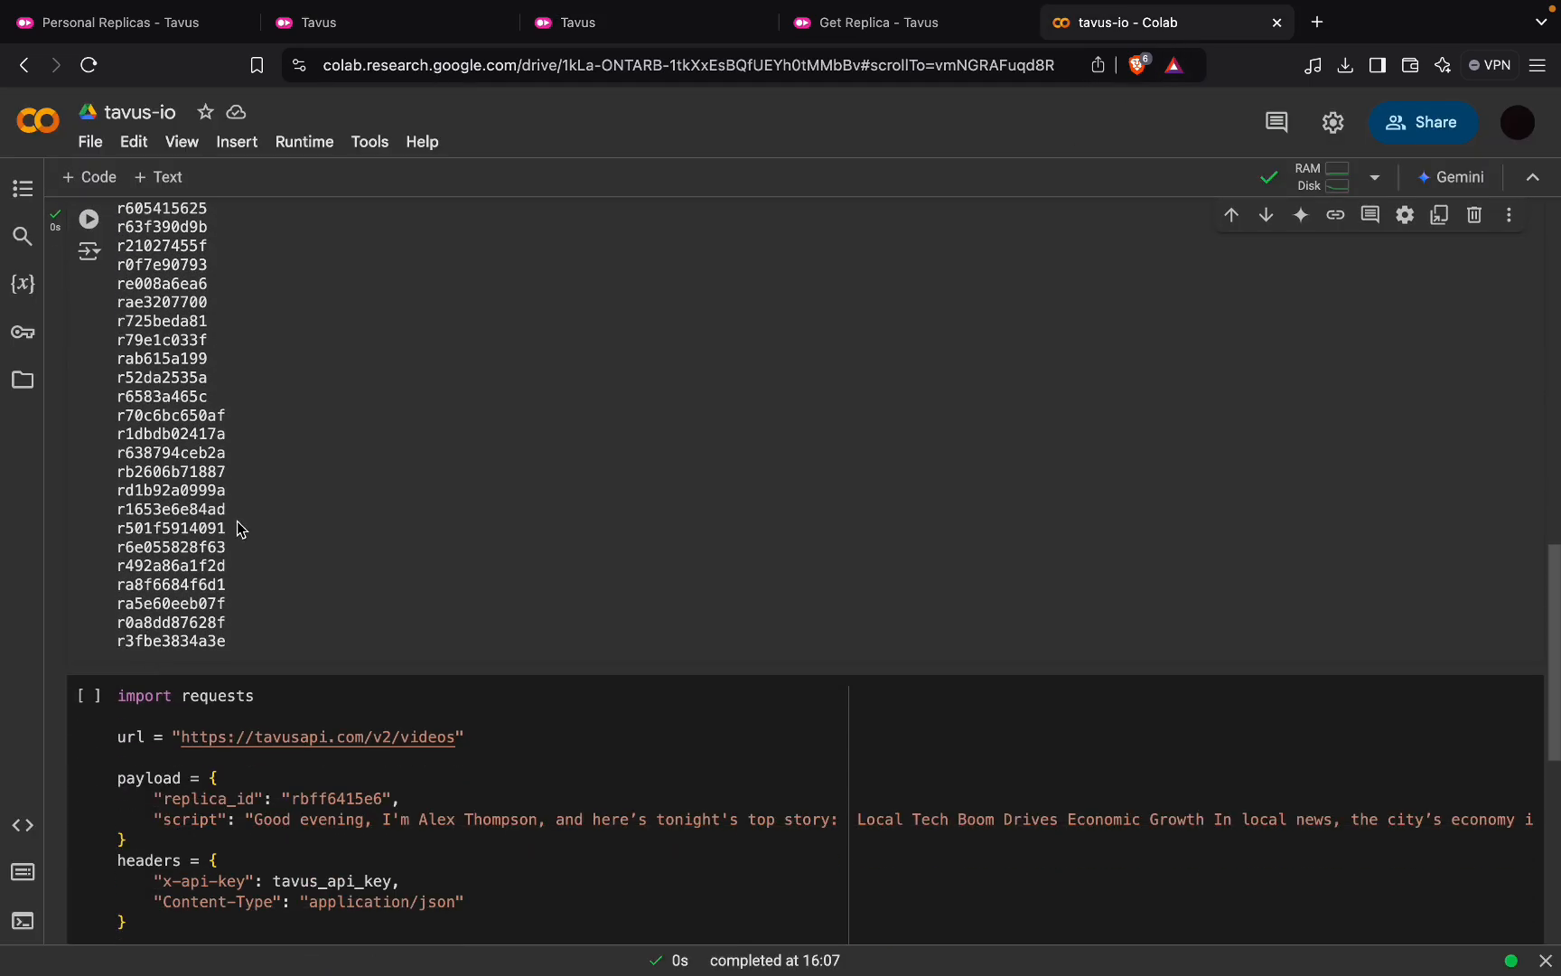
{"action": "scroll", "scroll_direction": "down", "scroll_amount": 3}
{"action": "type", "text": "660c4f3ba"}
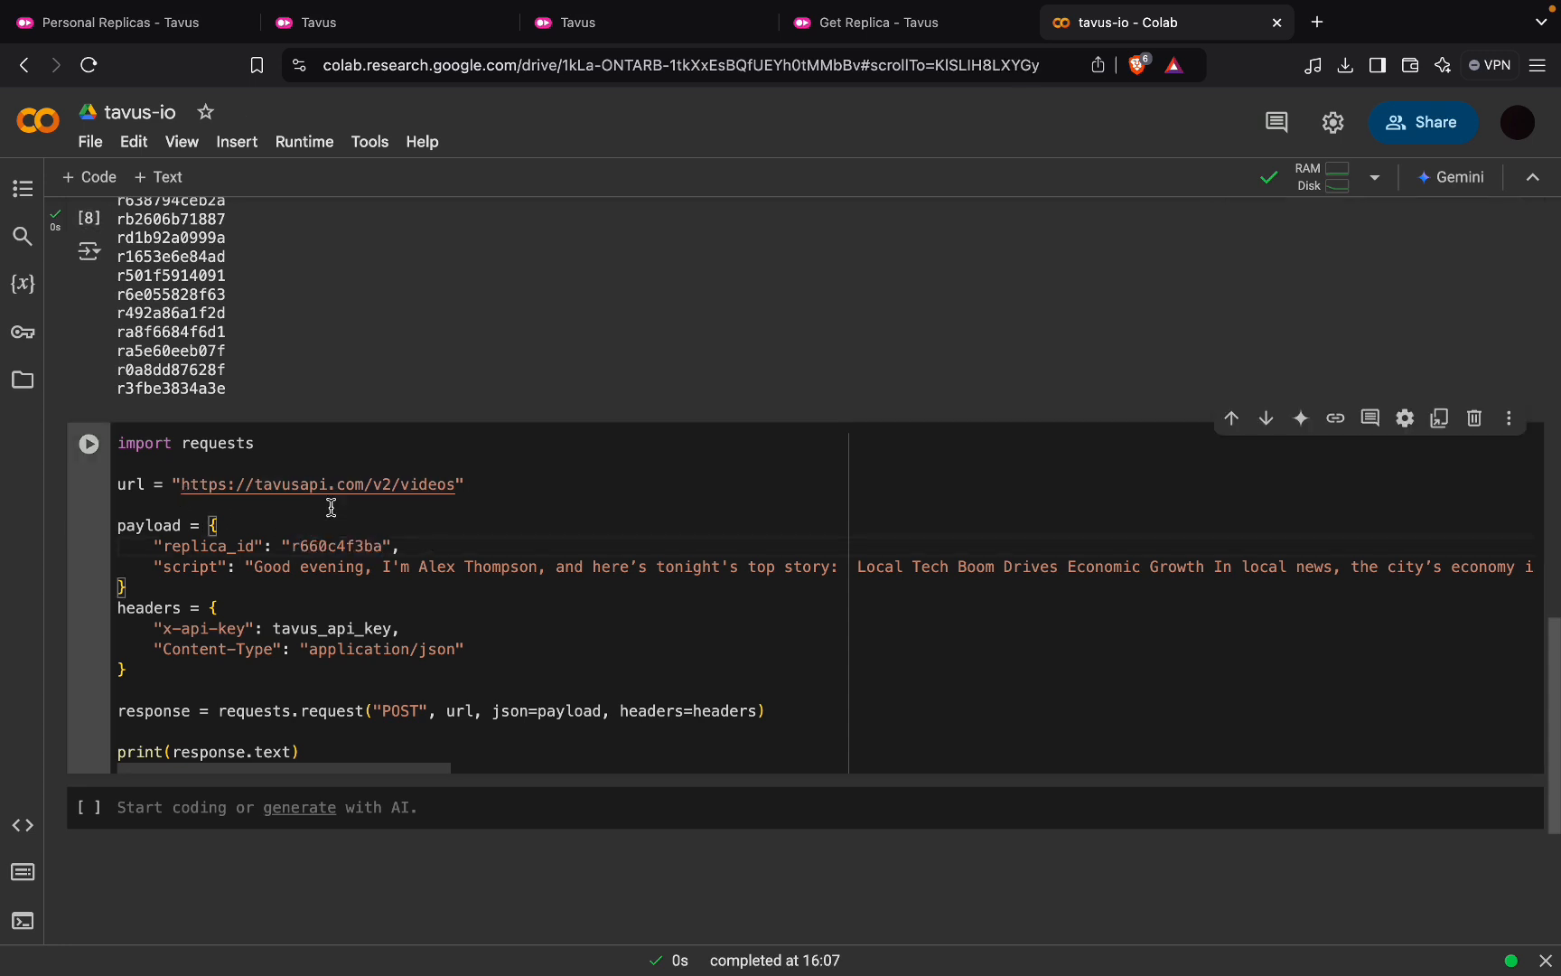
{"action": "mouse_move", "coordinate": [251, 568]}
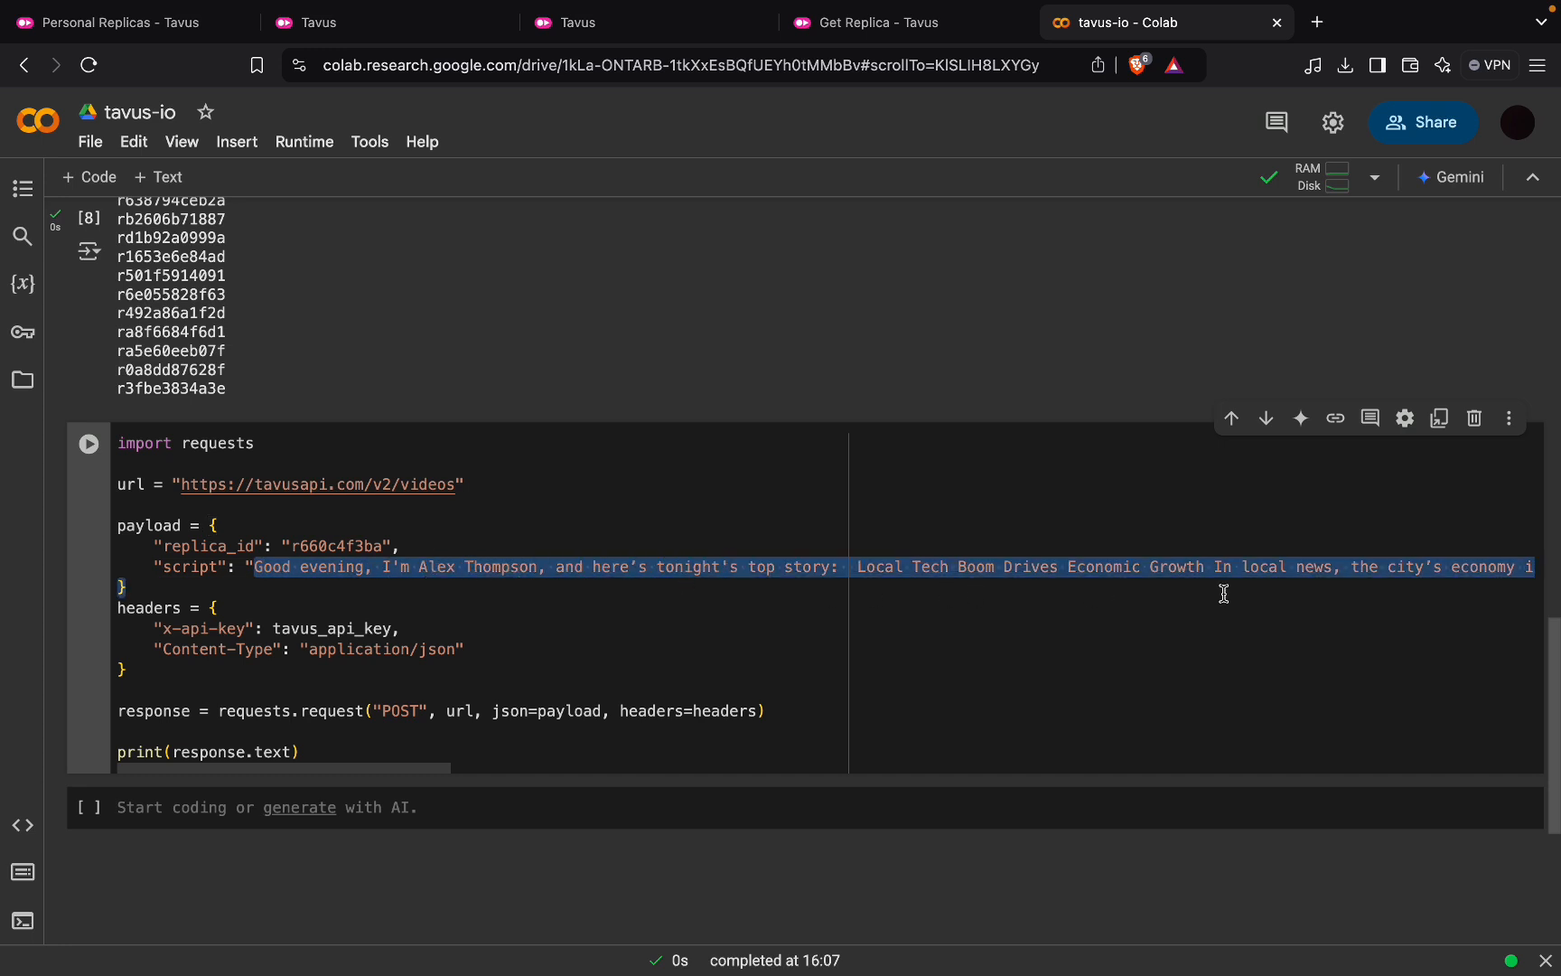
{"action": "mouse_move", "coordinate": [632, 580]}
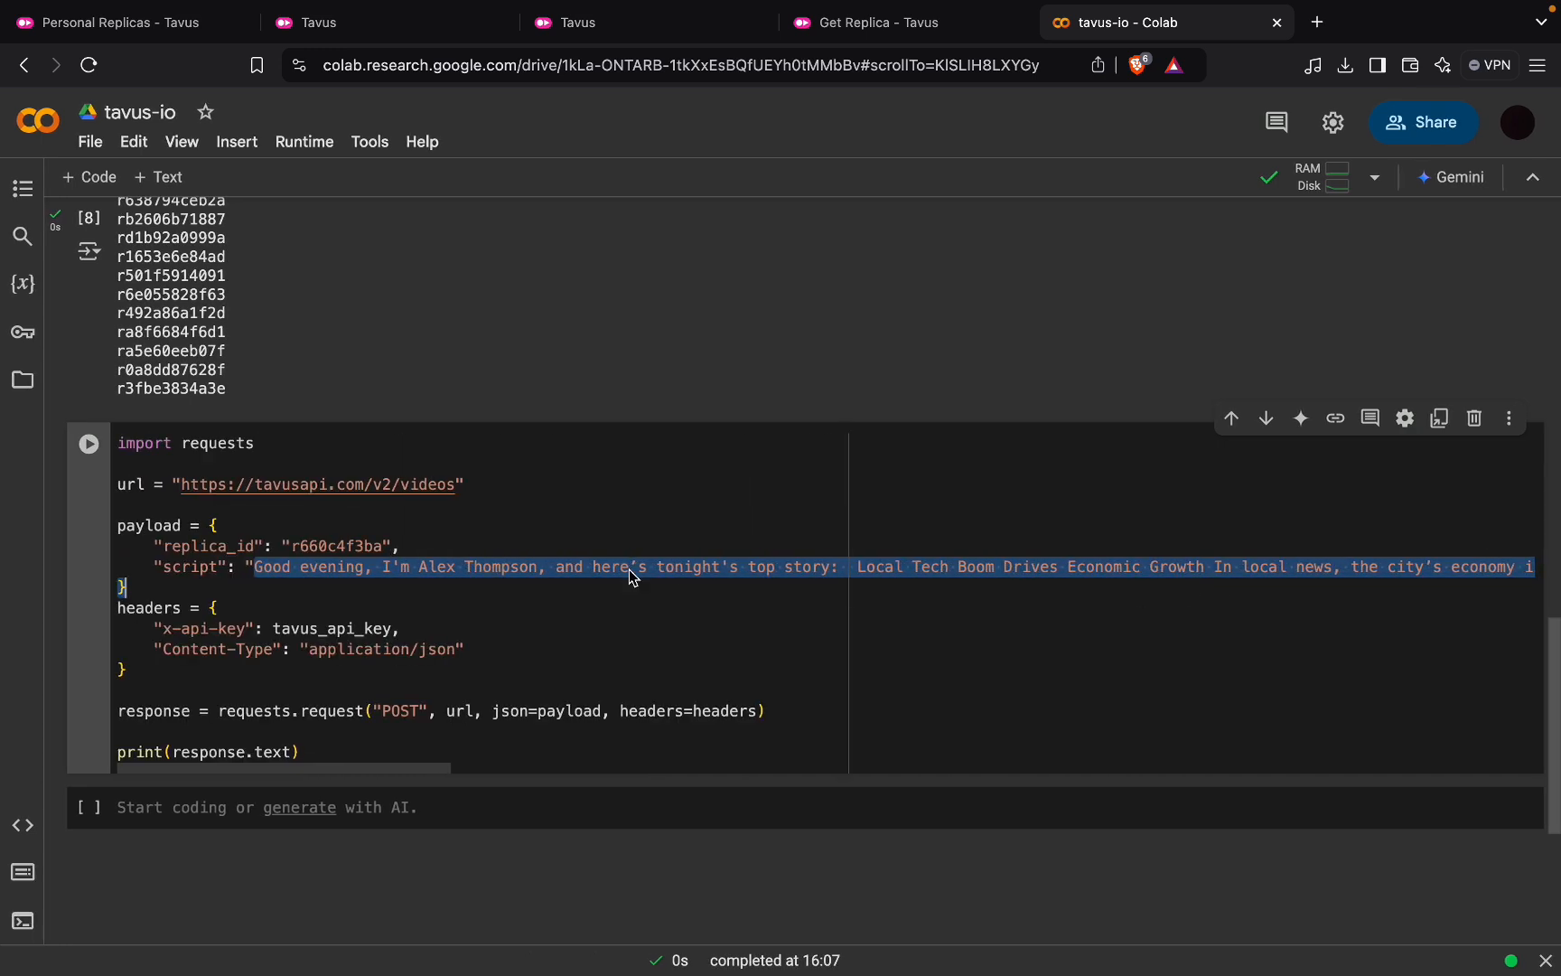
{"action": "scroll", "scroll_direction": "right", "scroll_amount": 3}
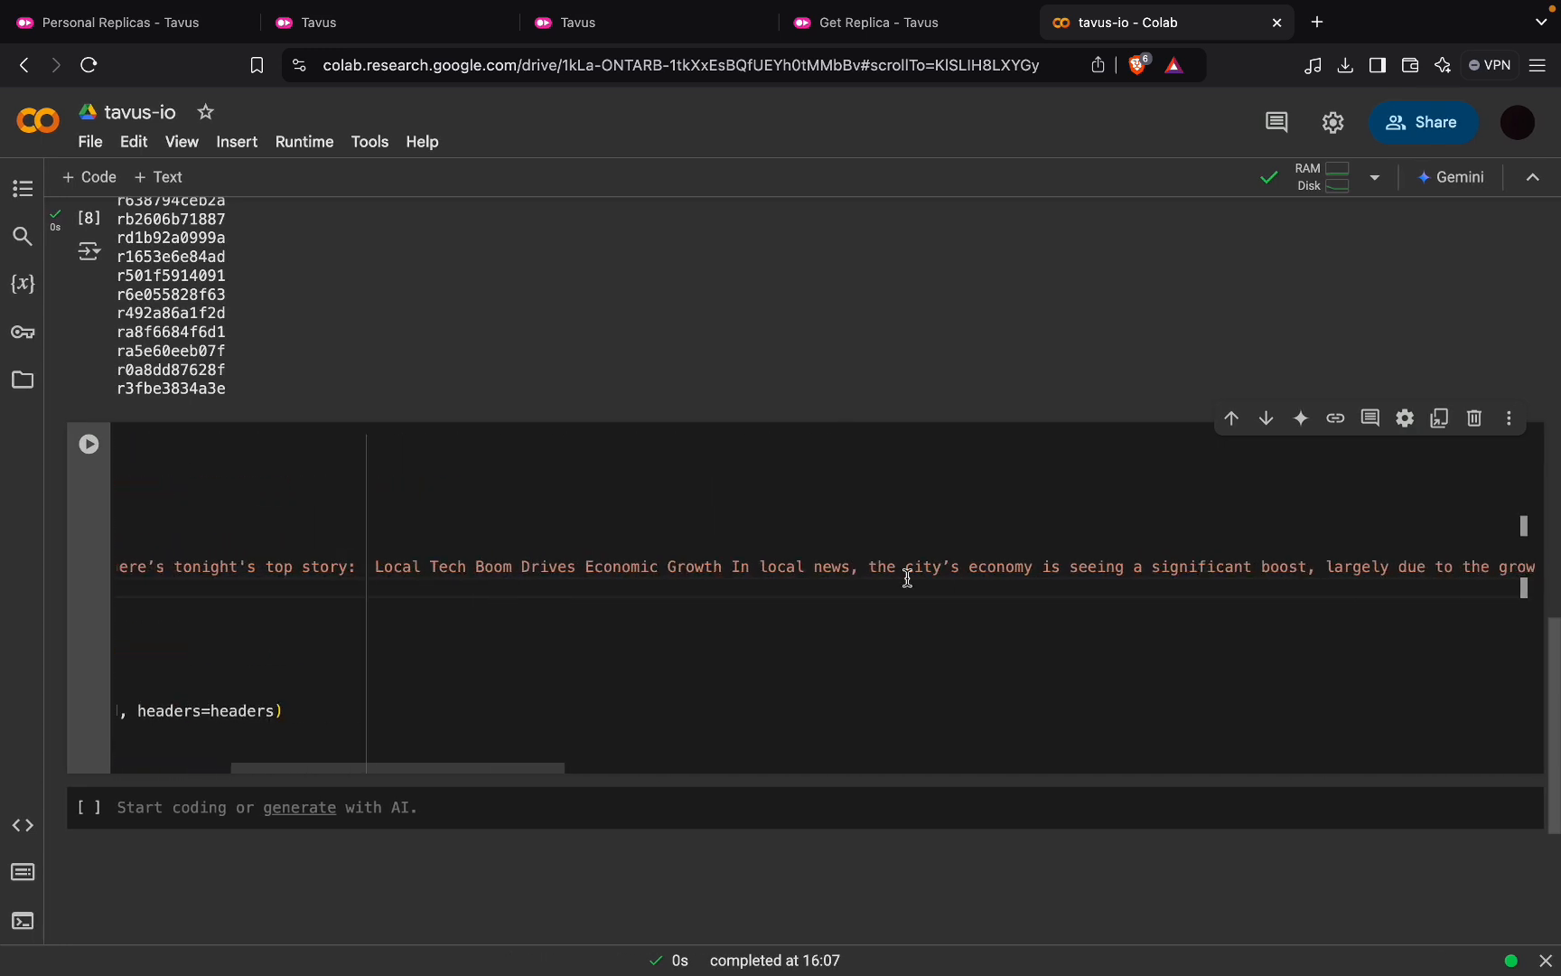
{"action": "scroll", "scroll_direction": "right", "scroll_amount": 3}
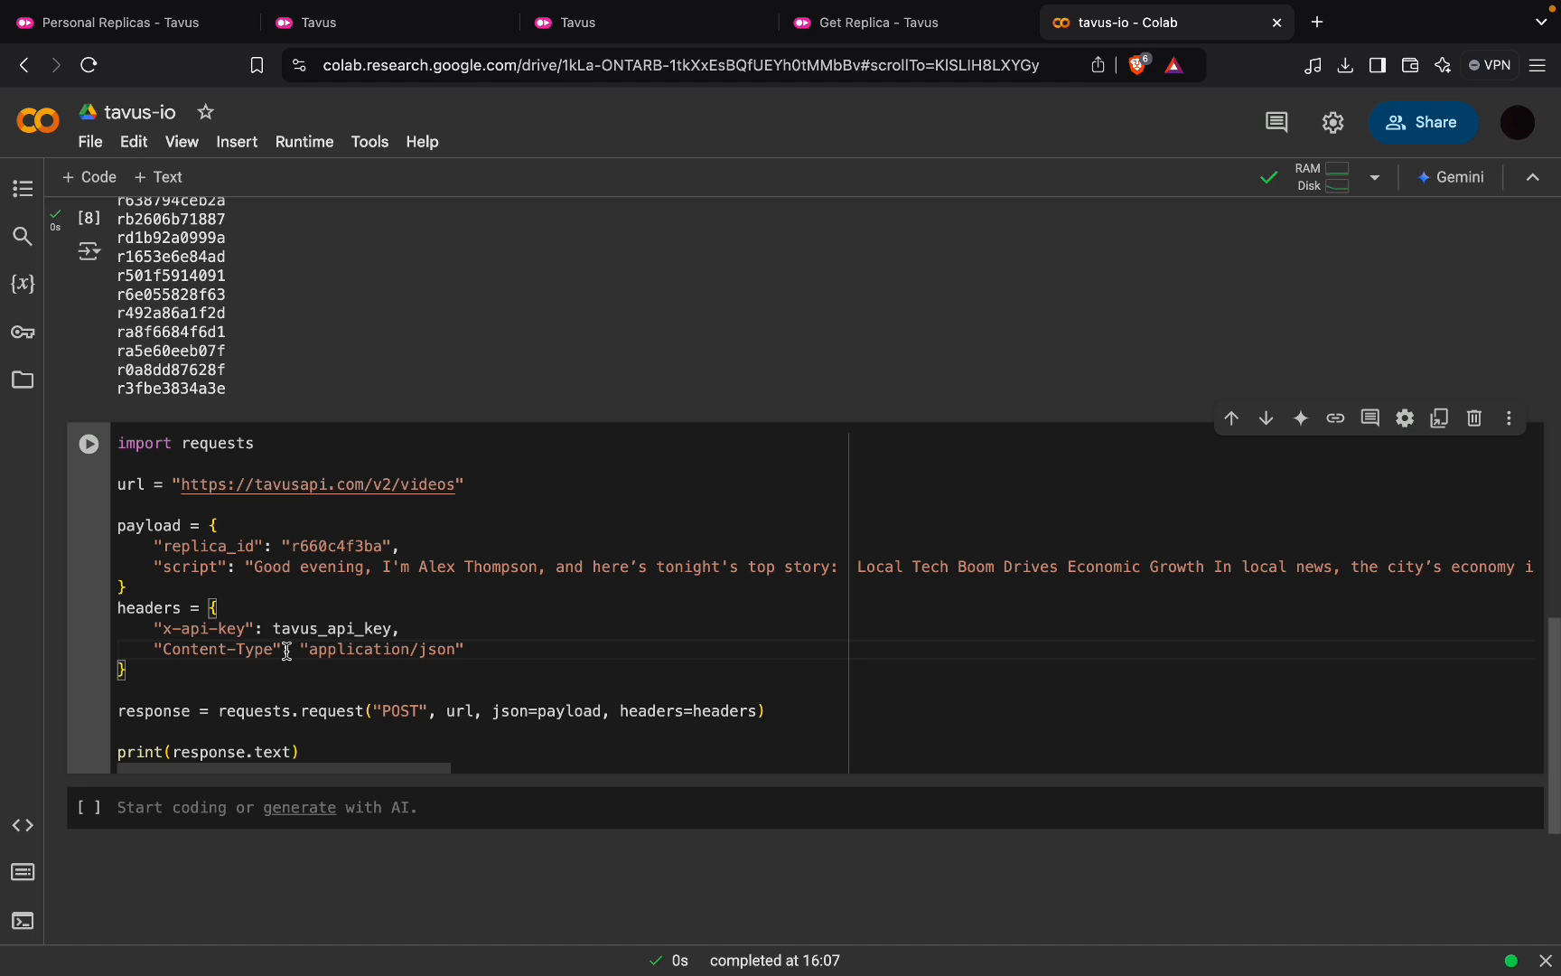
- Send the POST /v2/videos request, returning queued video a1b48e3fce with its hosted URL
{"action": "left_click", "coordinate": [86, 442]}
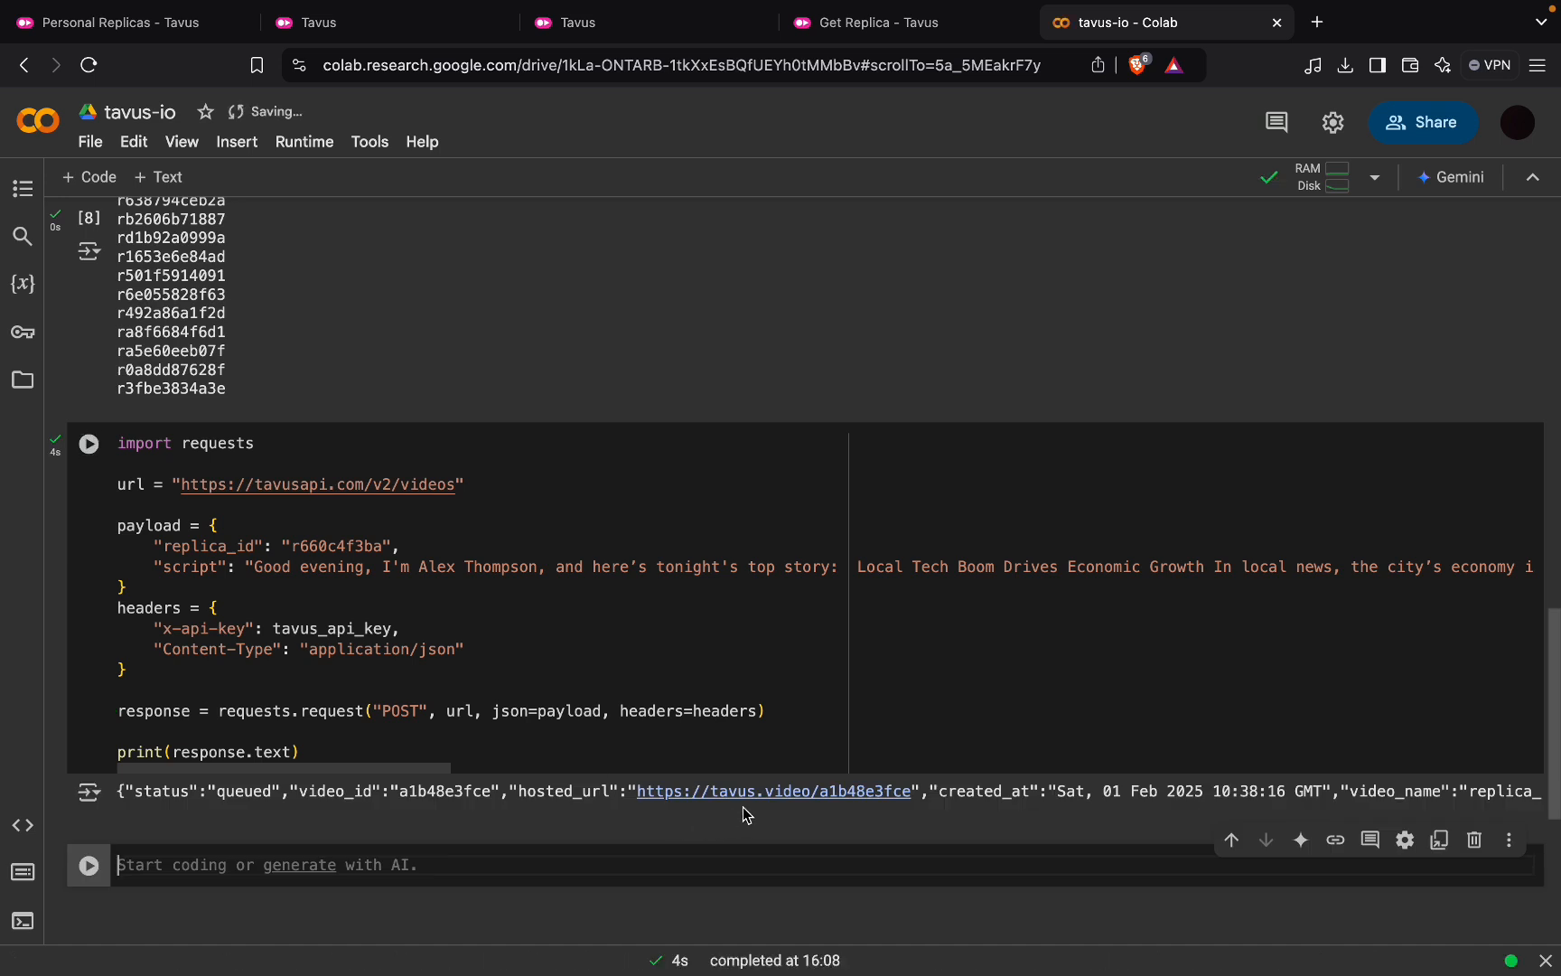
{"action": "mouse_move", "coordinate": [757, 797]}
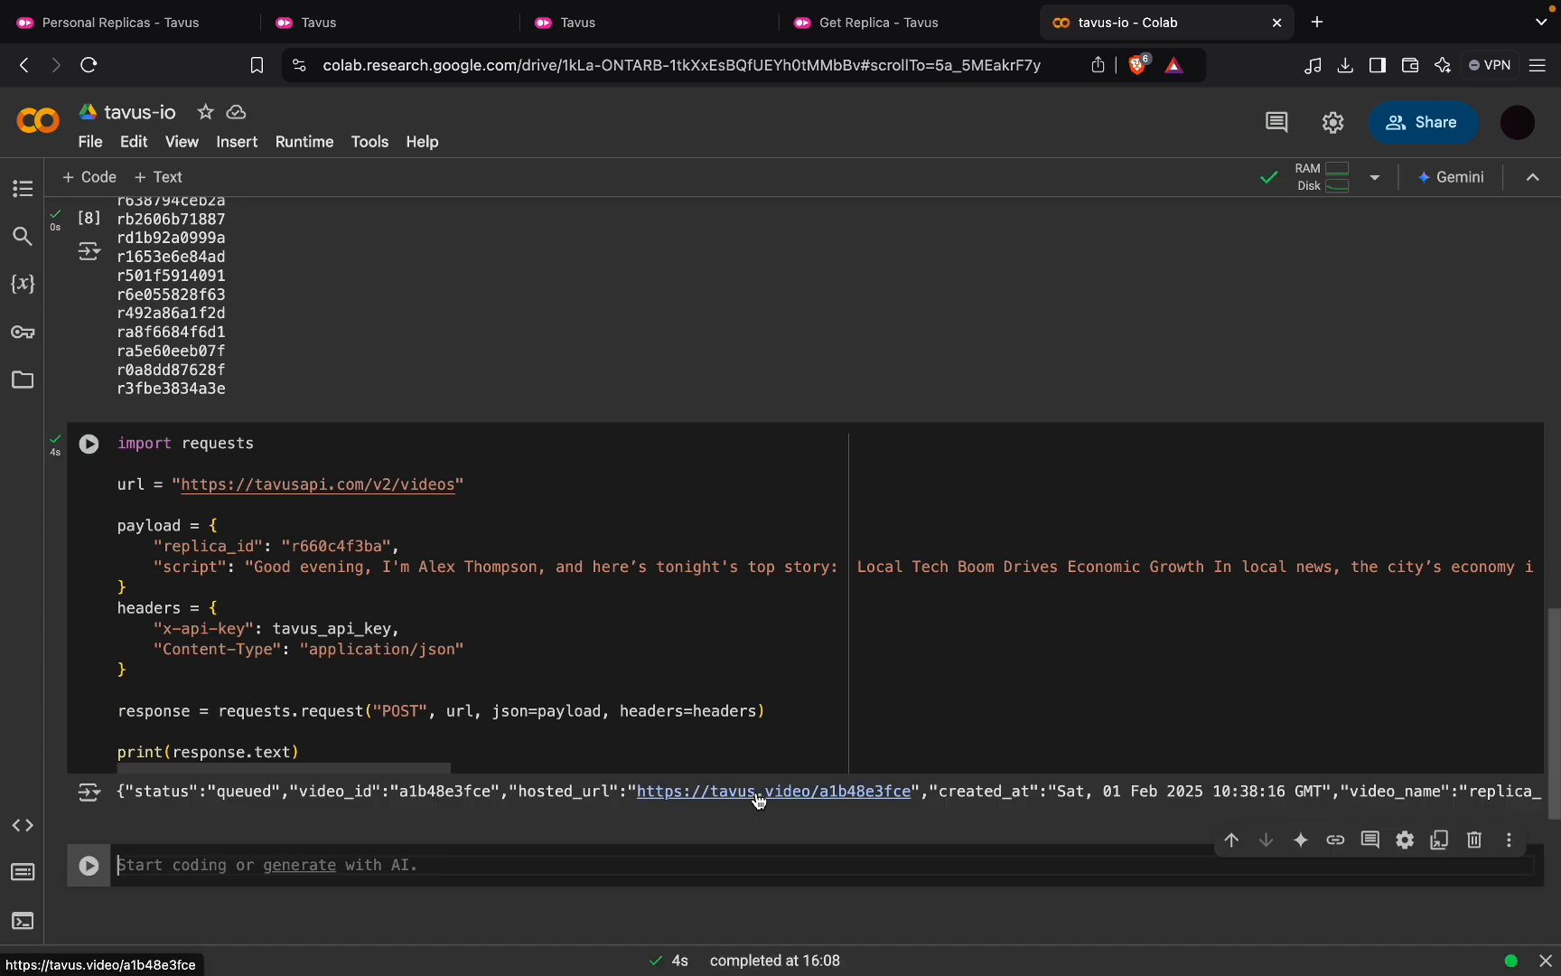
- Load the hosted tavus.video page, still showing 'Your video is not ready yet', and return to Colab
{"action": "left_click", "coordinate": [774, 791]}
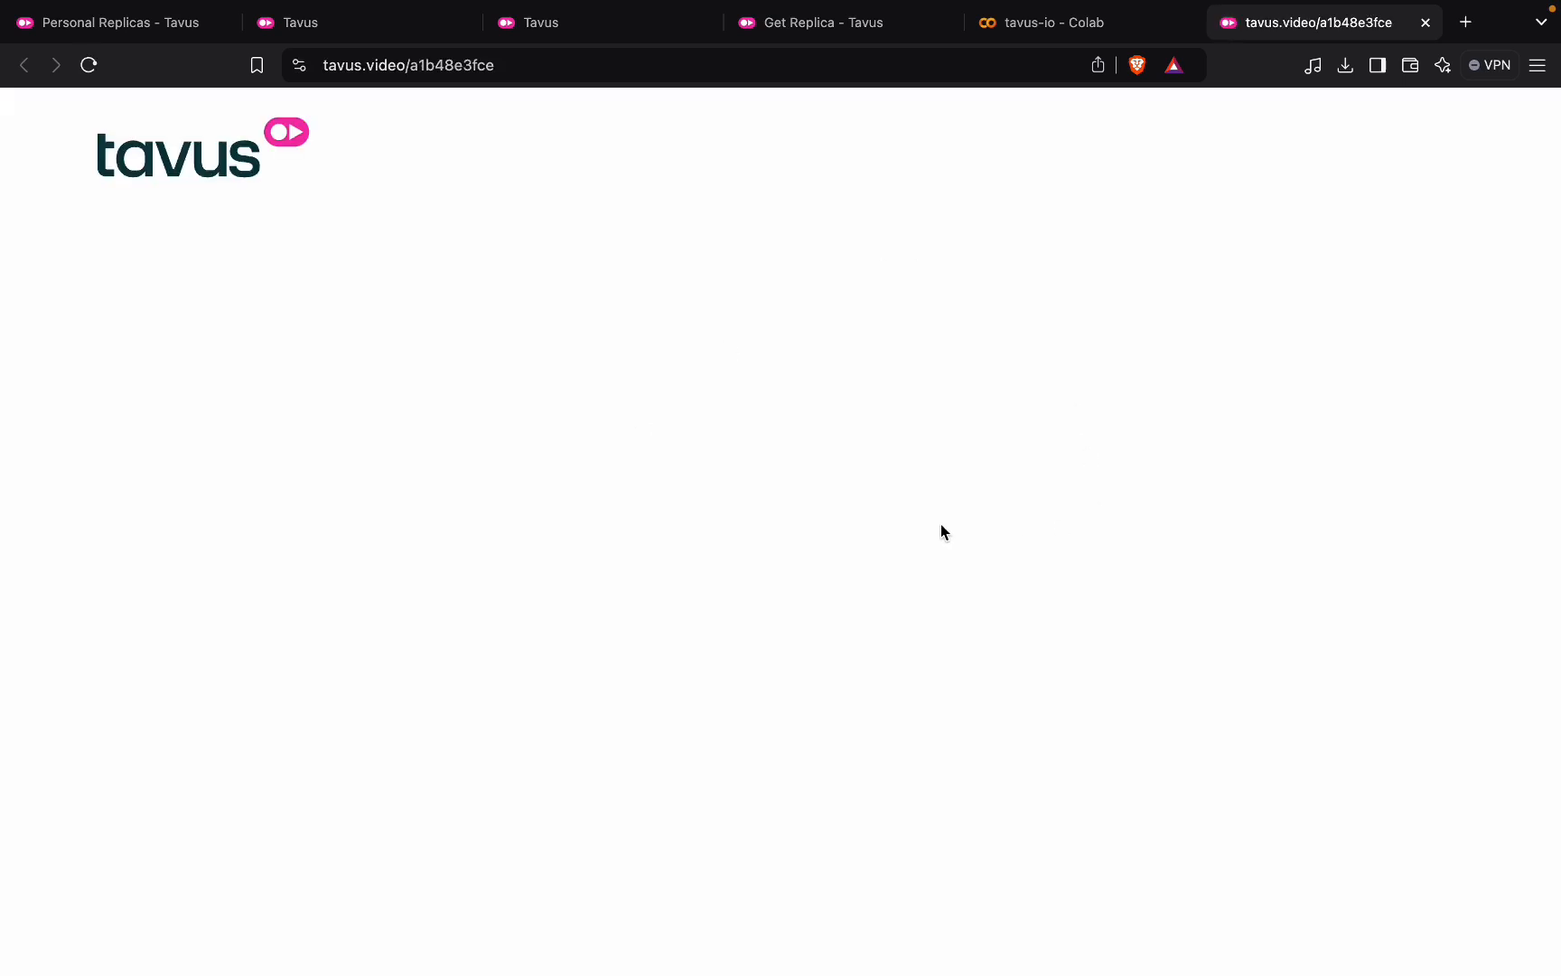
{"action": "mouse_move", "coordinate": [673, 542]}
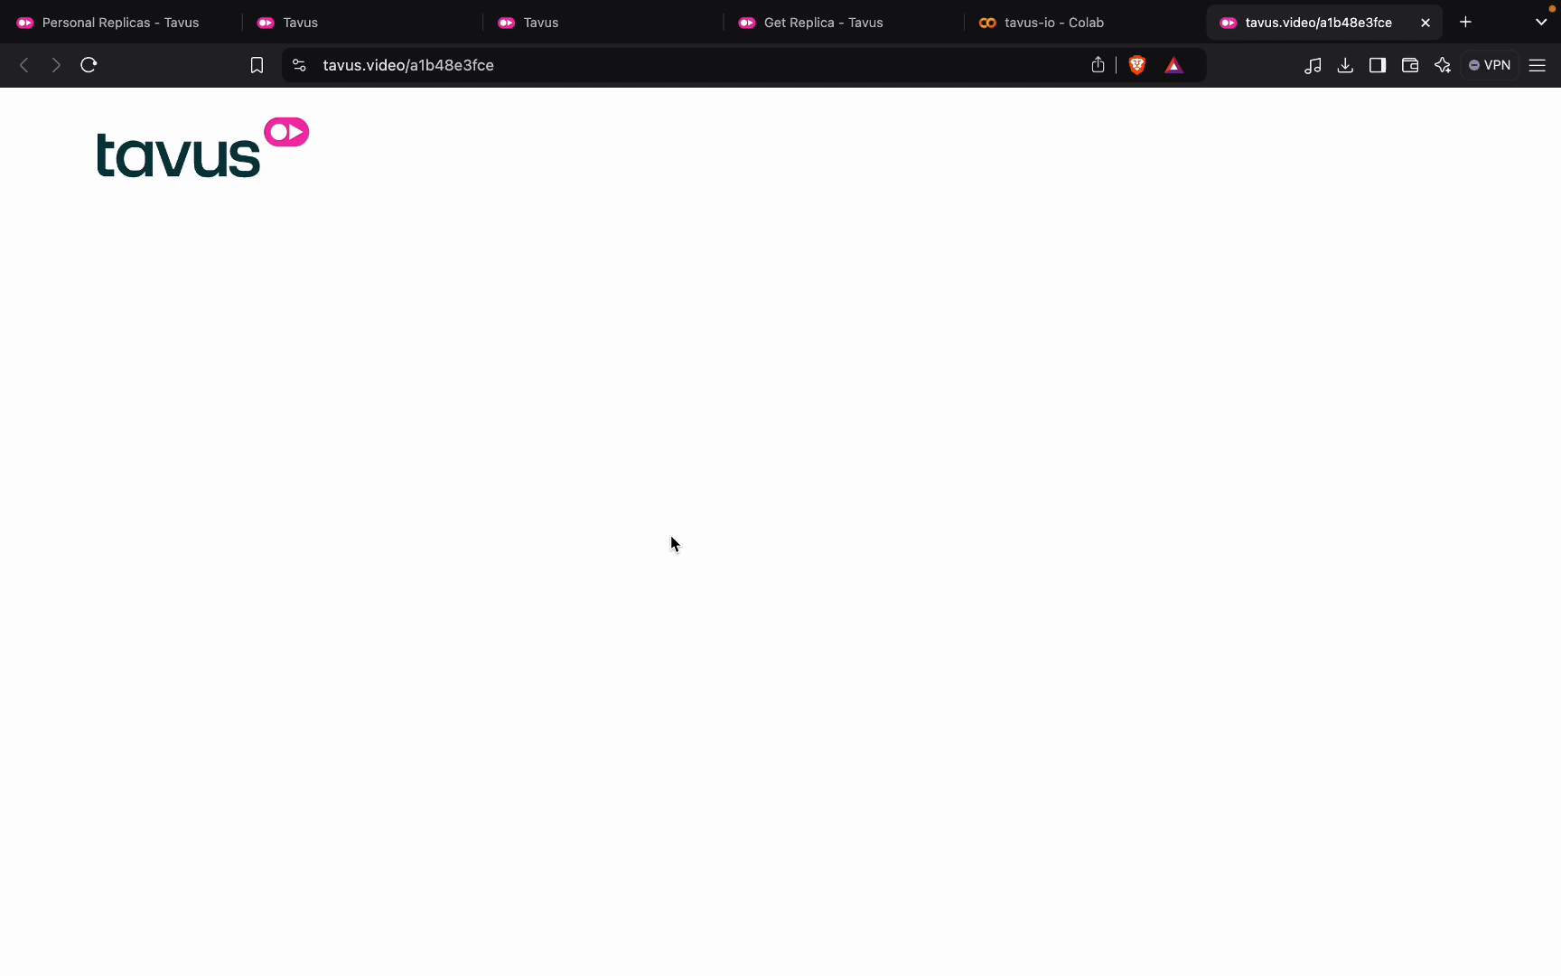
{"action": "mouse_move", "coordinate": [348, 408]}
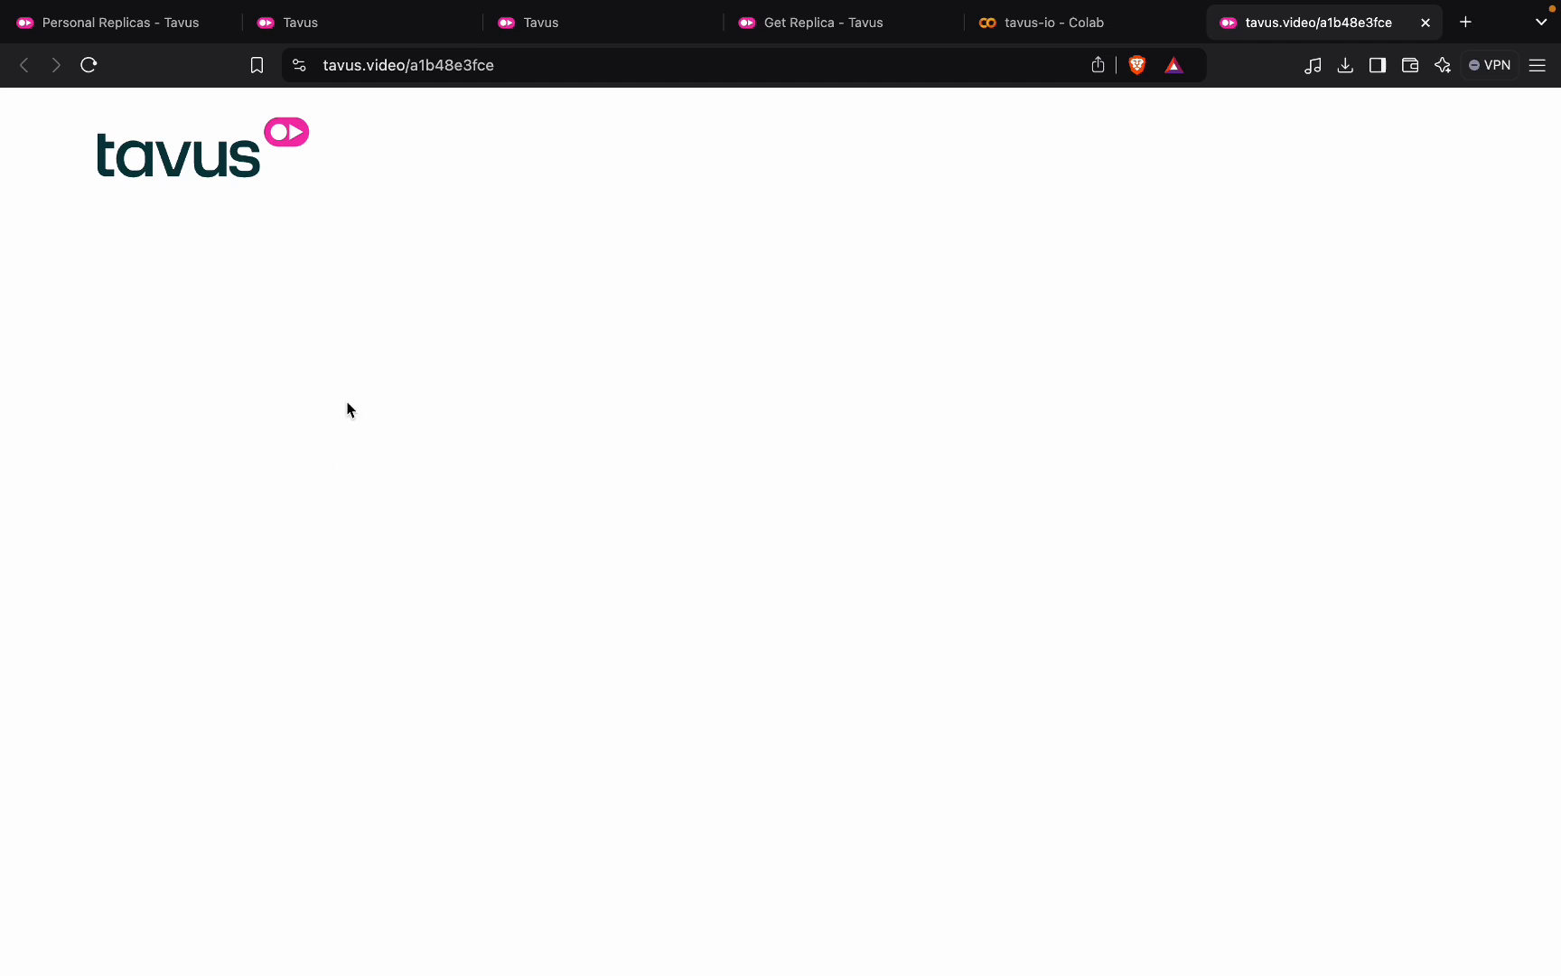
{"action": "mouse_move", "coordinate": [1036, 21]}
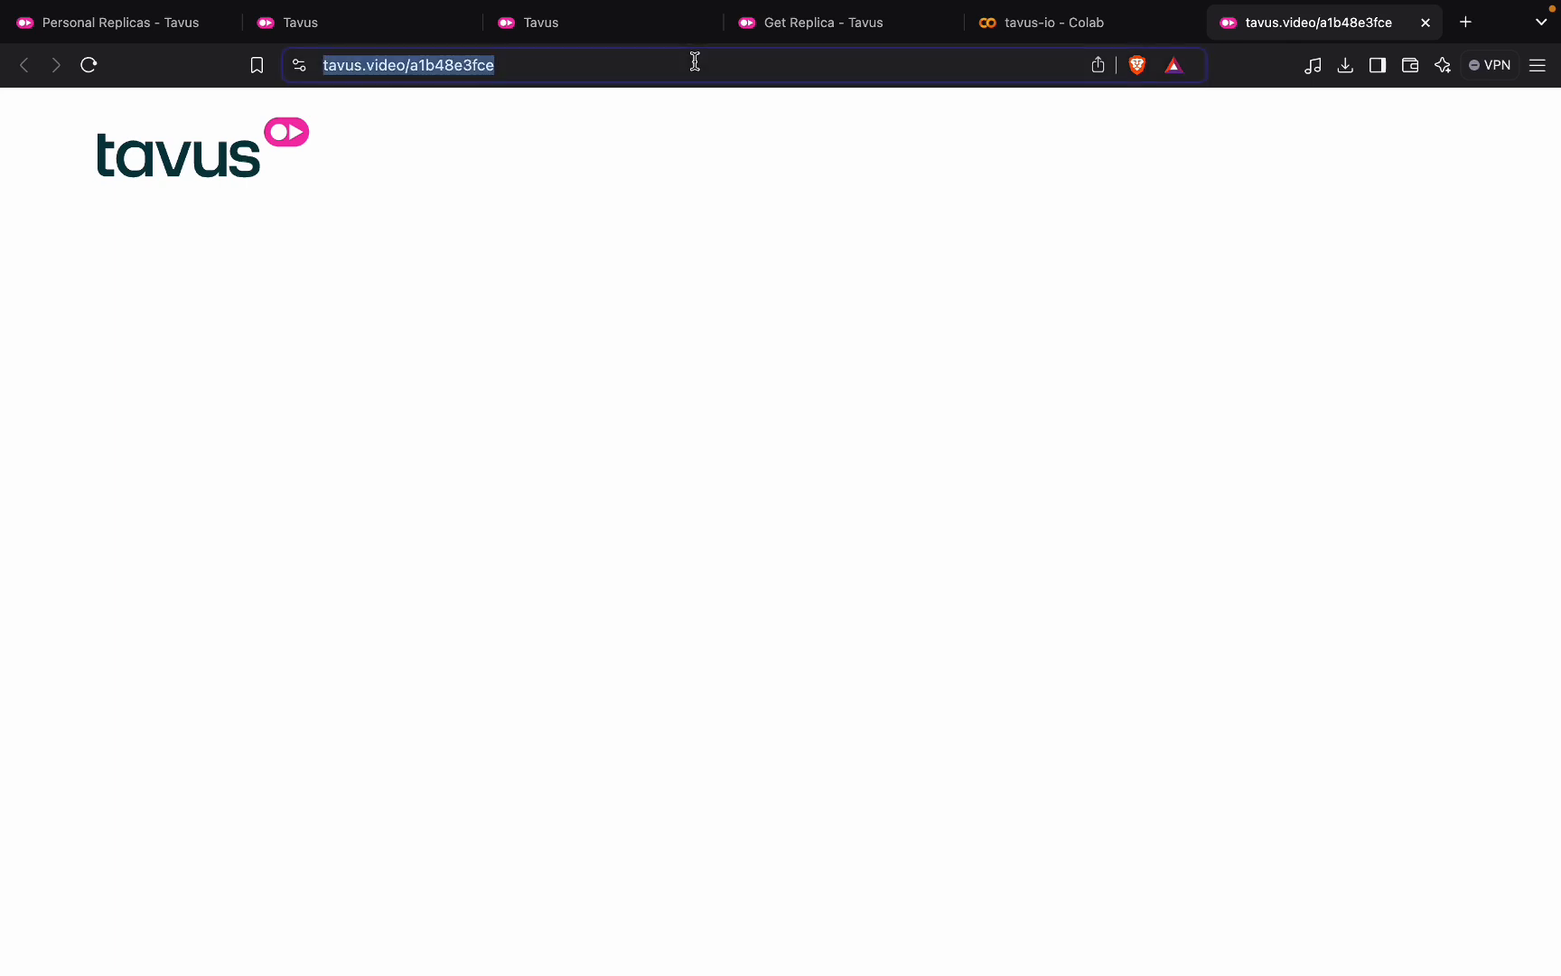
{"action": "key", "text": "Return"}
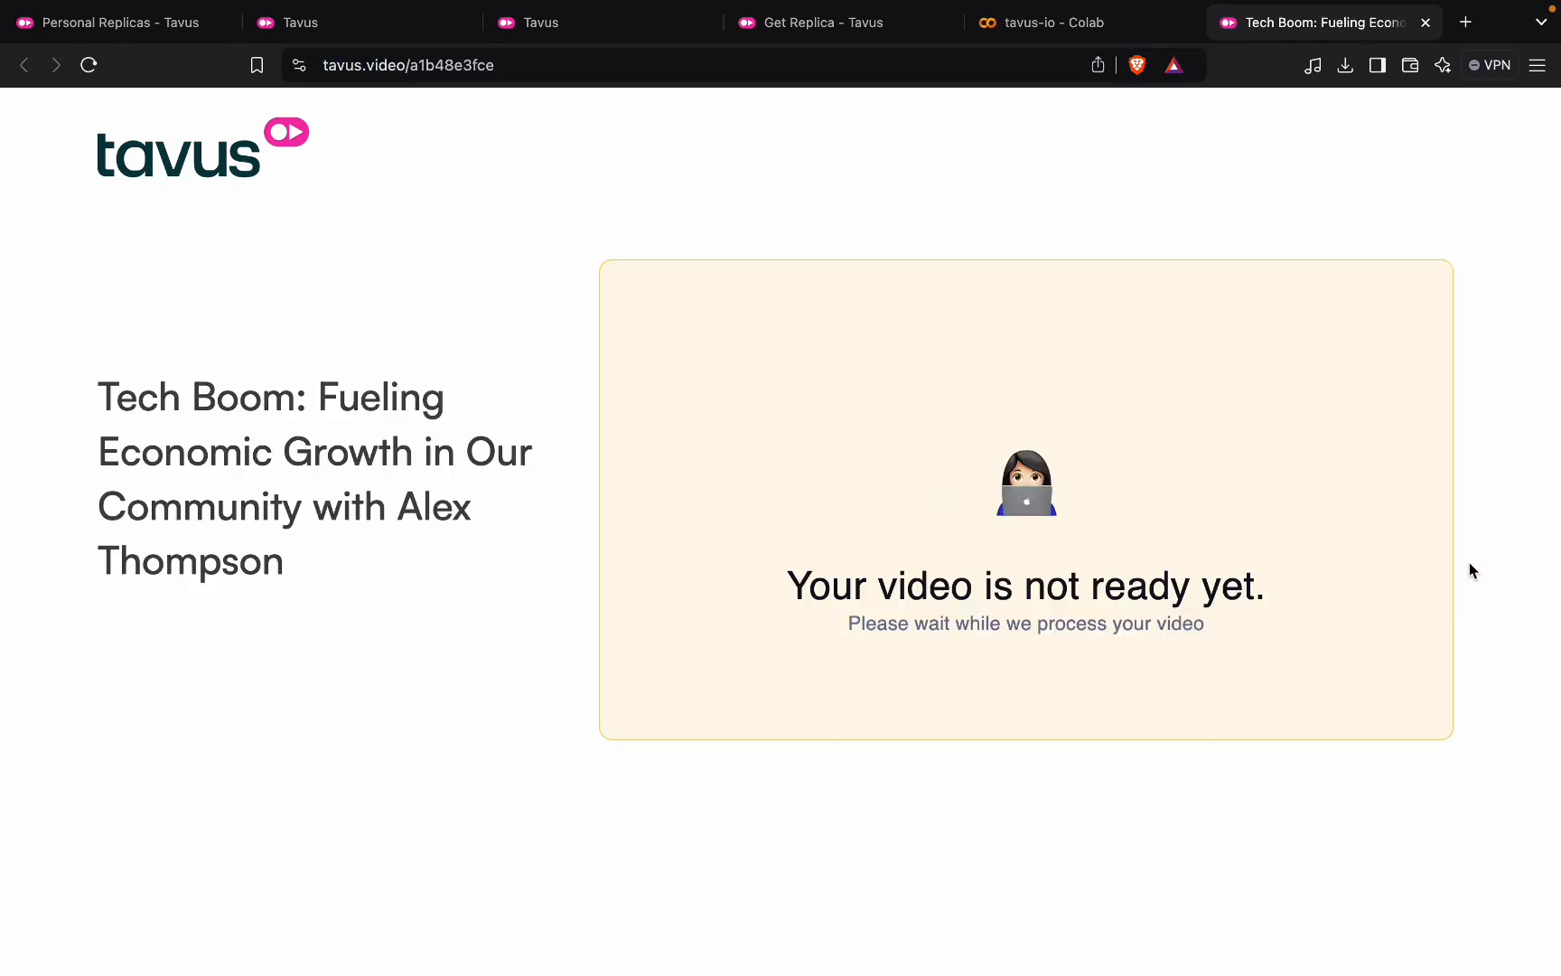
{"action": "mouse_move", "coordinate": [1105, 629]}
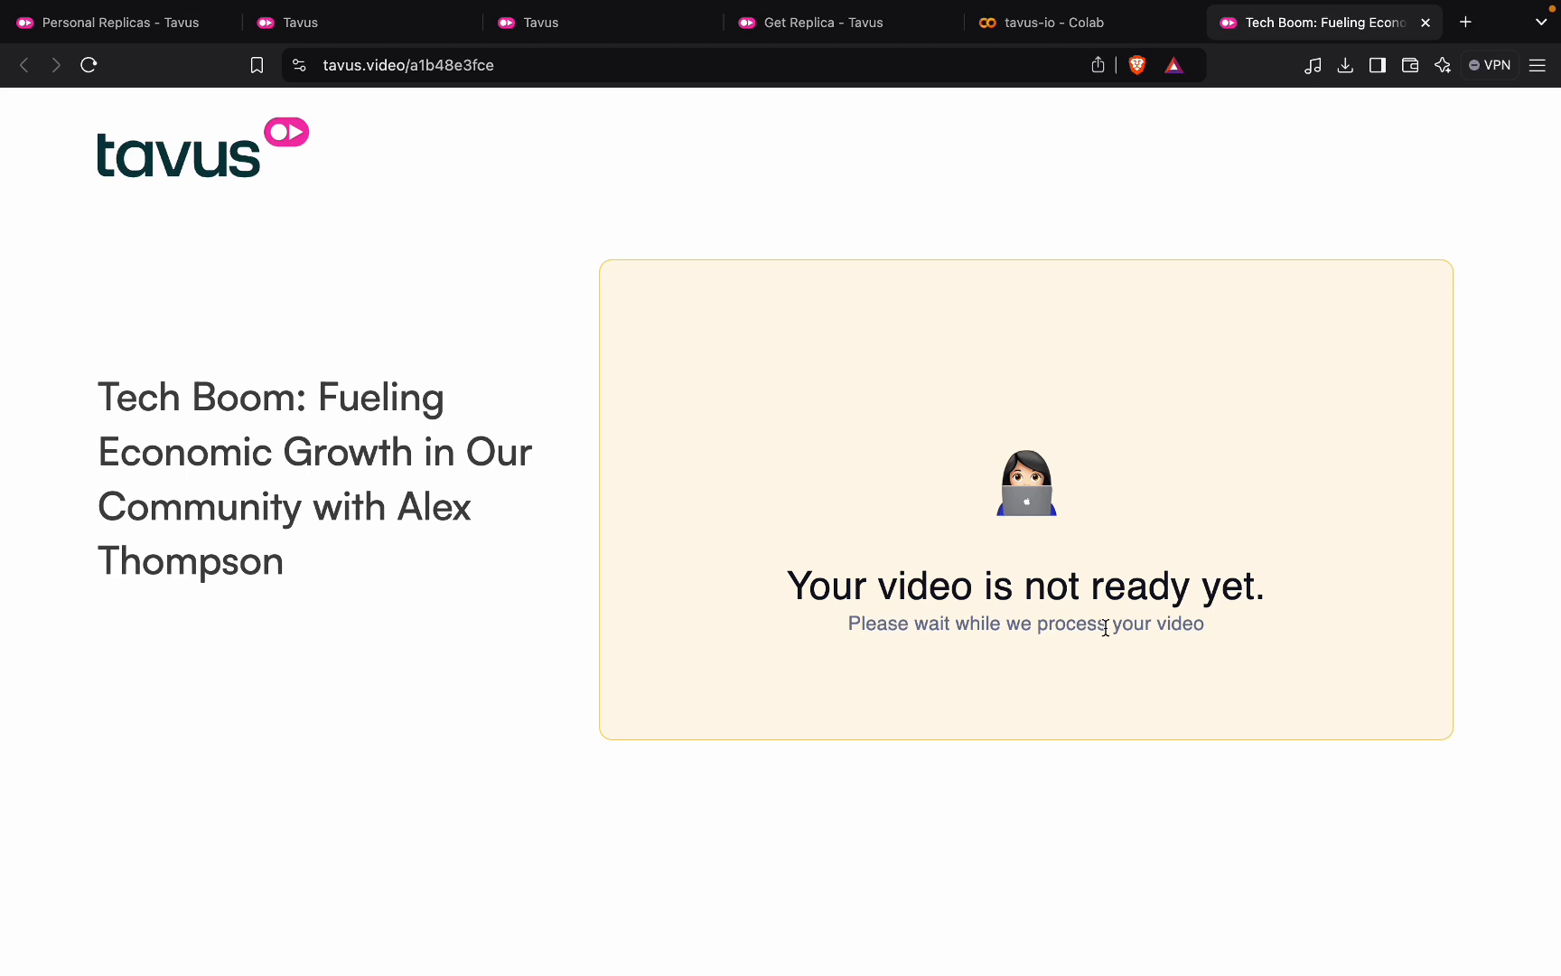
{"action": "mouse_move", "coordinate": [1017, 448]}
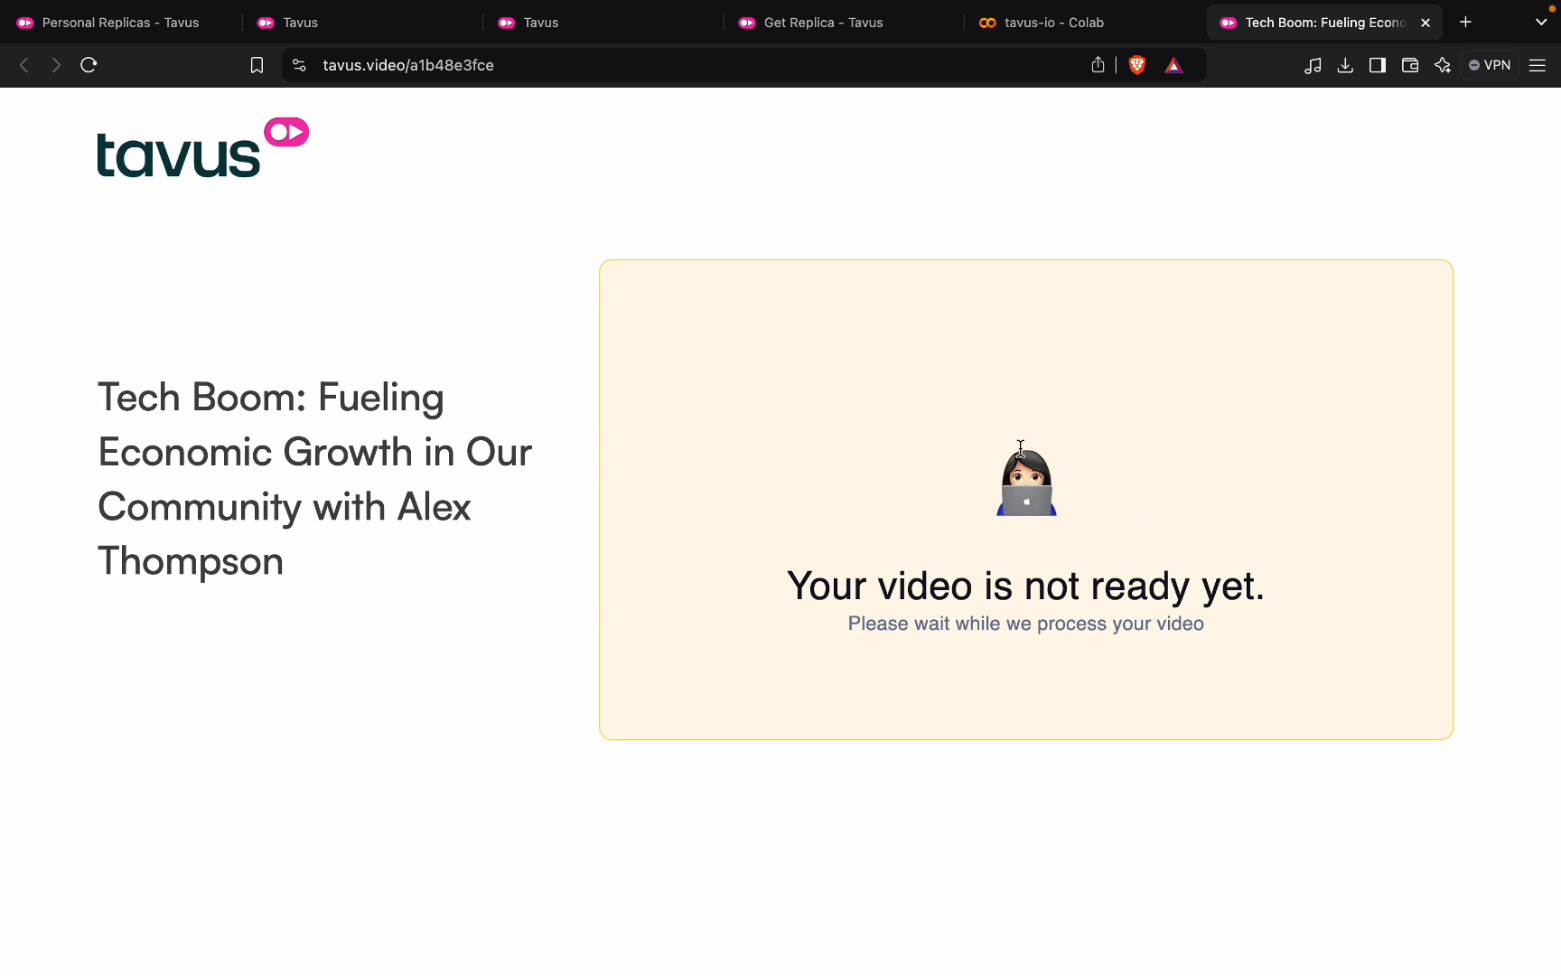
{"action": "mouse_move", "coordinate": [989, 385]}
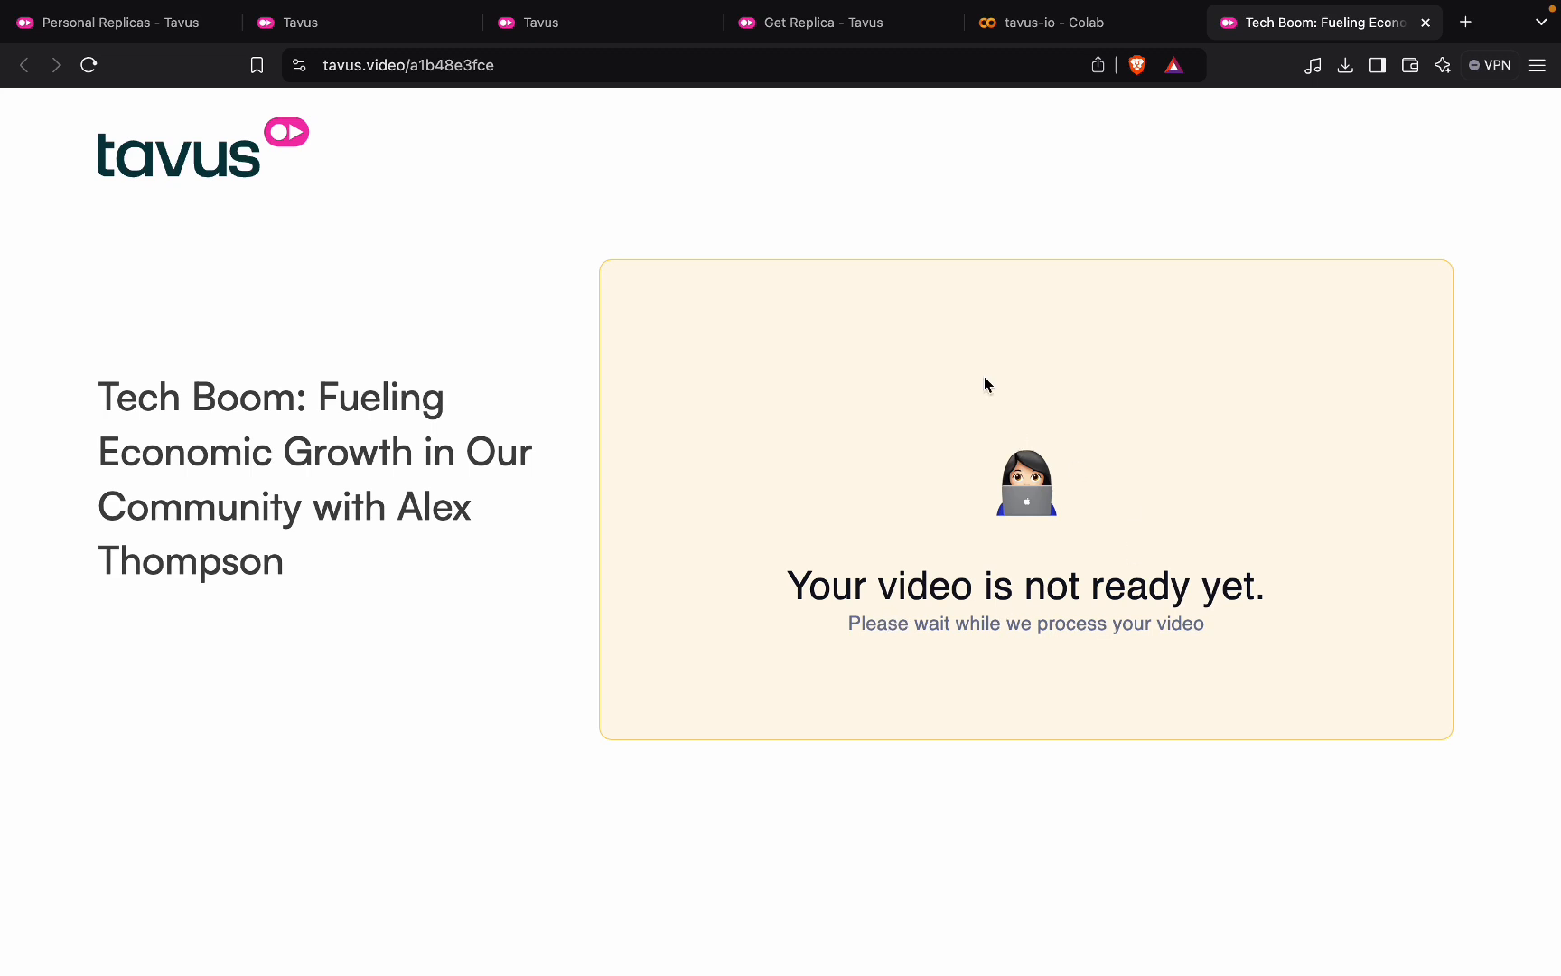
{"action": "left_click", "coordinate": [1043, 21]}
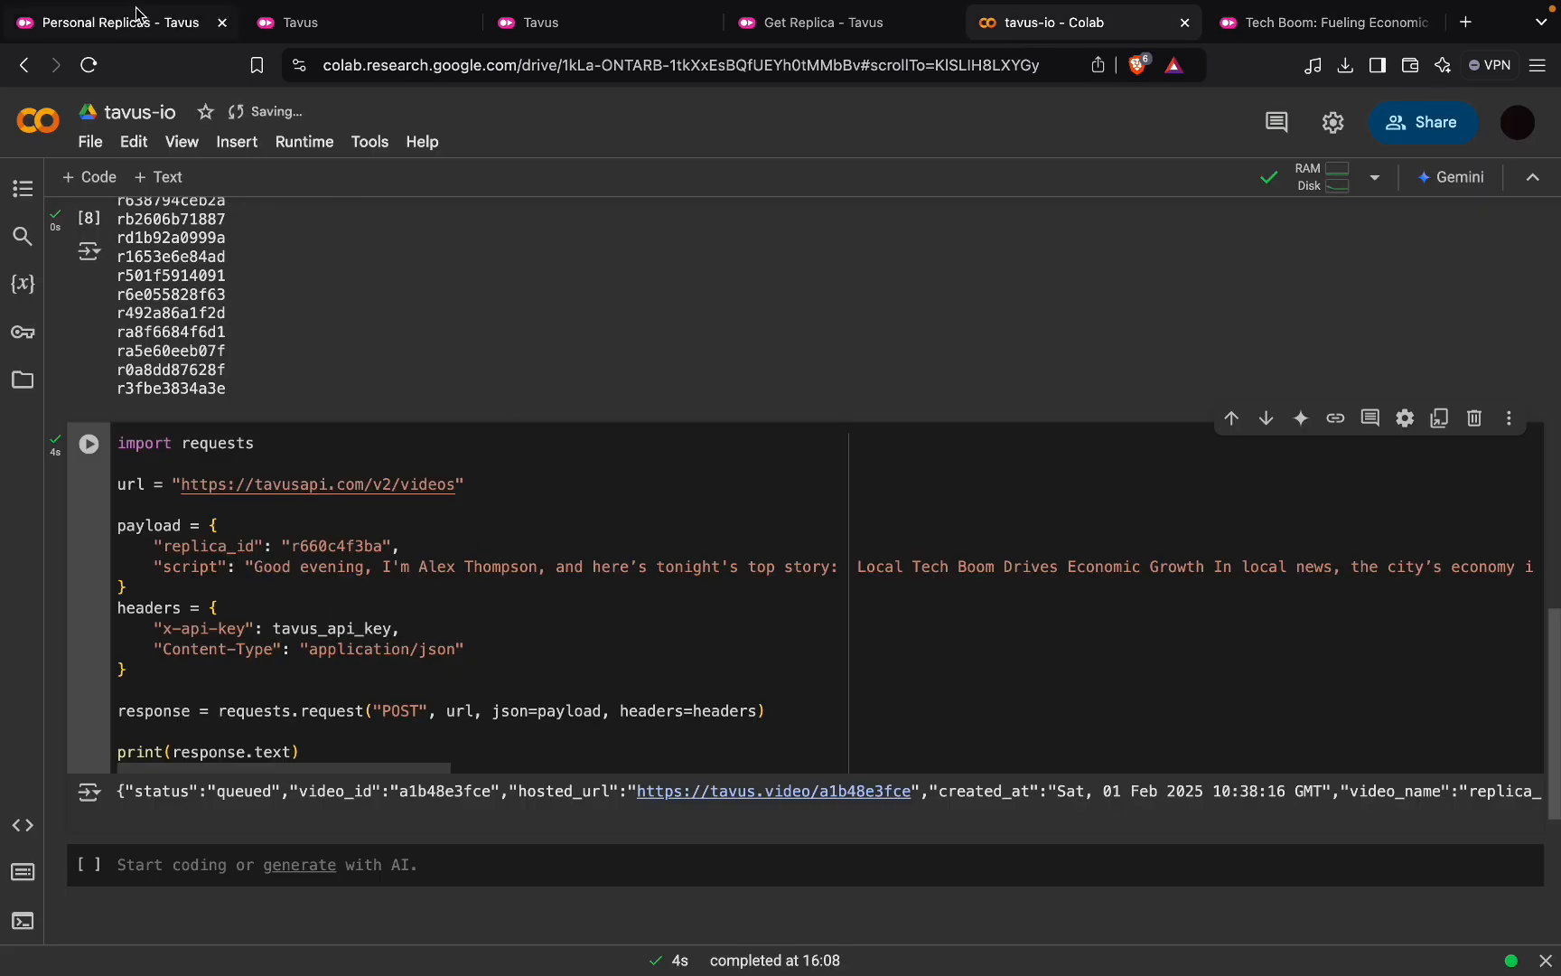
- Look over the Generate Video endpoint reference in the Tavus API docs
{"action": "left_click", "coordinate": [111, 21]}
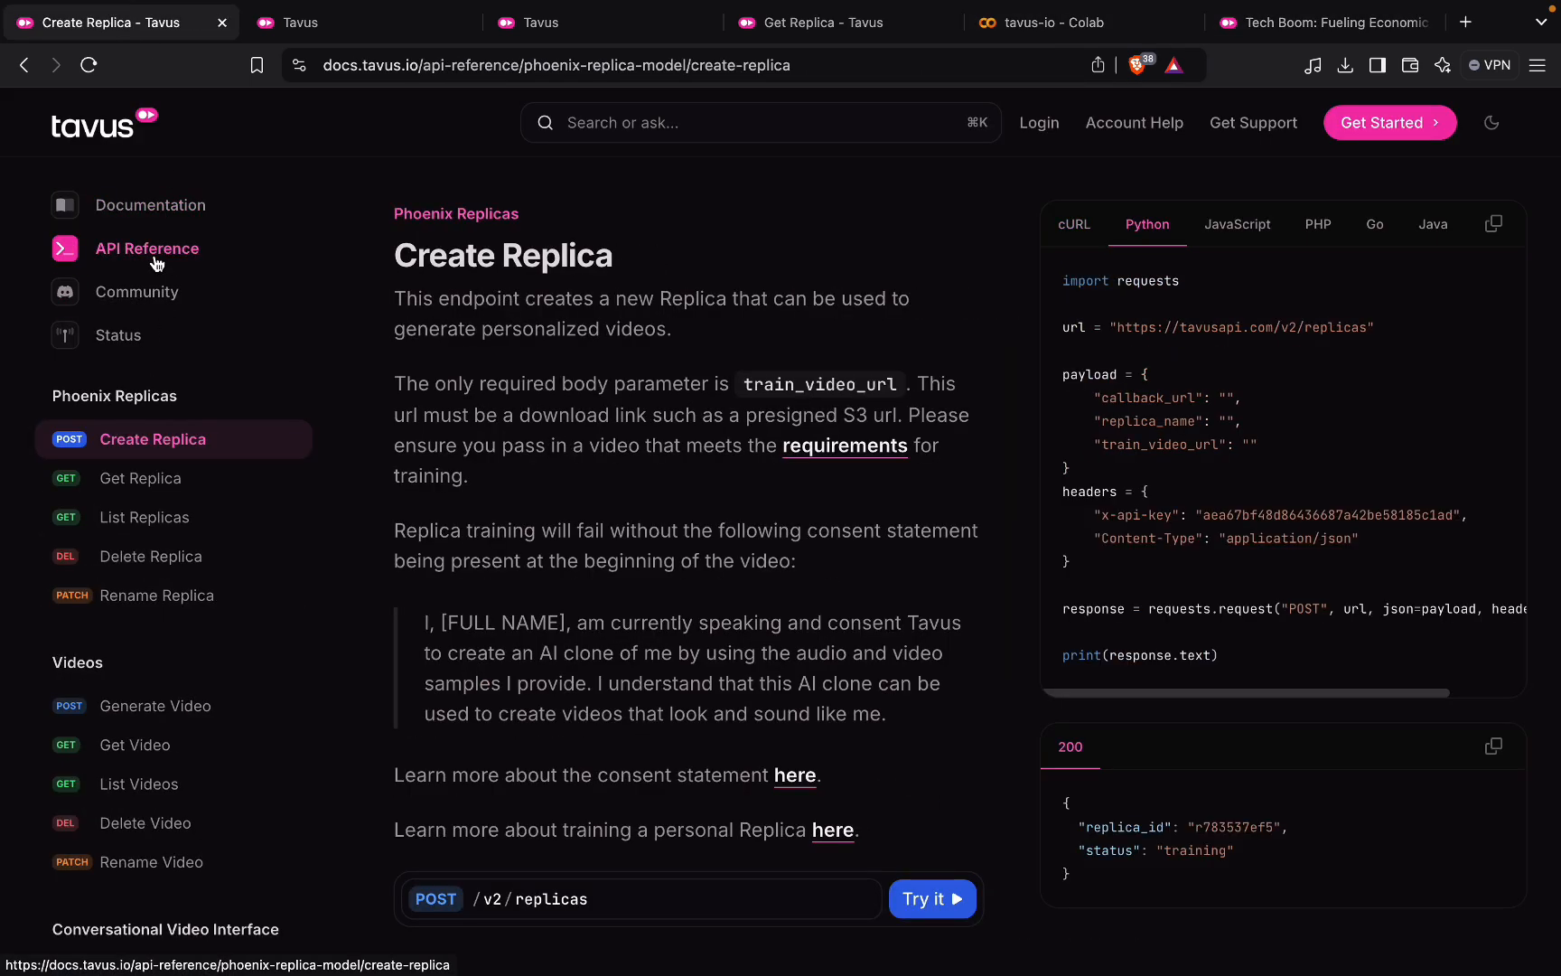
{"action": "scroll", "scroll_direction": "down", "scroll_amount": 3}
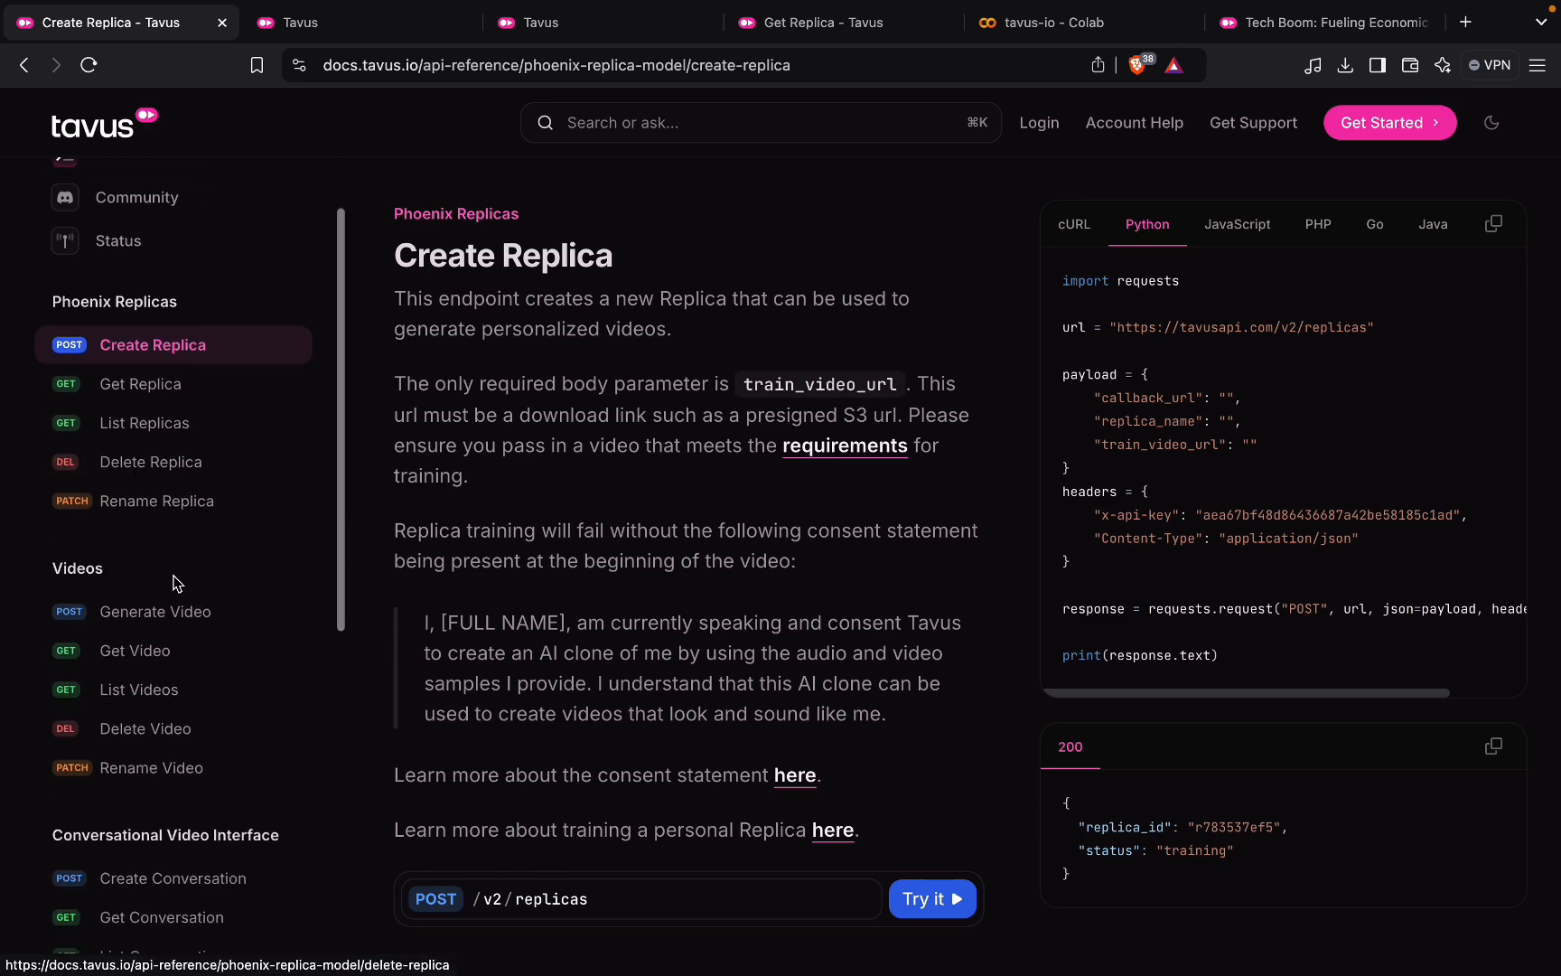
{"action": "left_click", "coordinate": [153, 610]}
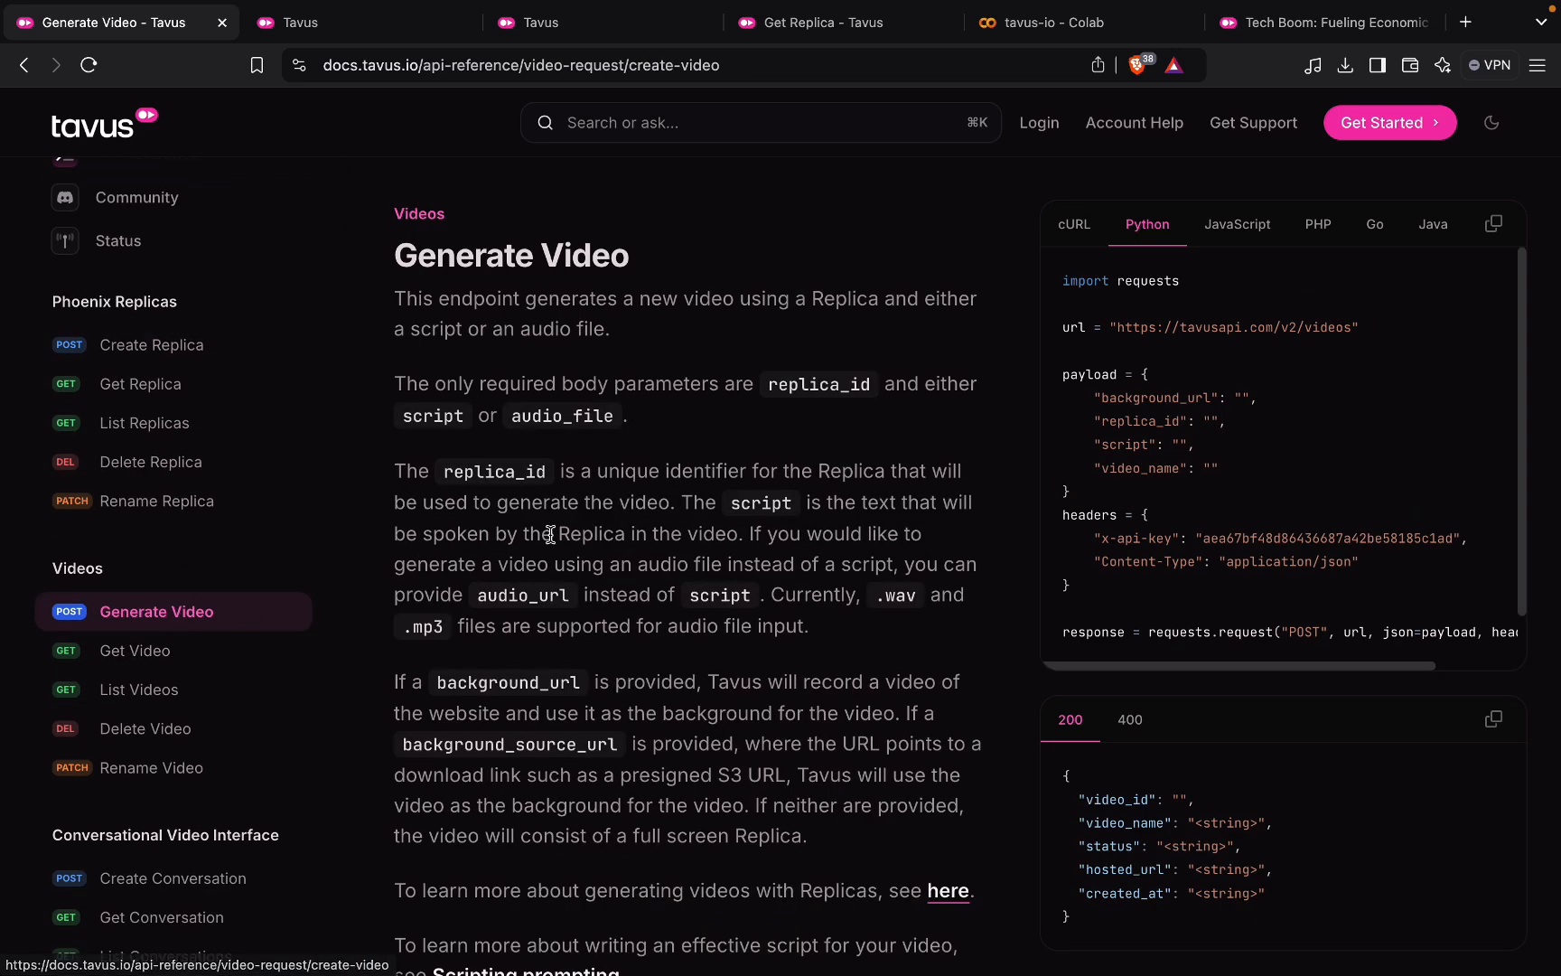
{"action": "mouse_move", "coordinate": [139, 688]}
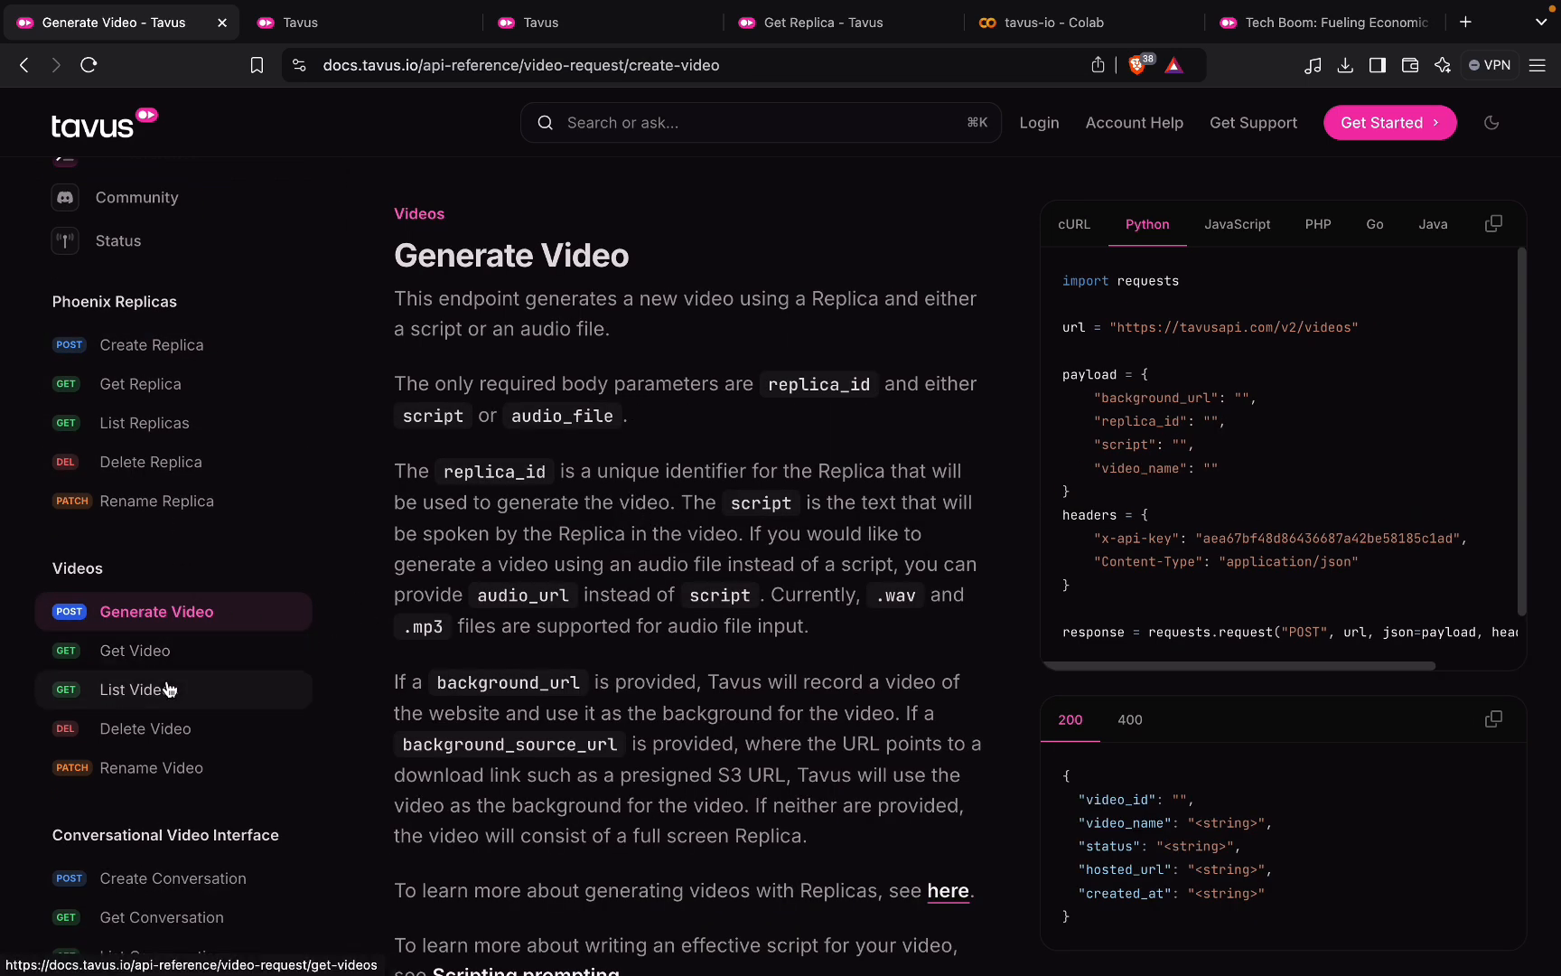
{"action": "scroll", "scroll_direction": "down", "scroll_amount": 3}
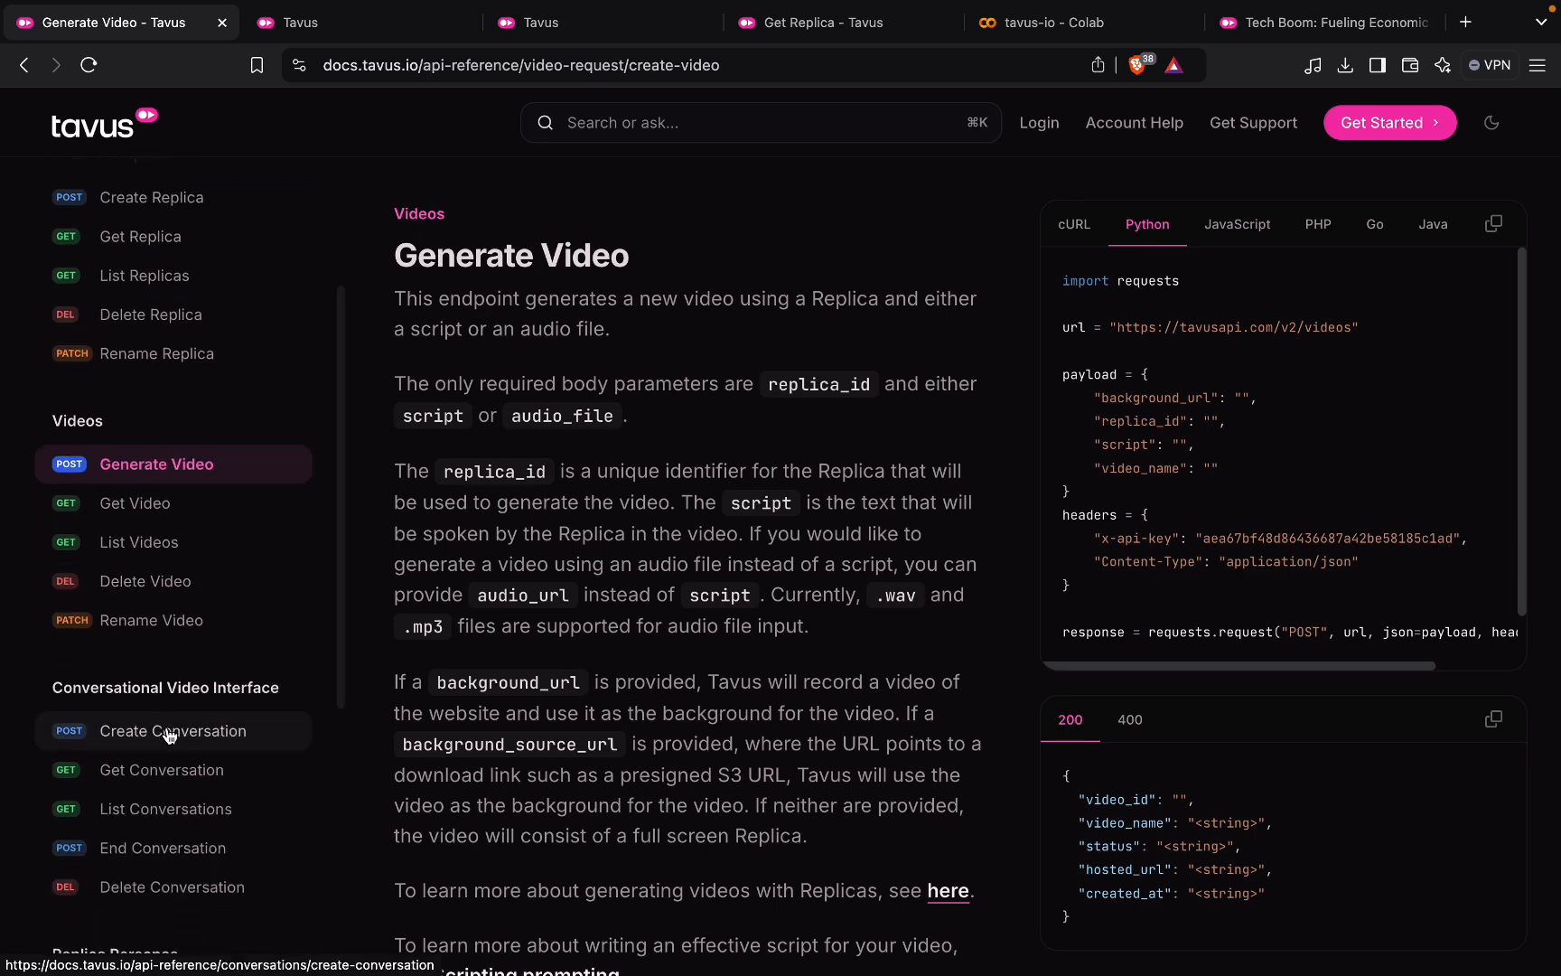
- Bring up the Create Conversation endpoint reference with its Python request example
{"action": "left_click", "coordinate": [173, 730]}
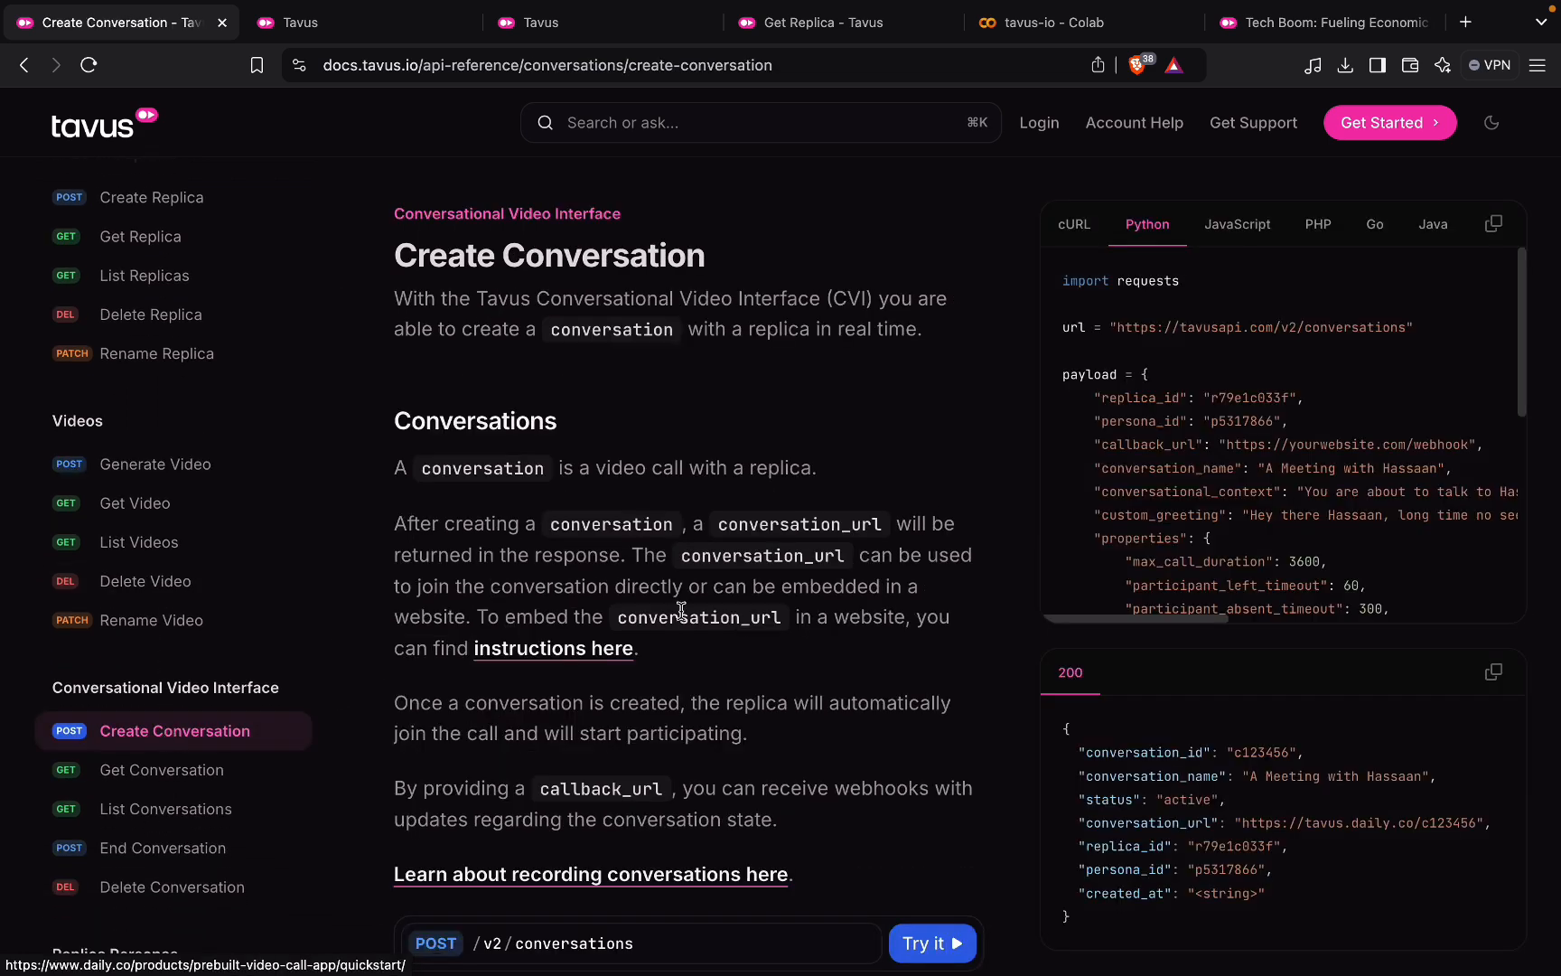
{"action": "scroll", "scroll_direction": "down", "scroll_amount": 3}
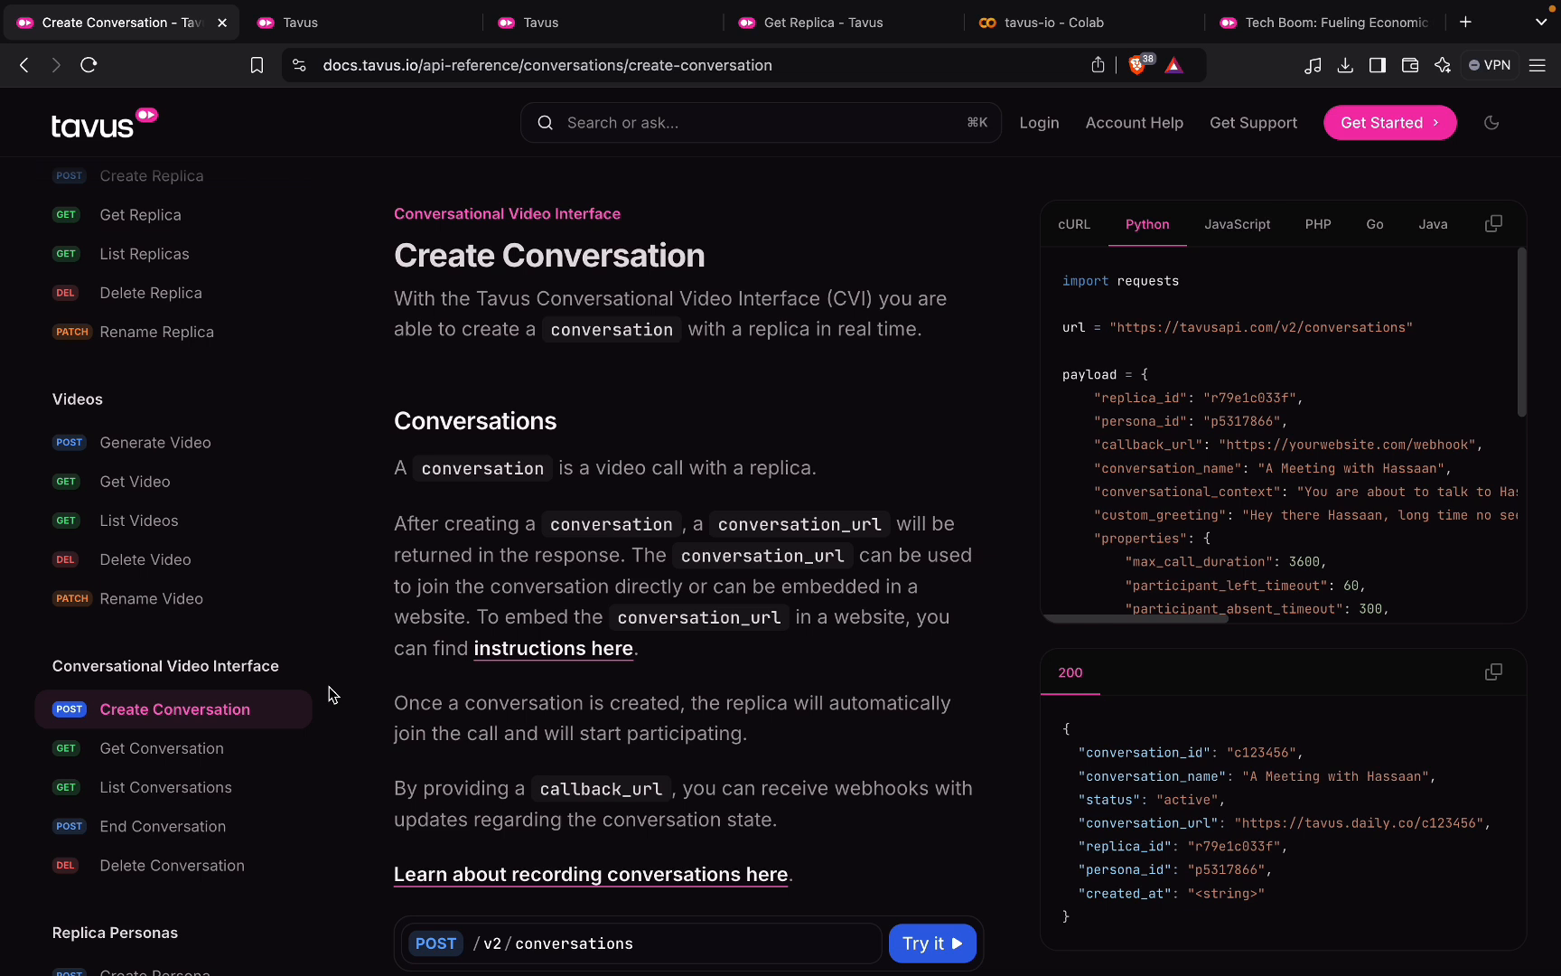
{"action": "mouse_move", "coordinate": [604, 779]}
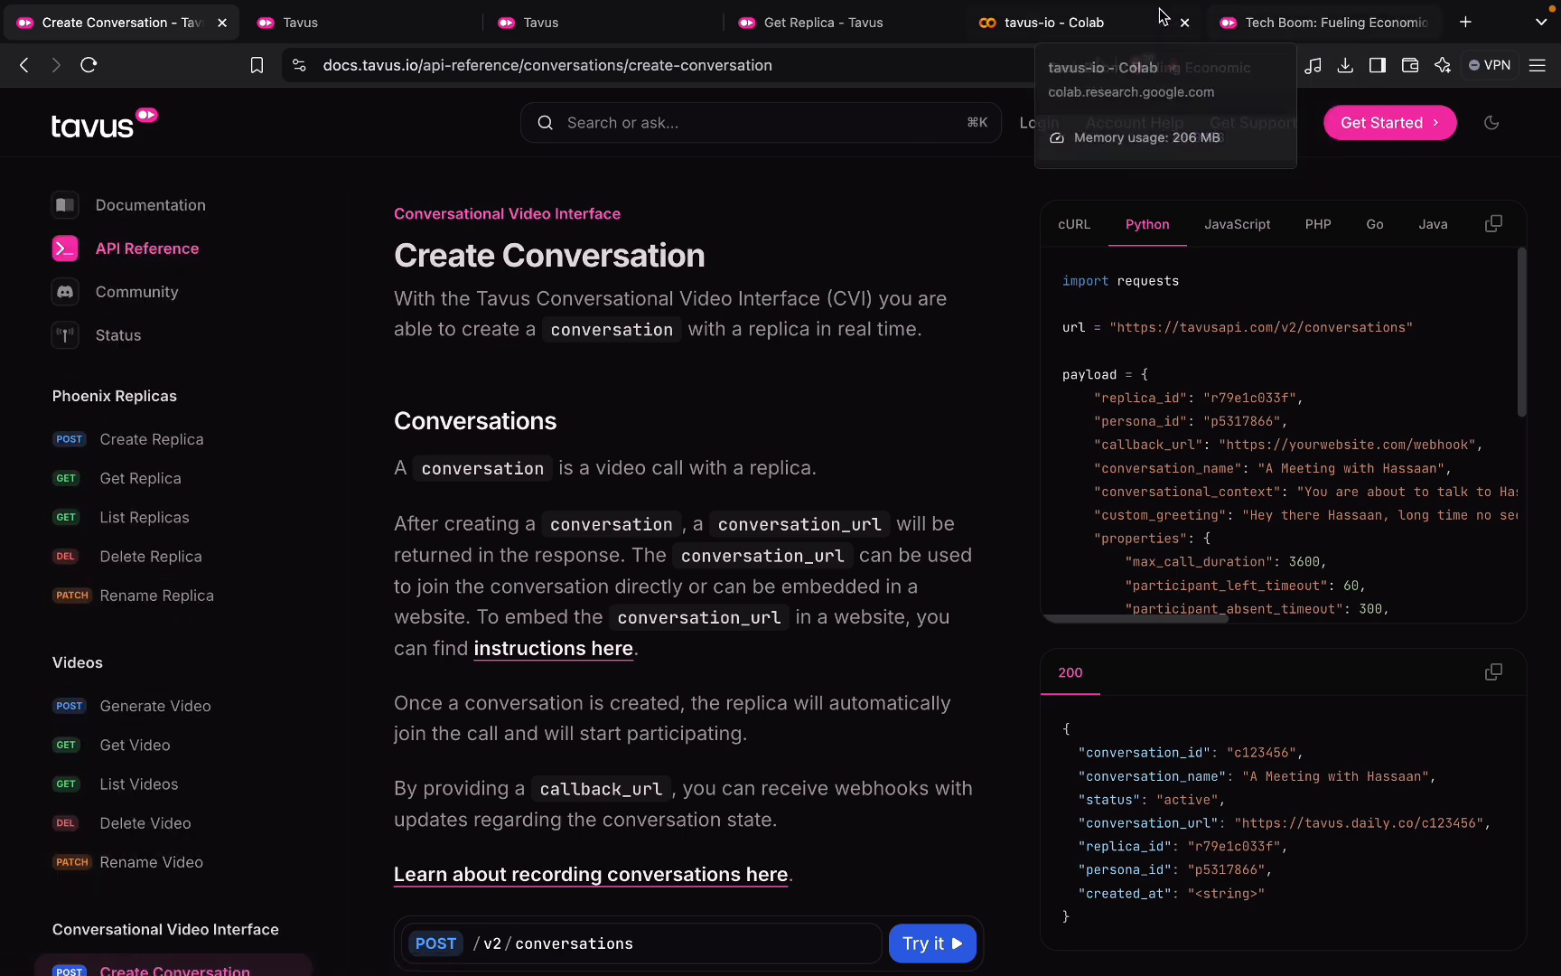
- Play the finished 34-second Tech Boom avatar video about seven seconds in, then pause it
{"action": "left_click", "coordinate": [1323, 21]}
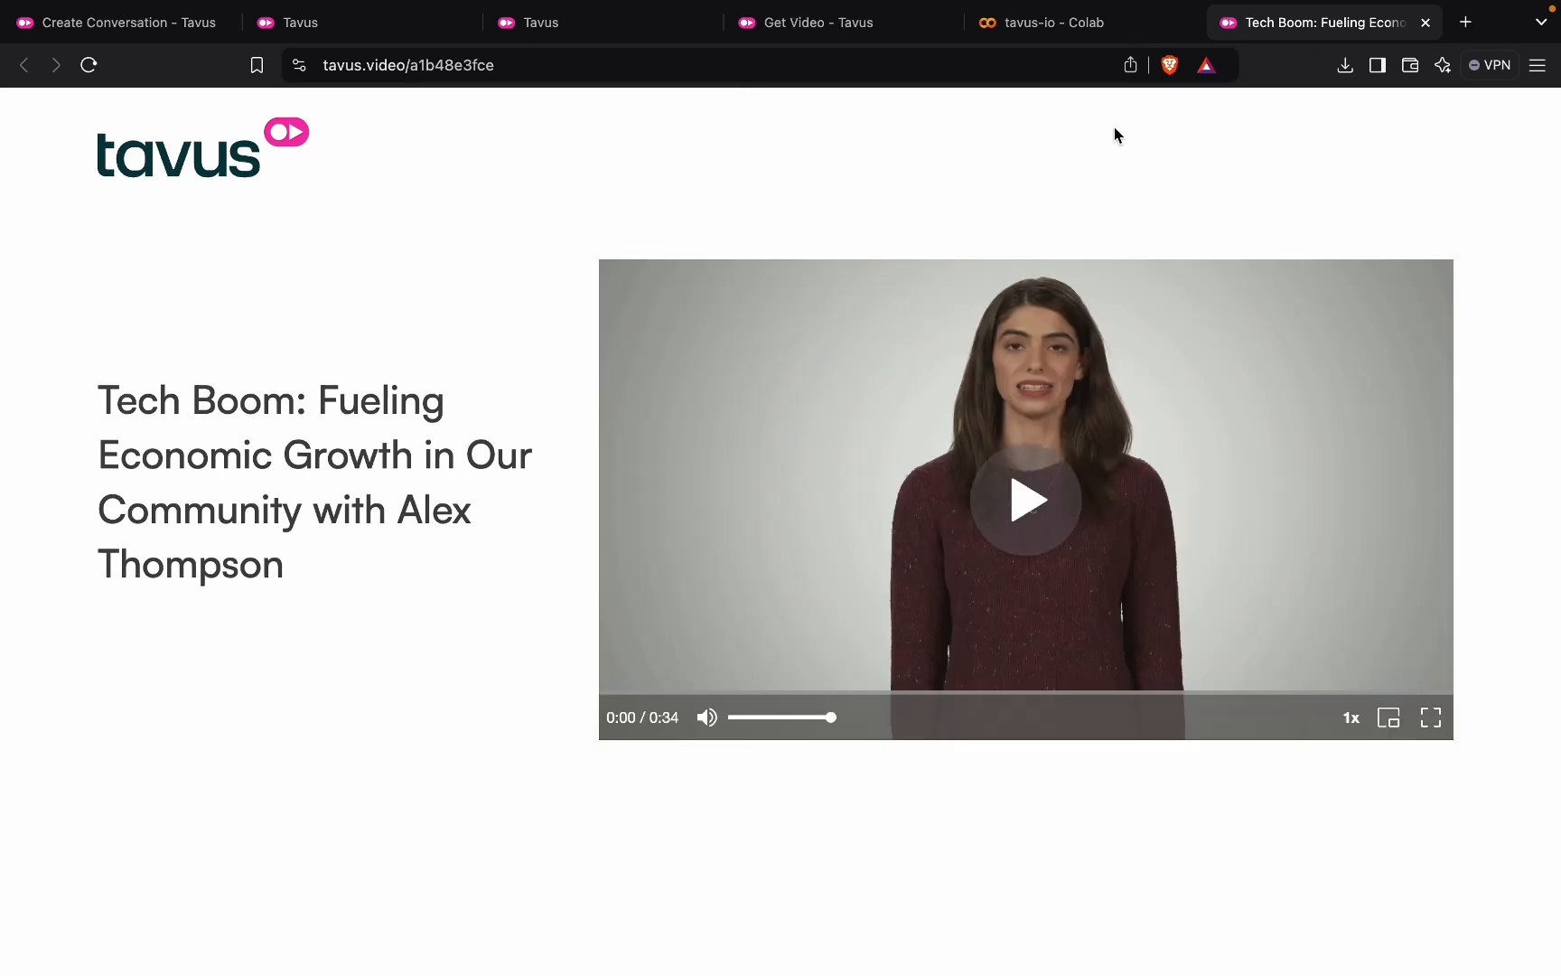
{"action": "mouse_move", "coordinate": [1098, 140]}
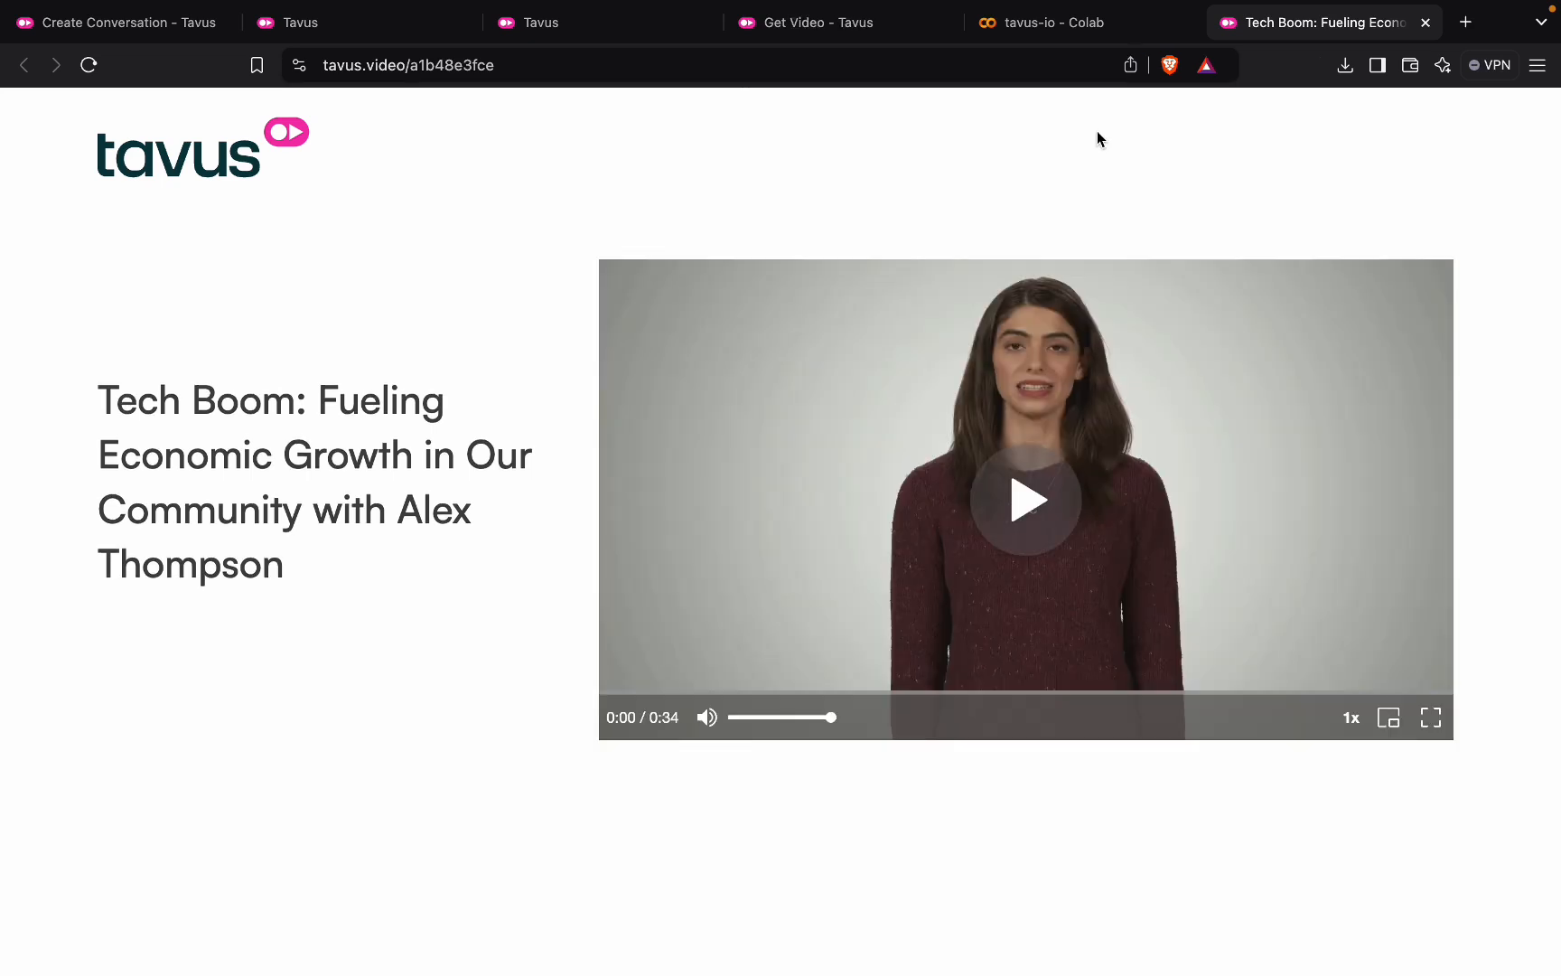
{"action": "mouse_move", "coordinate": [1138, 155]}
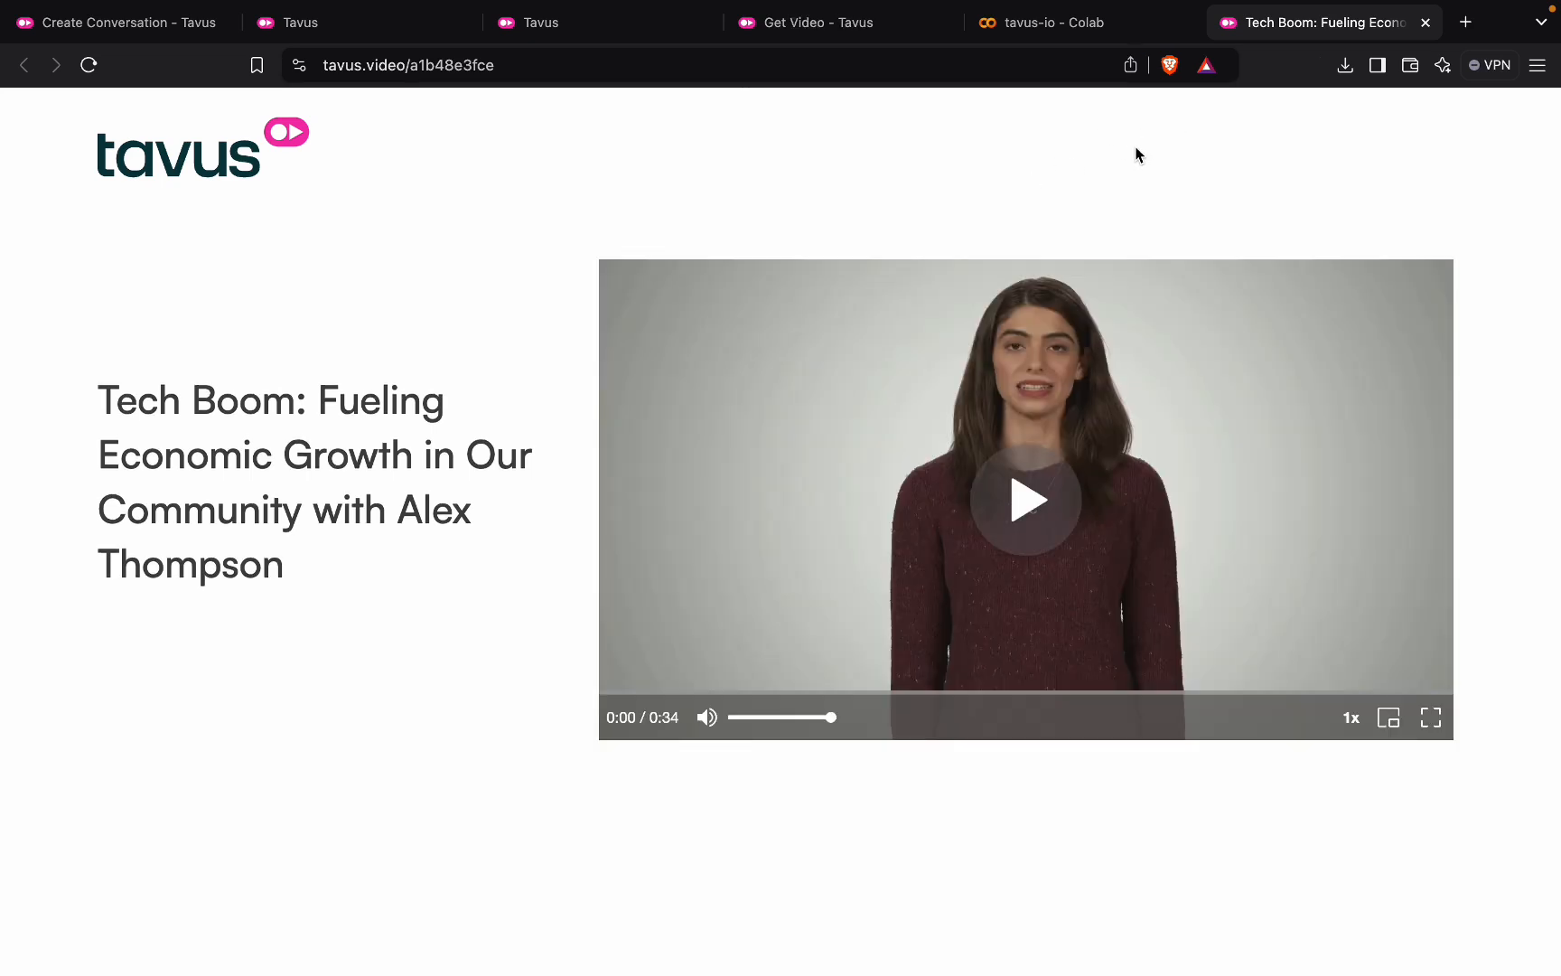
{"action": "mouse_move", "coordinate": [1022, 443]}
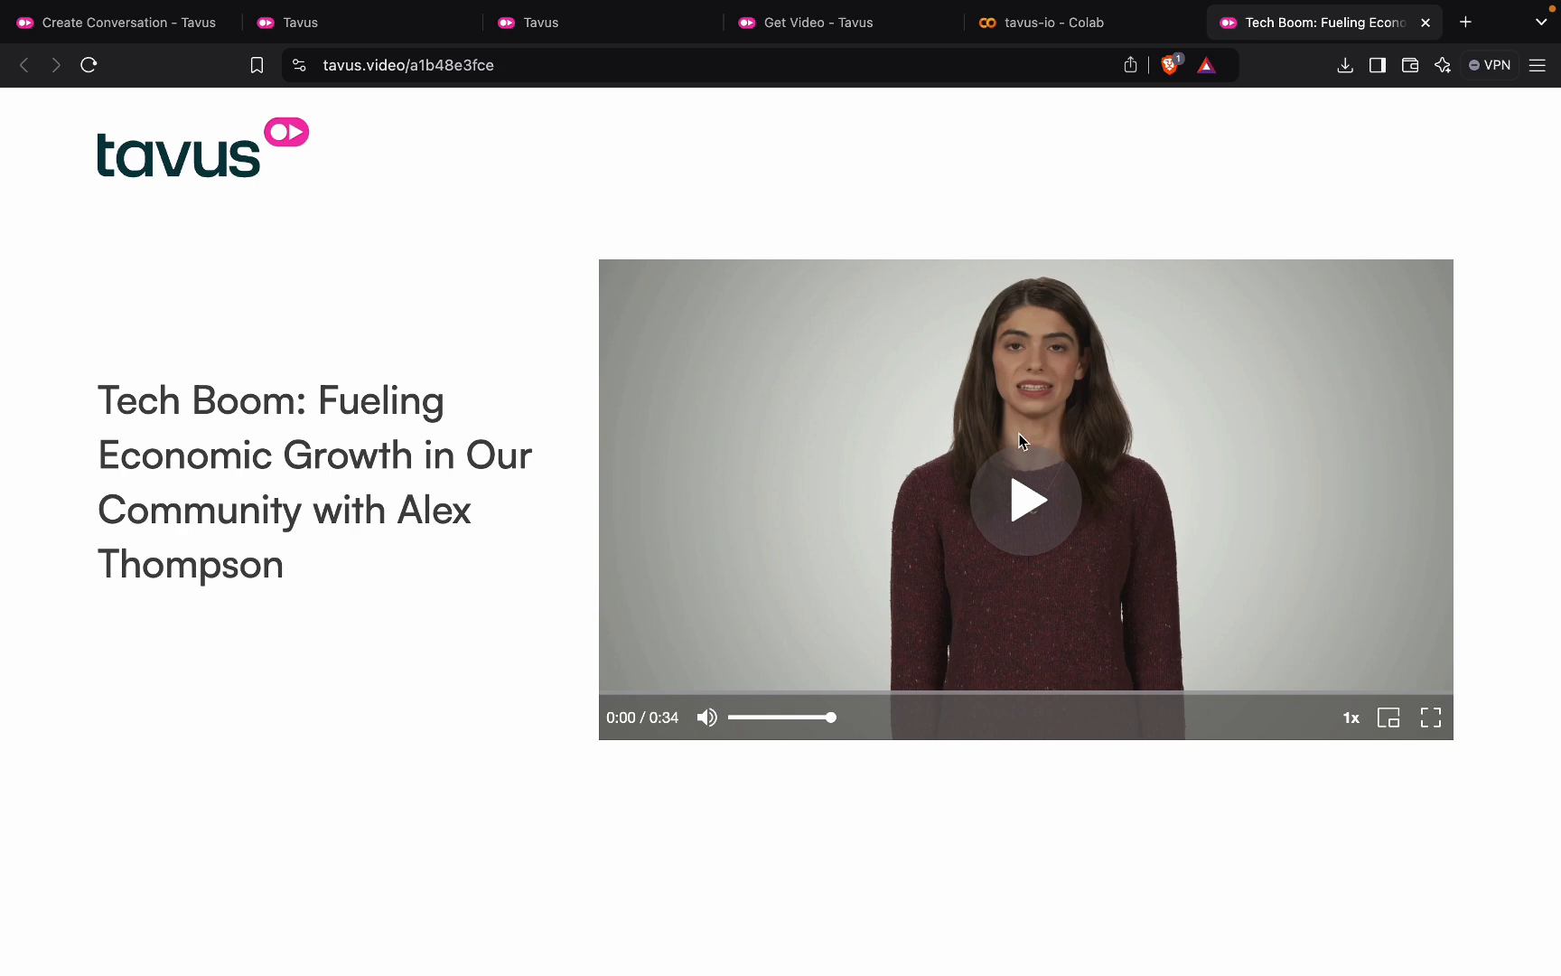
{"action": "mouse_move", "coordinate": [1032, 513]}
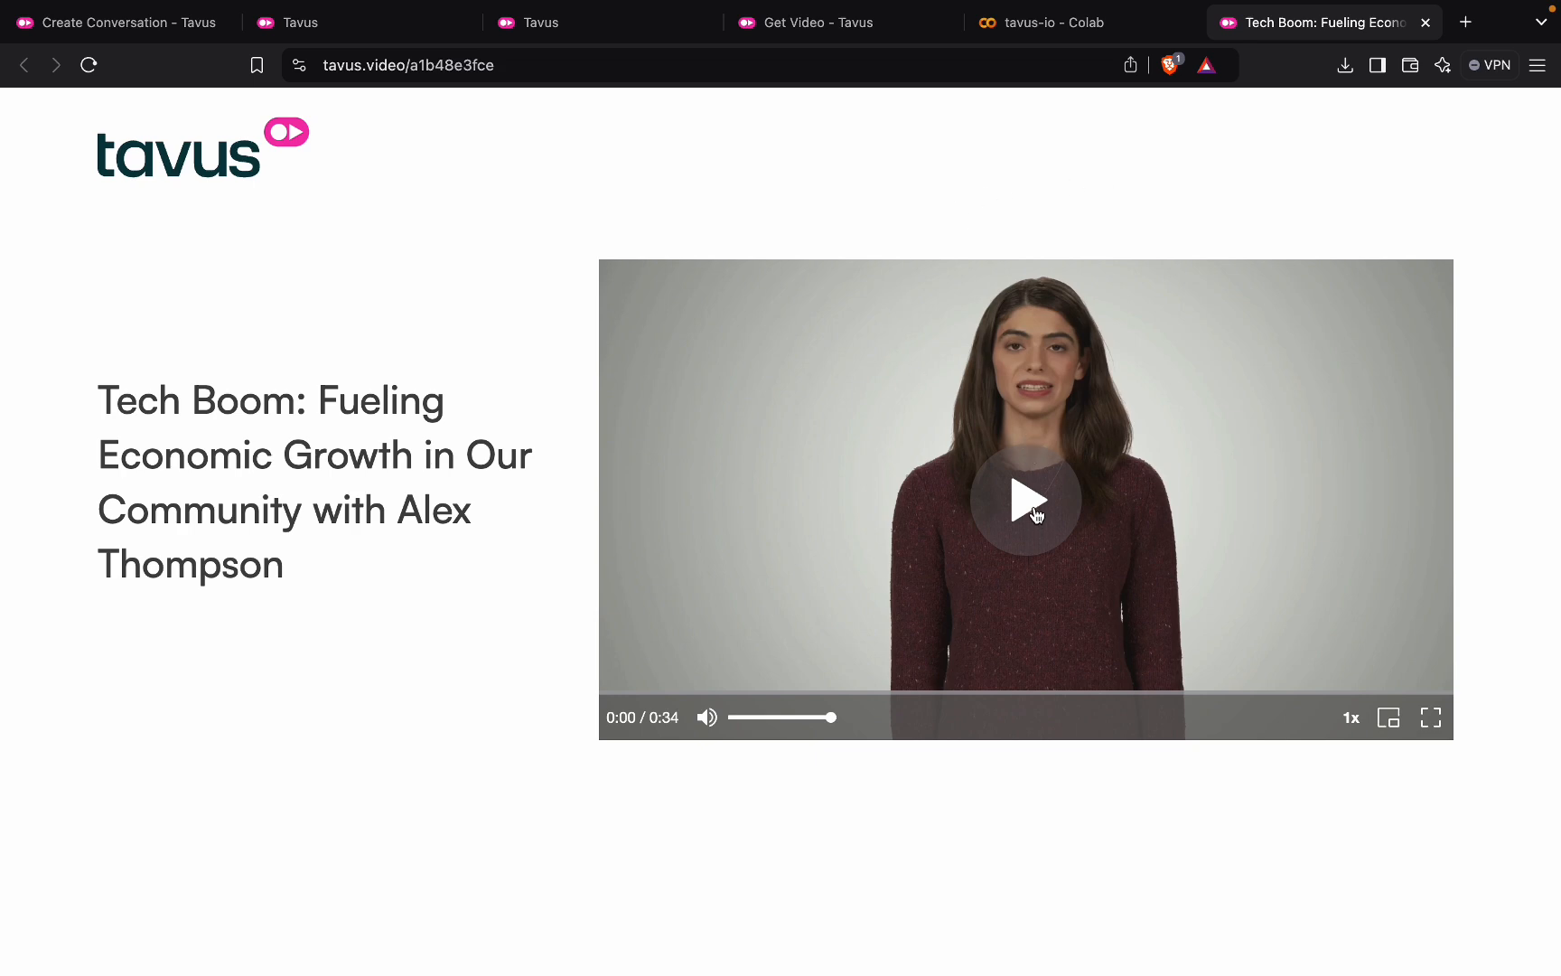
{"action": "left_click", "coordinate": [1028, 501]}
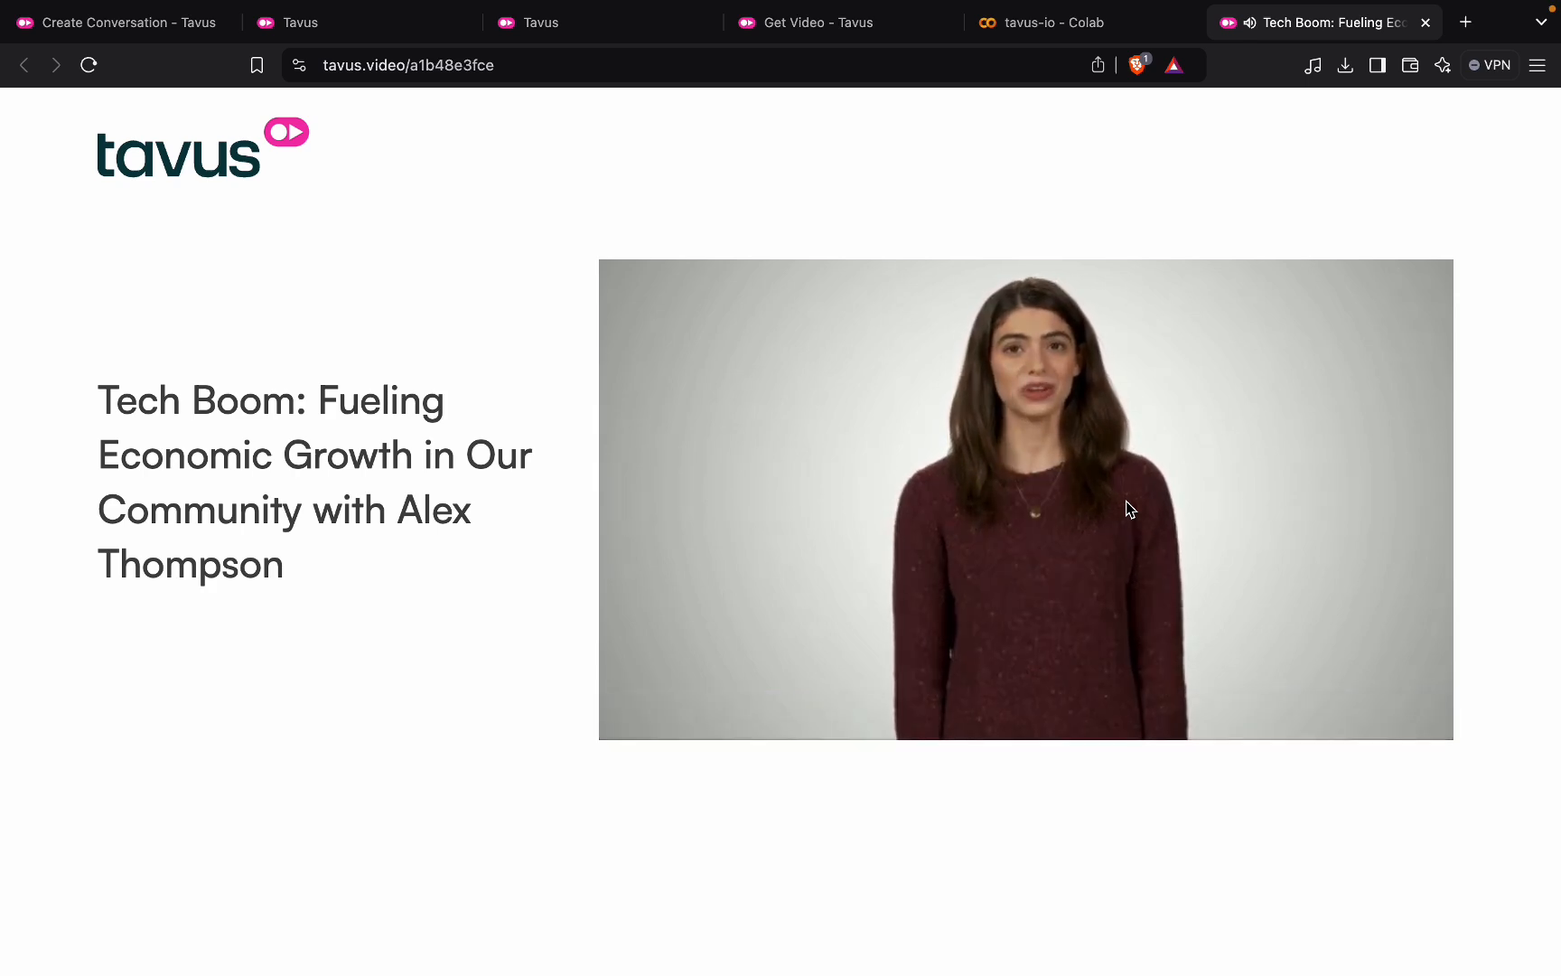
{"action": "left_click", "coordinate": [1026, 499]}
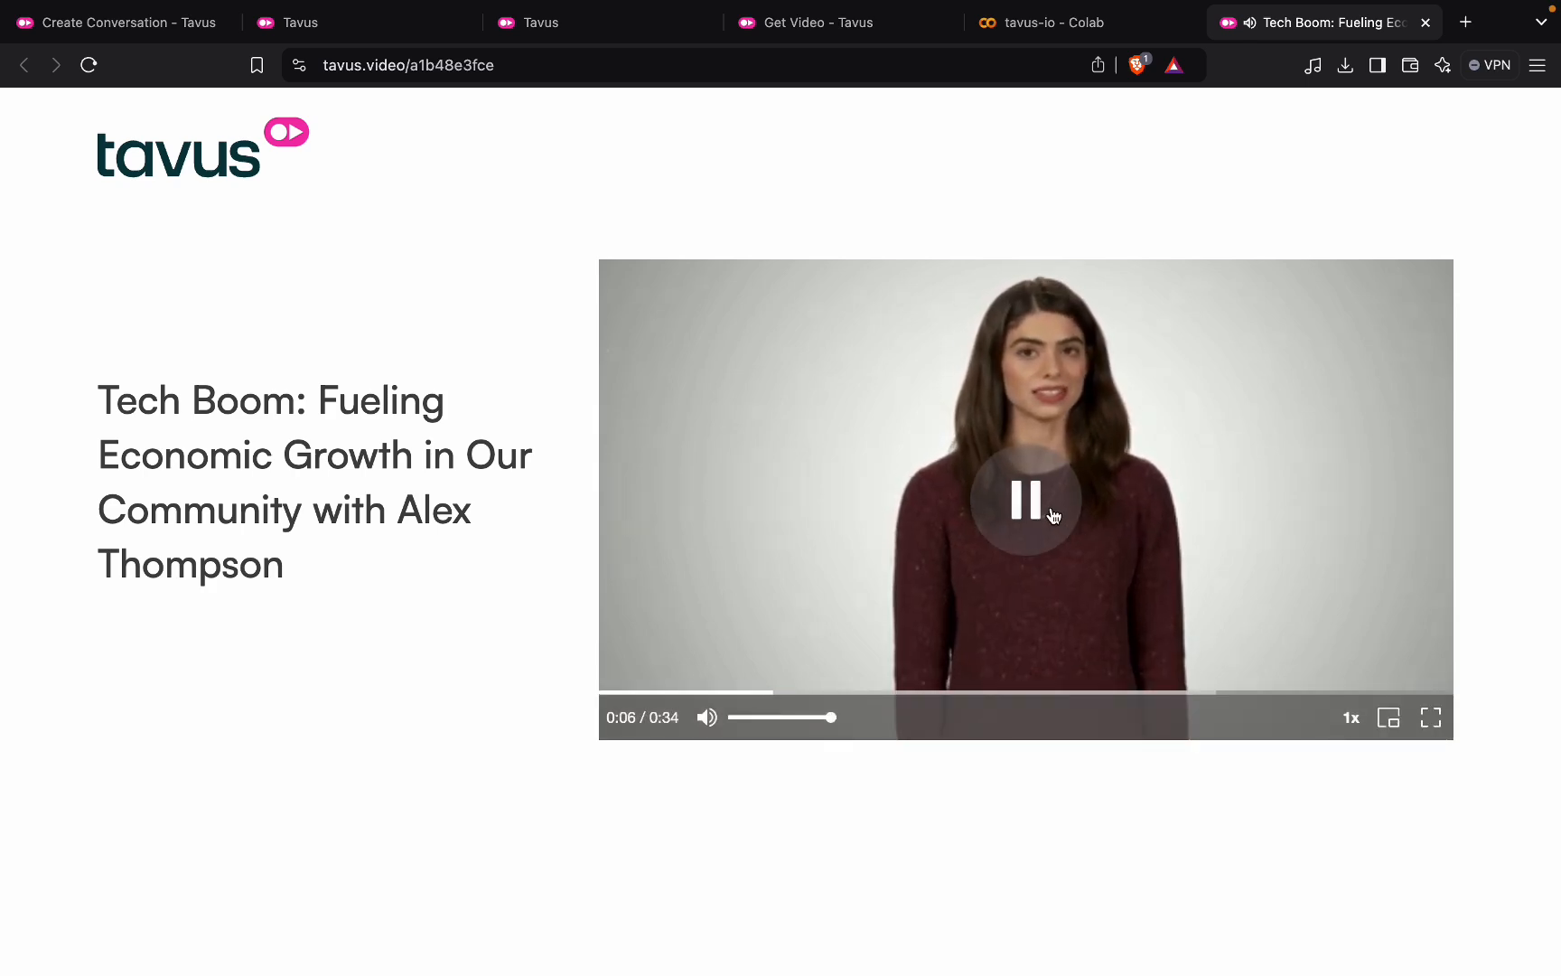
{"action": "right_click", "coordinate": [1155, 453]}
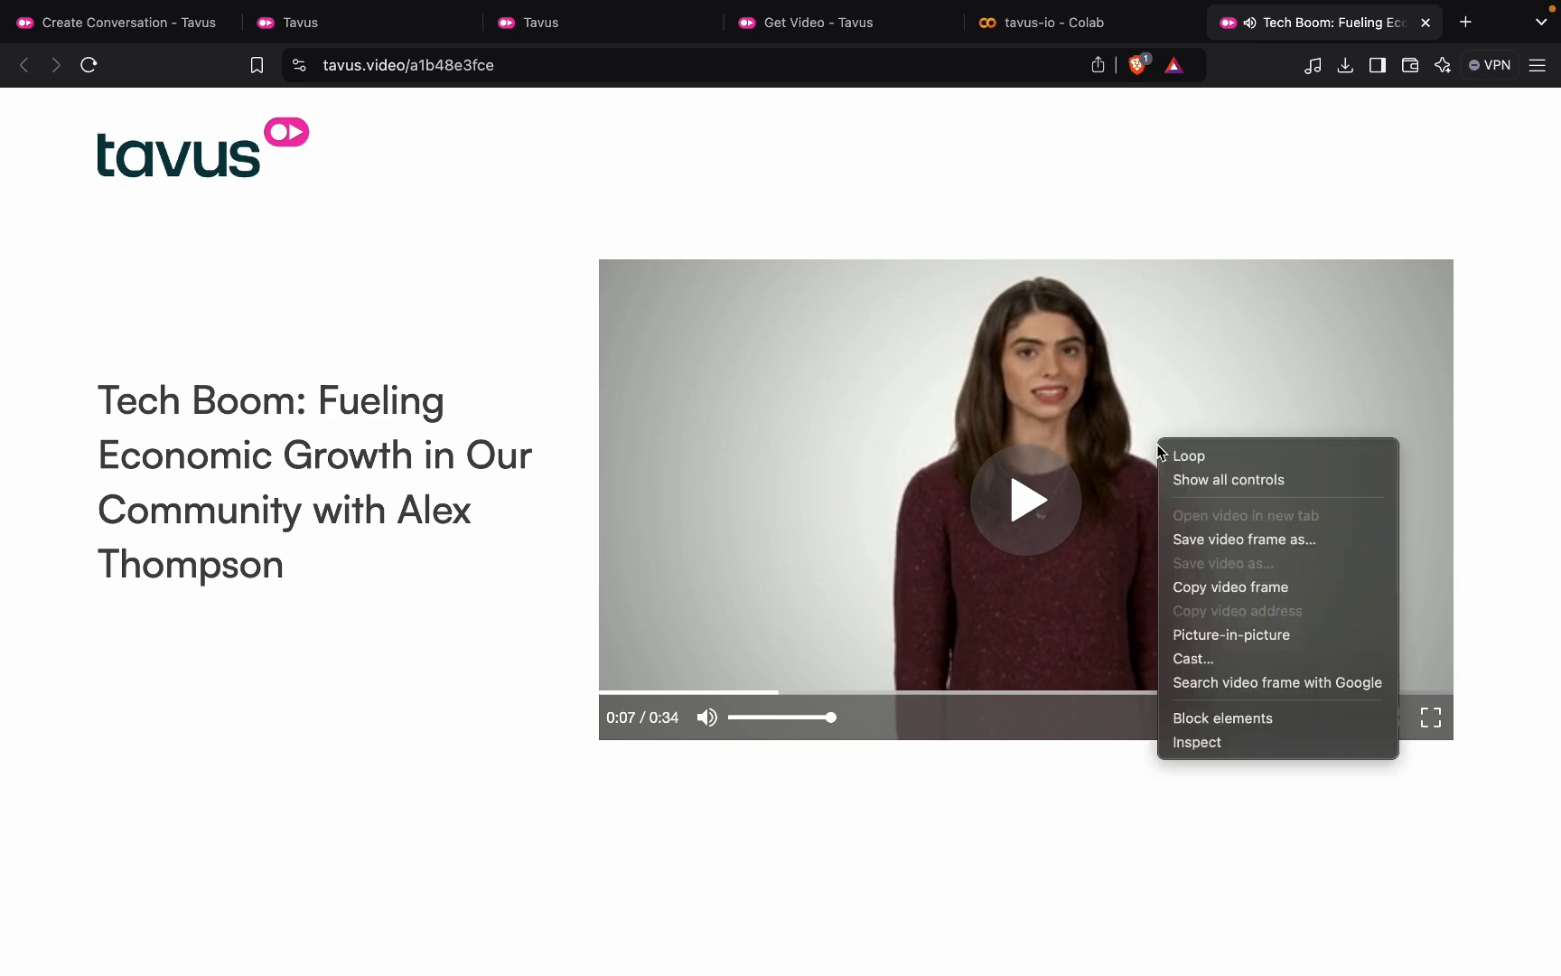
{"action": "mouse_move", "coordinate": [1133, 397]}
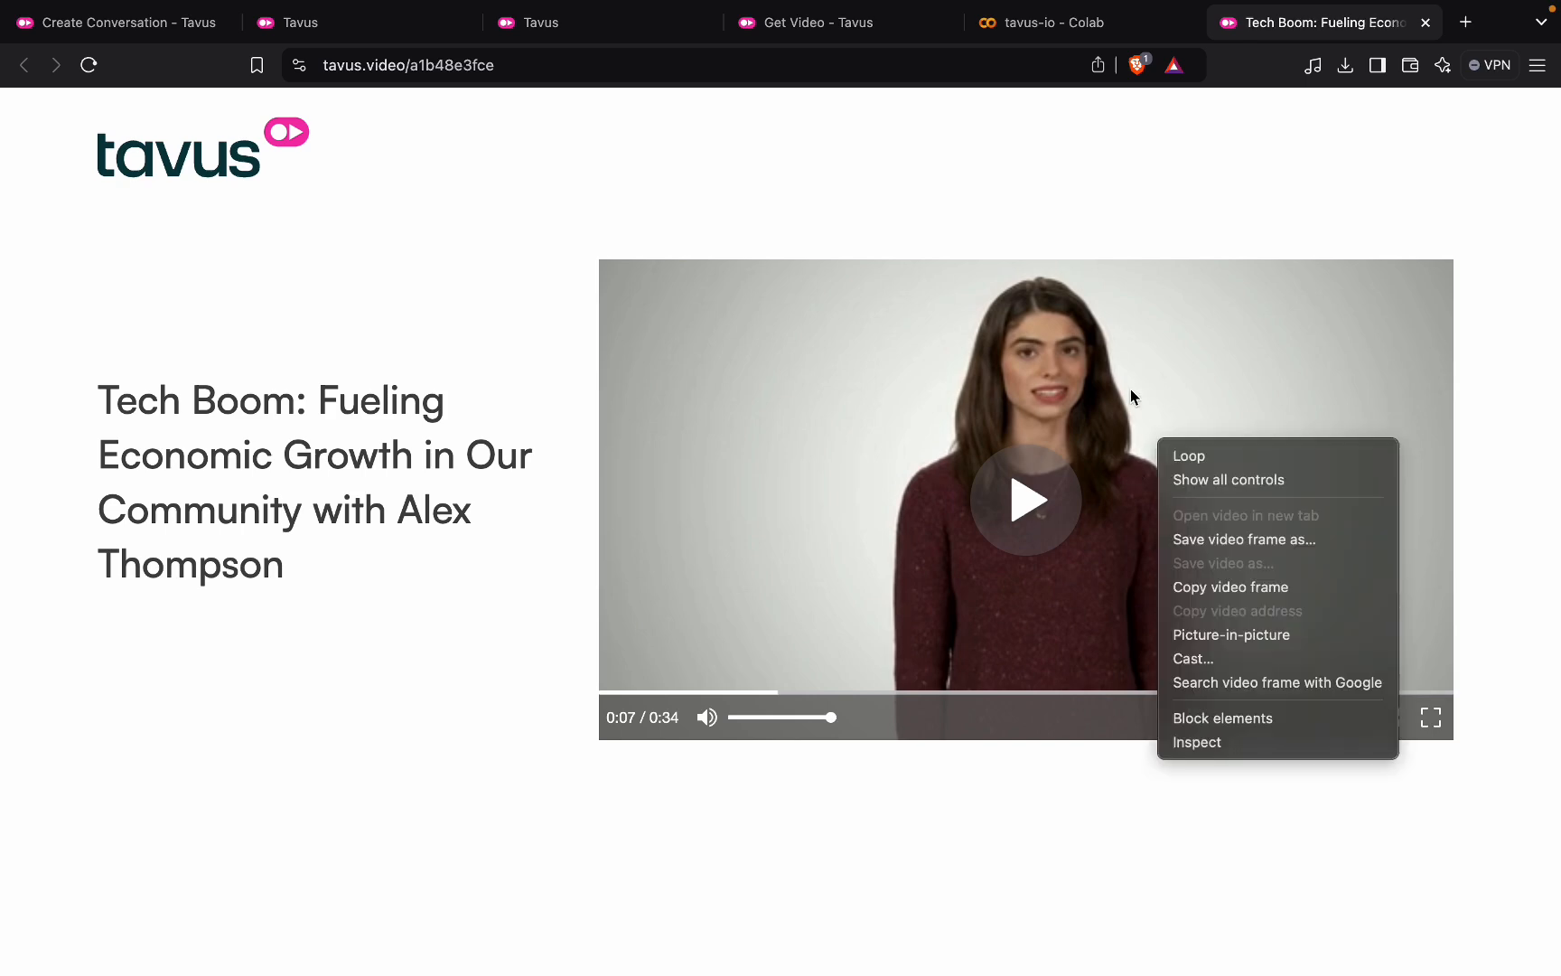
{"action": "left_click", "coordinate": [1104, 206]}
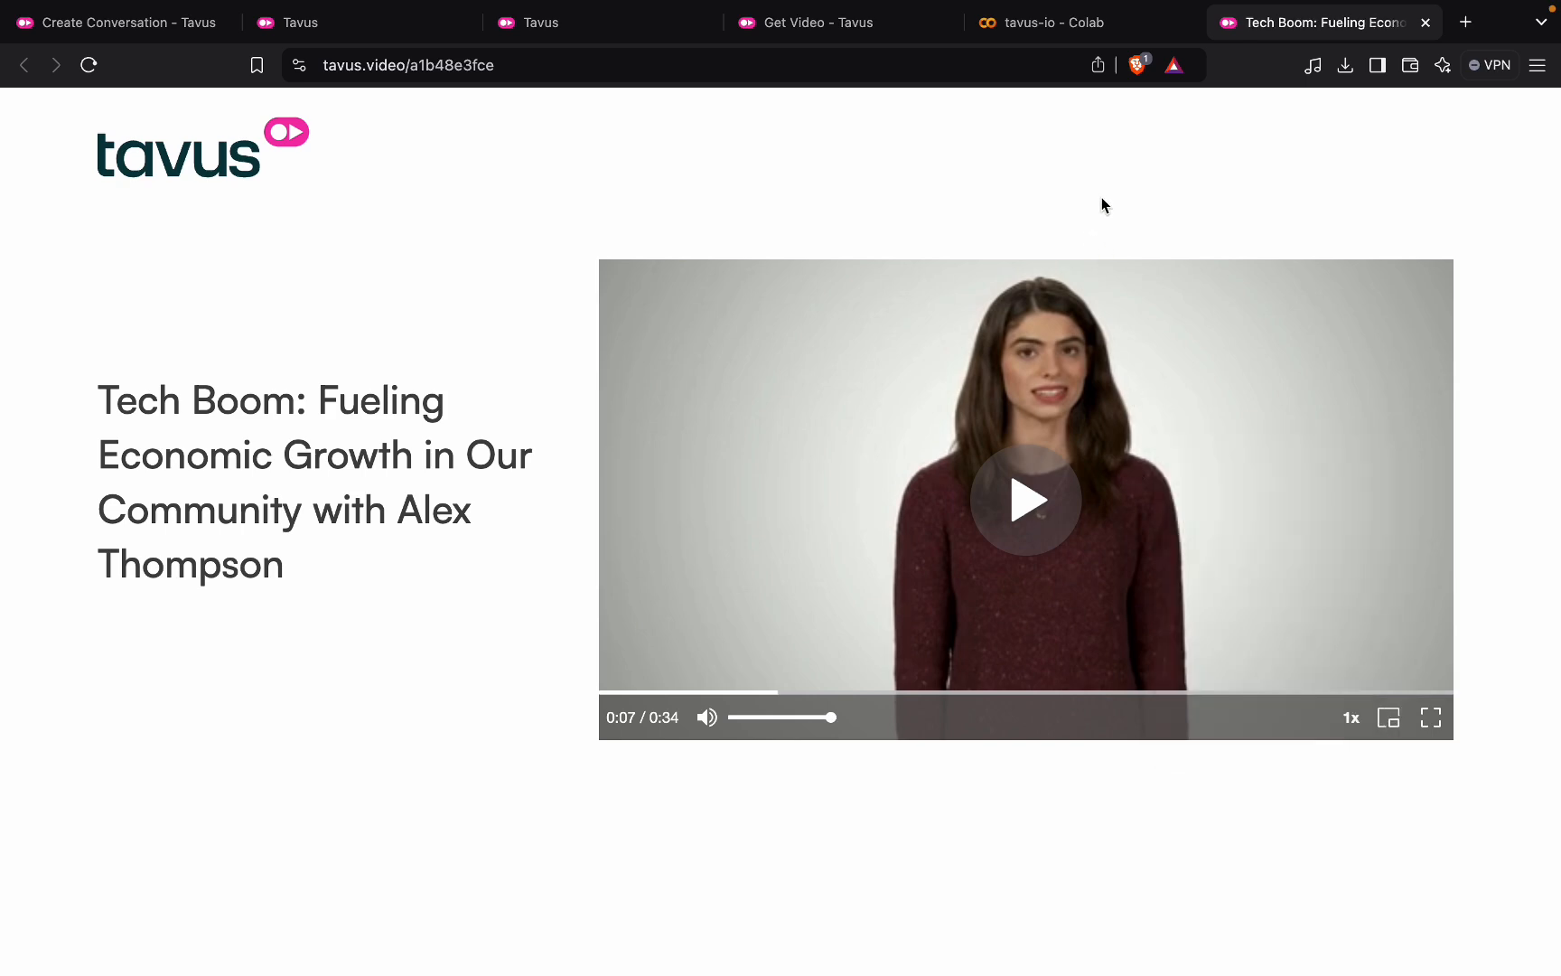
{"action": "mouse_move", "coordinate": [1048, 38]}
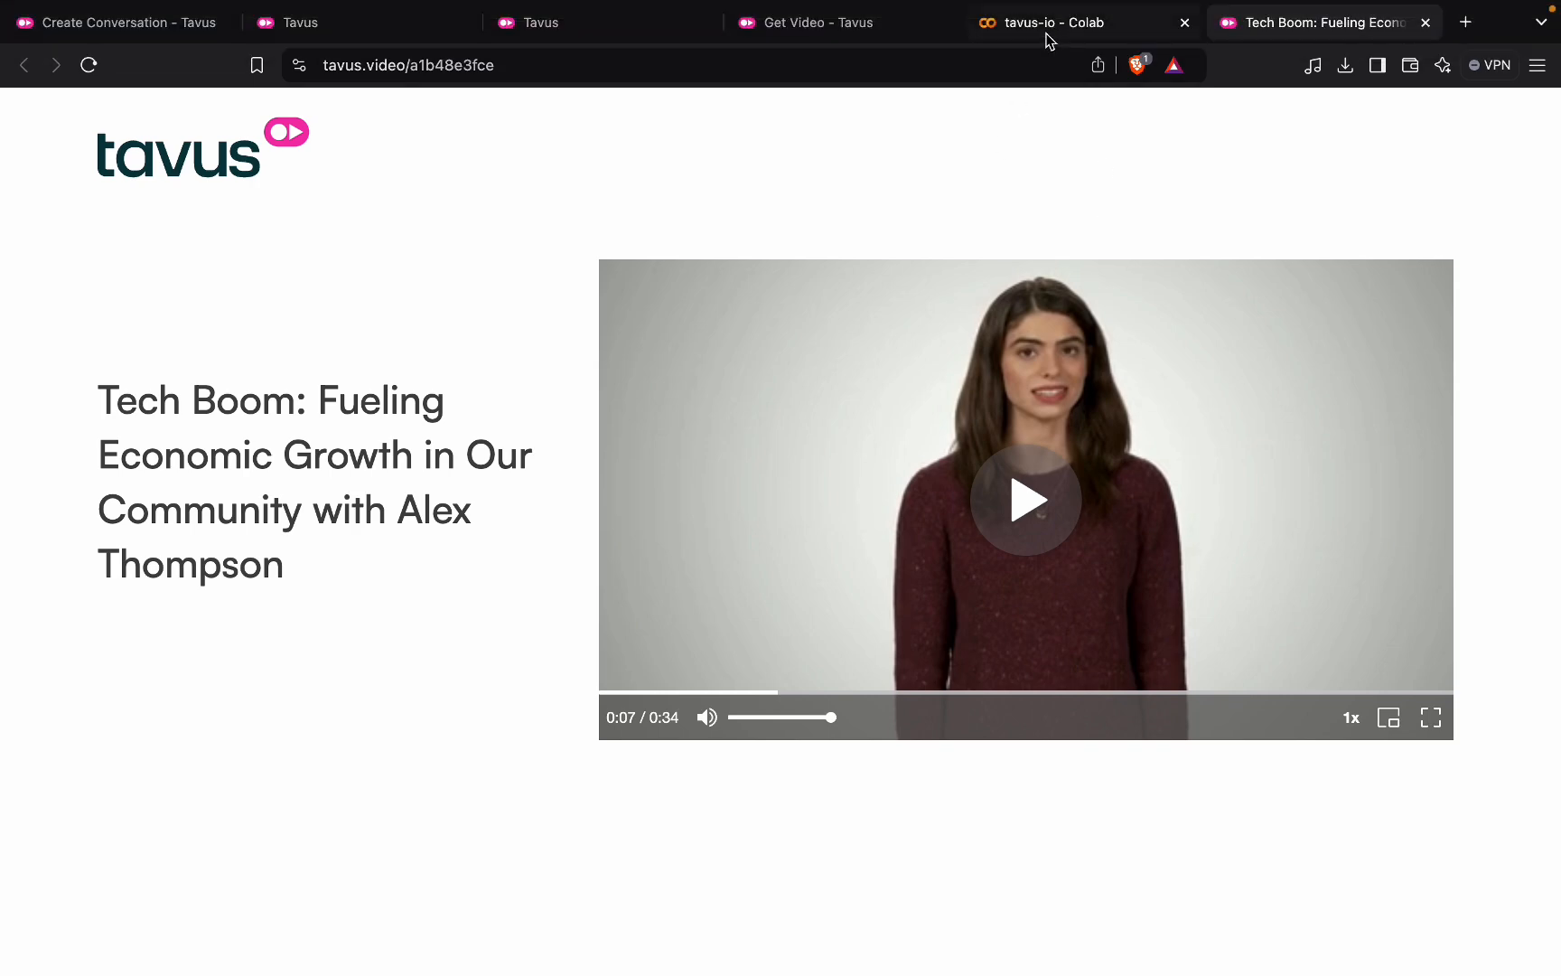
- Back in Colab, grab video id a1b48e3fce for a GET request to /v2/videos/{video_id}
{"action": "left_click", "coordinate": [1075, 21]}
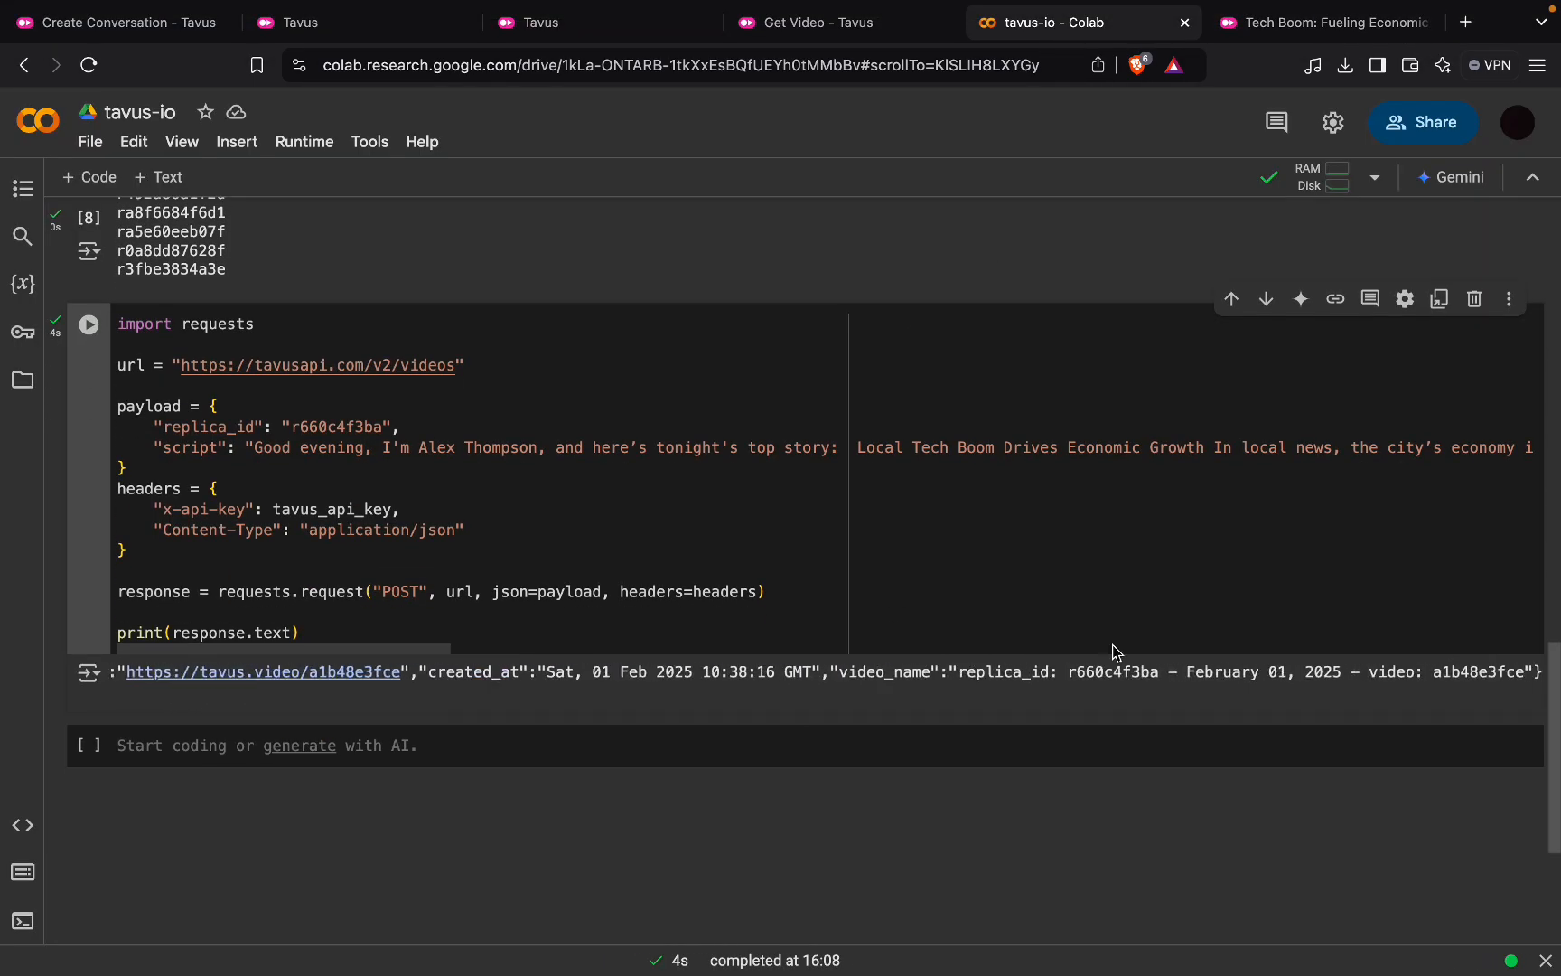
{"action": "double_click", "coordinate": [1477, 670]}
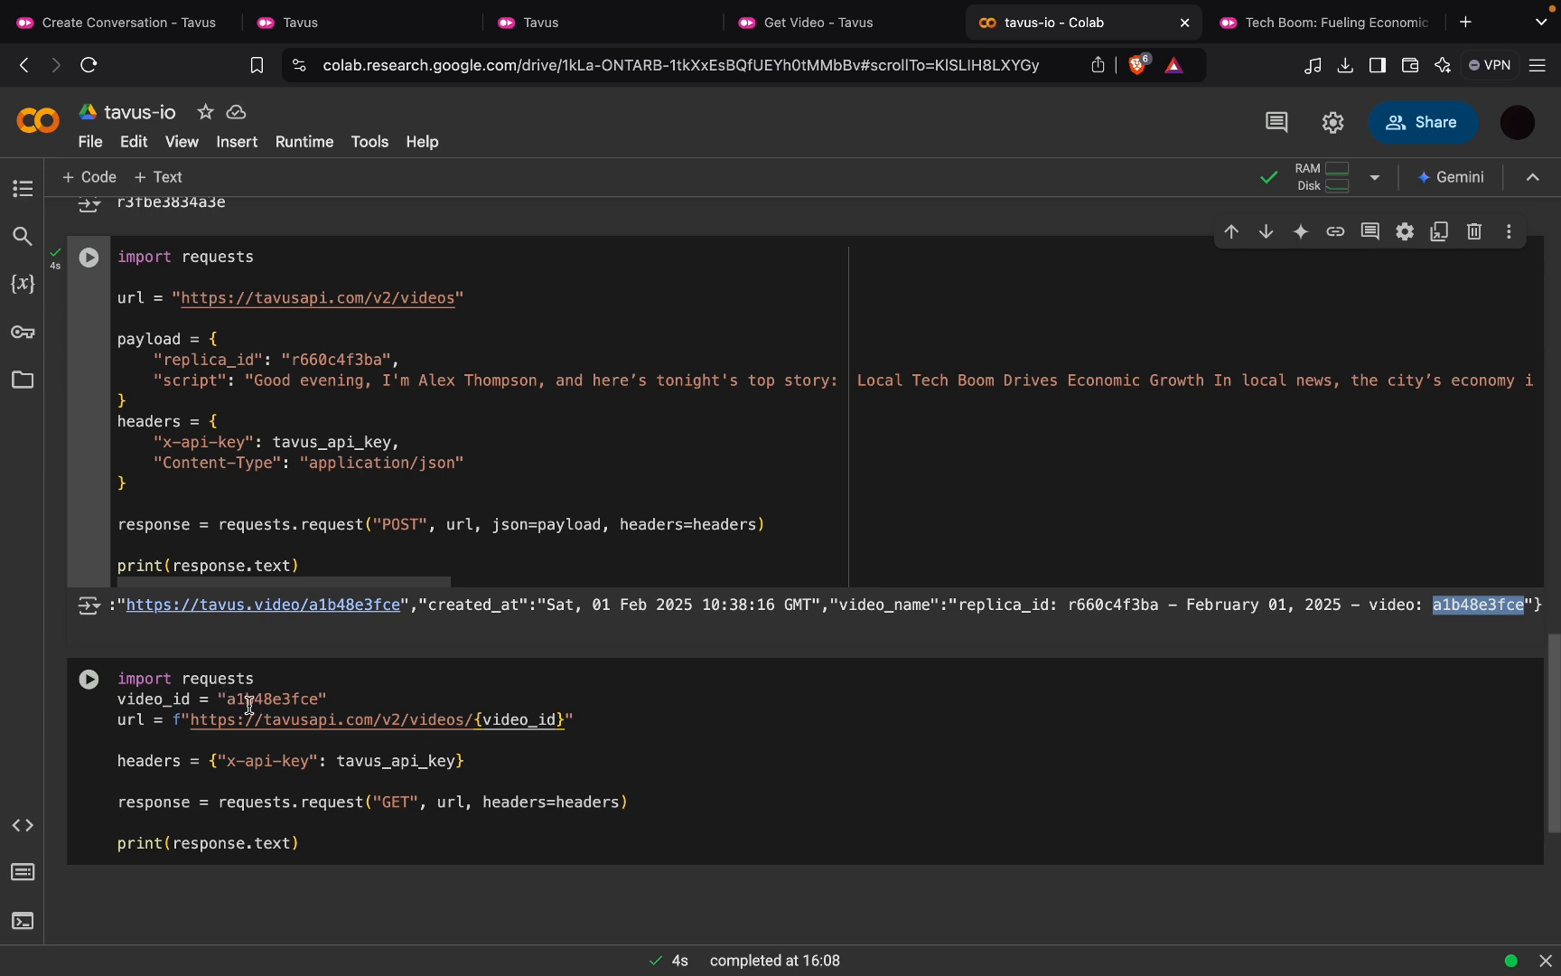
- Run the details request; response shows a1b48e3fce status ready with a stream.mux.com download URL
{"action": "left_click", "coordinate": [474, 753]}
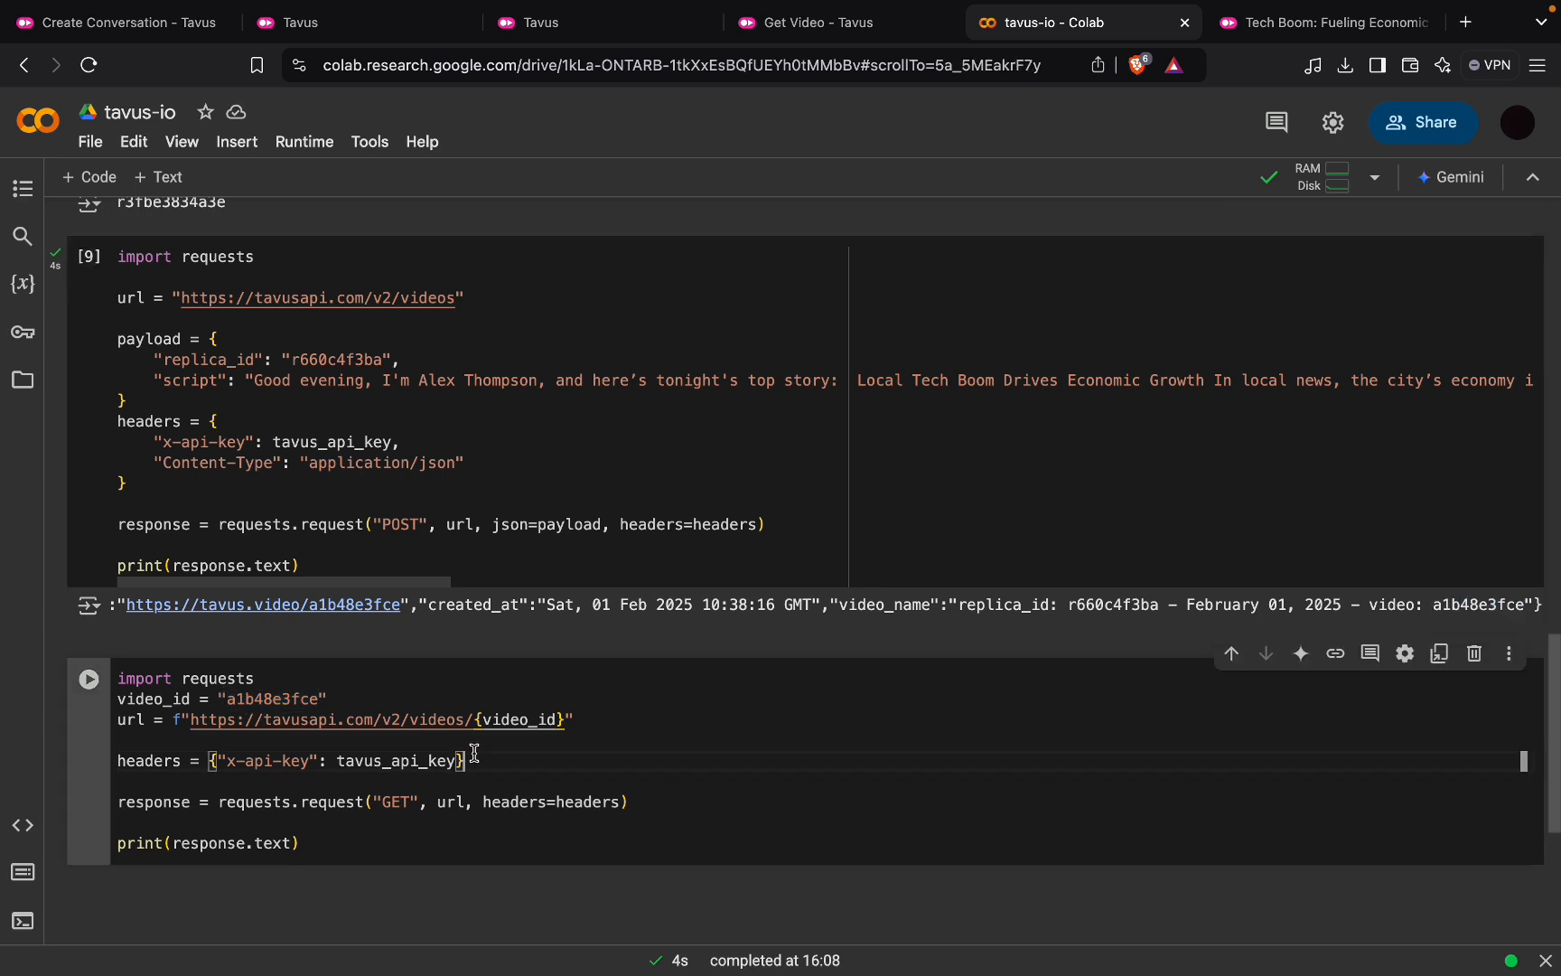
{"action": "left_click", "coordinate": [88, 679]}
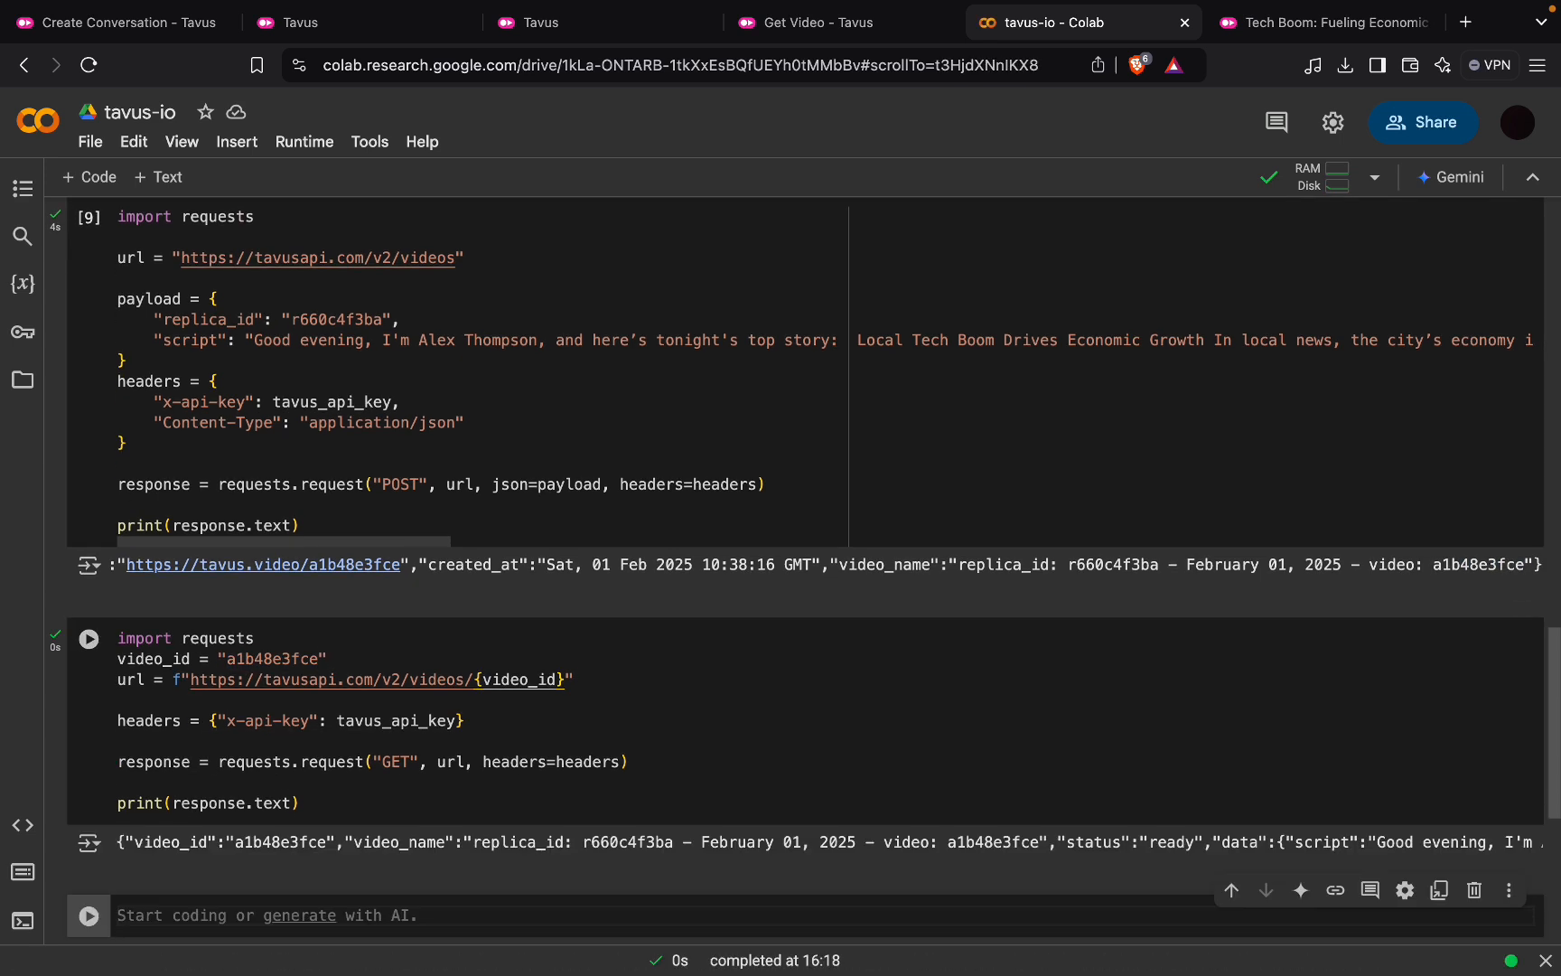
{"action": "scroll", "scroll_direction": "up", "scroll_amount": 3}
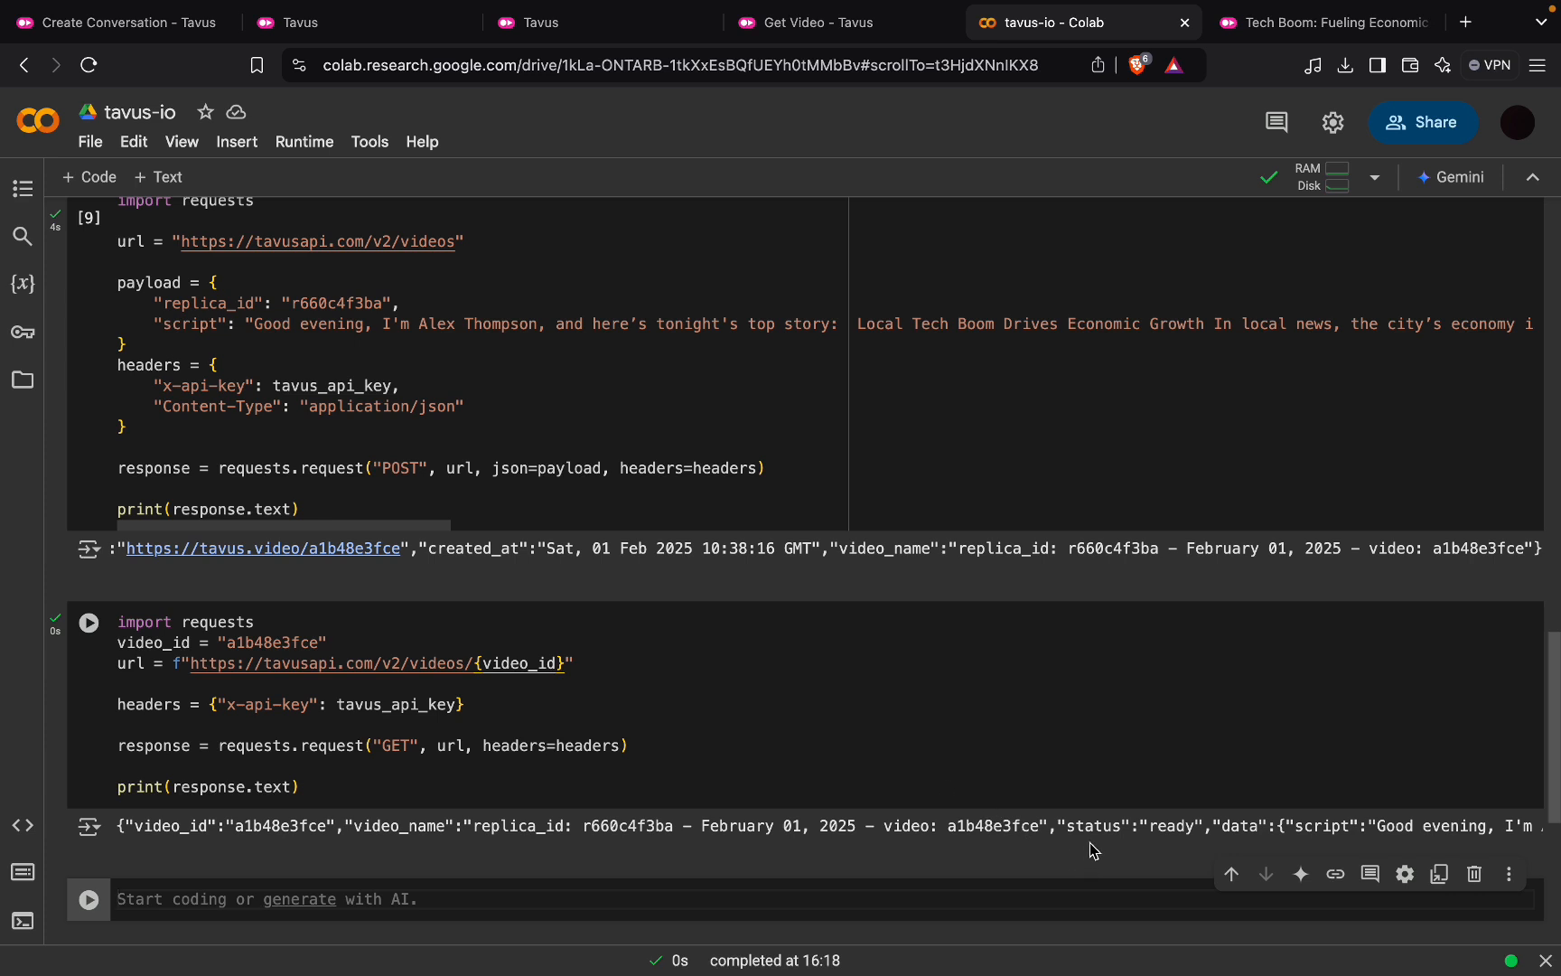
{"action": "double_click", "coordinate": [1173, 825]}
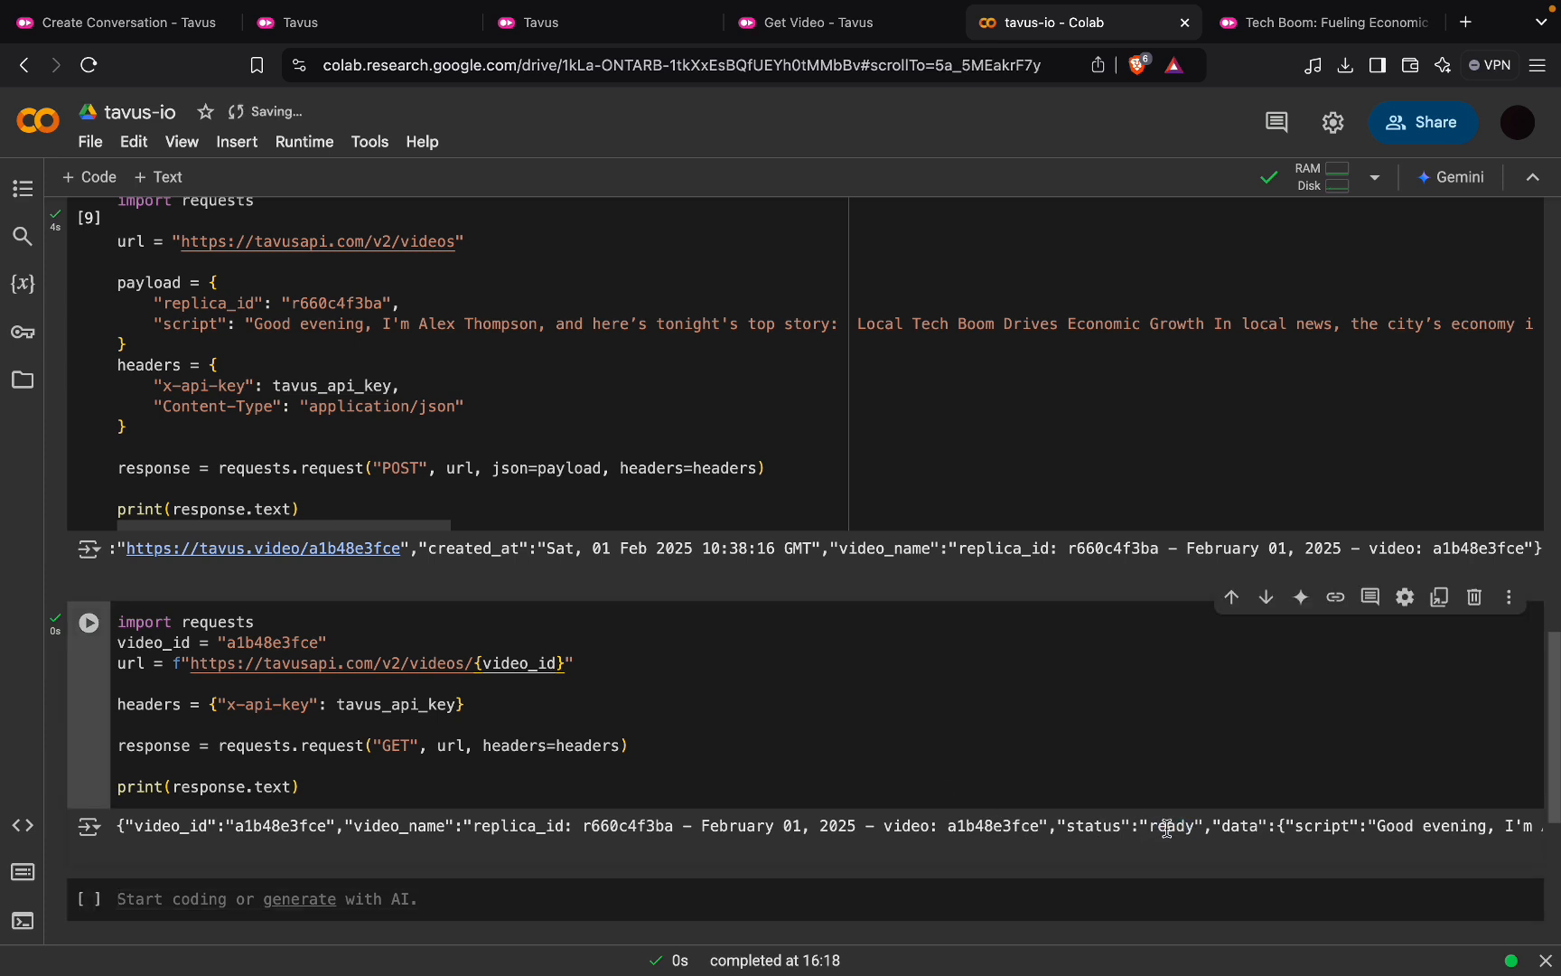
{"action": "scroll", "scroll_direction": "right", "scroll_amount": 3}
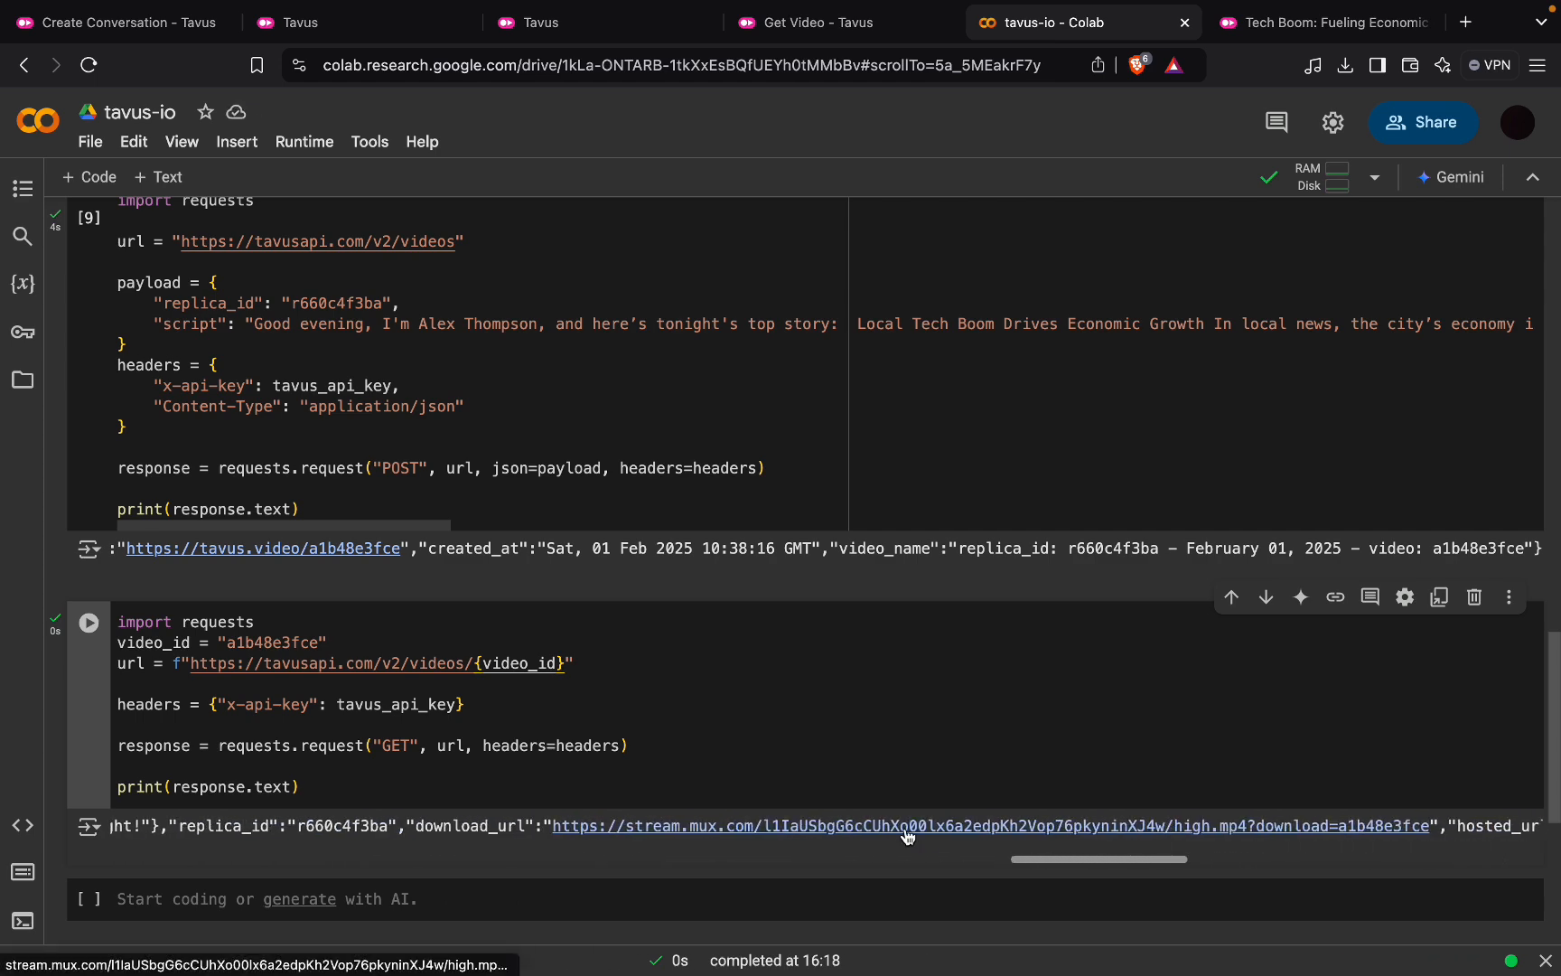
{"action": "scroll", "scroll_direction": "right", "scroll_amount": 3}
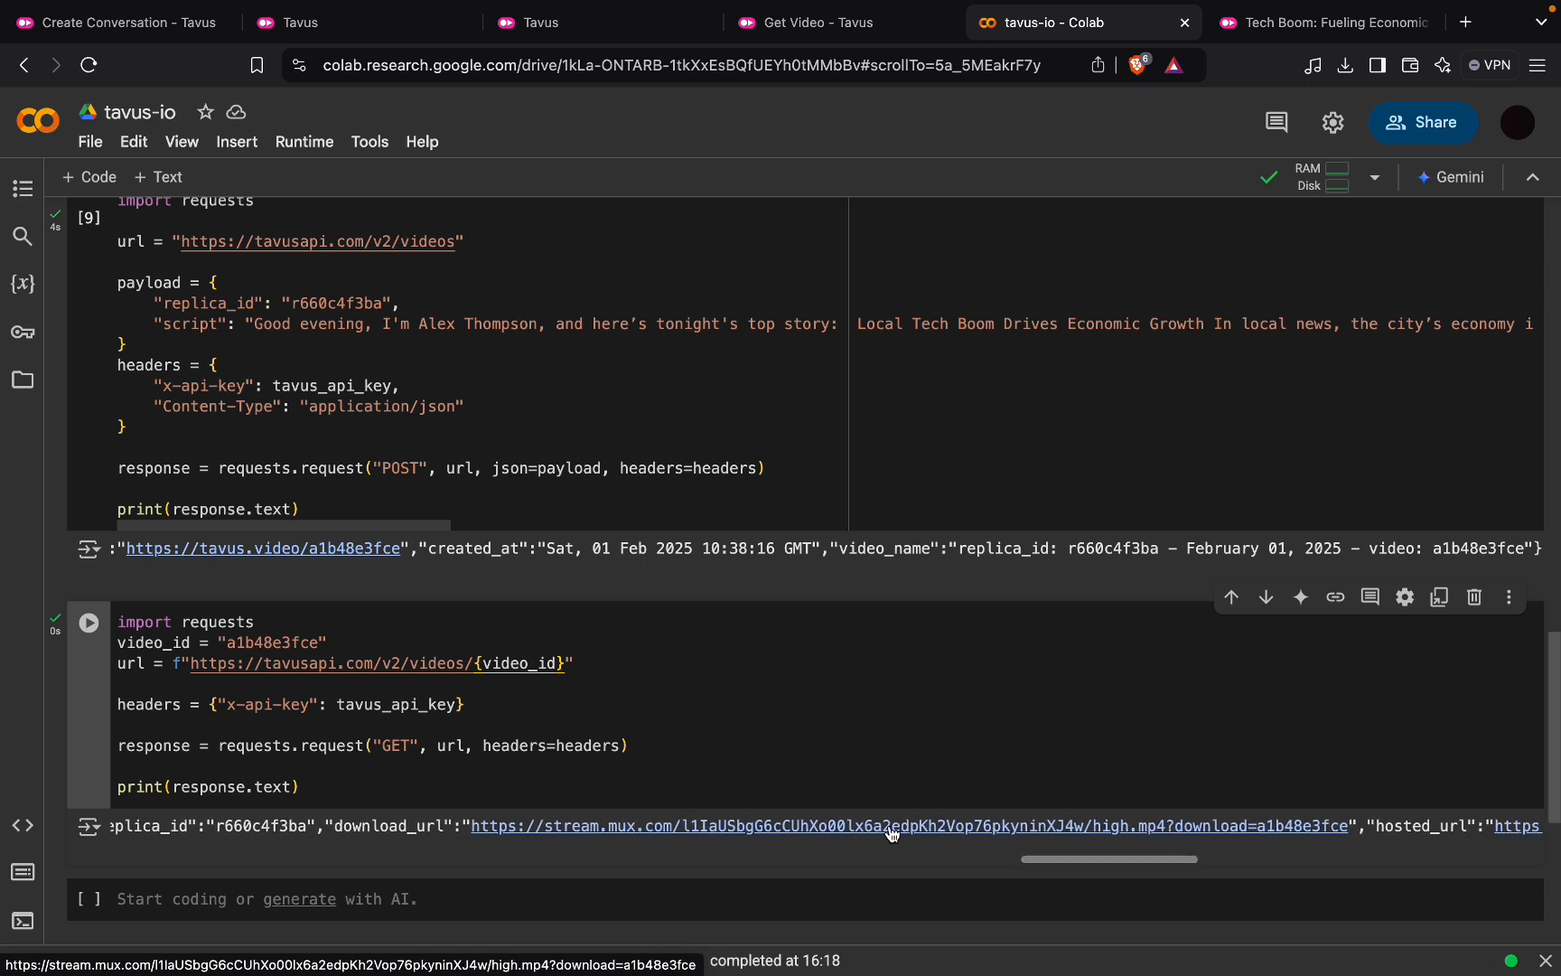